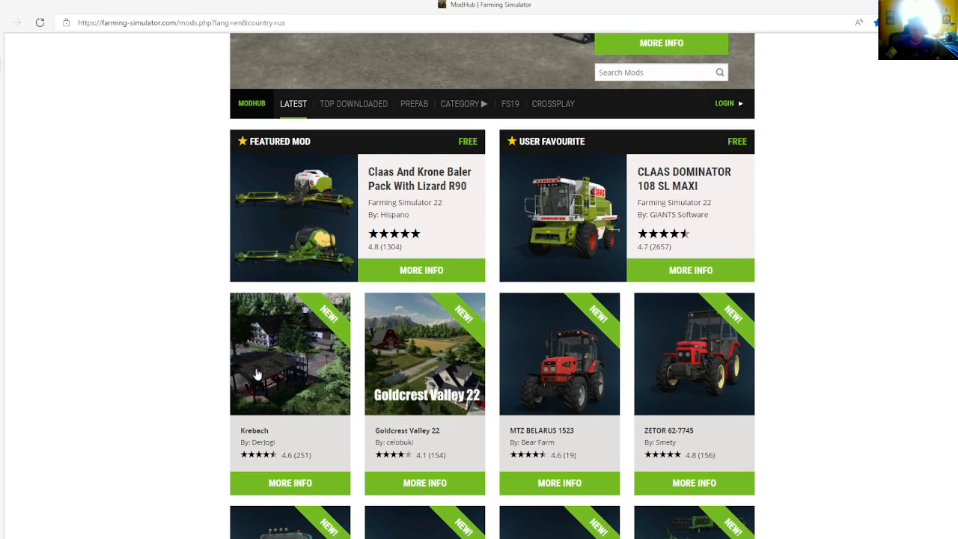
mouse_move(238, 485)
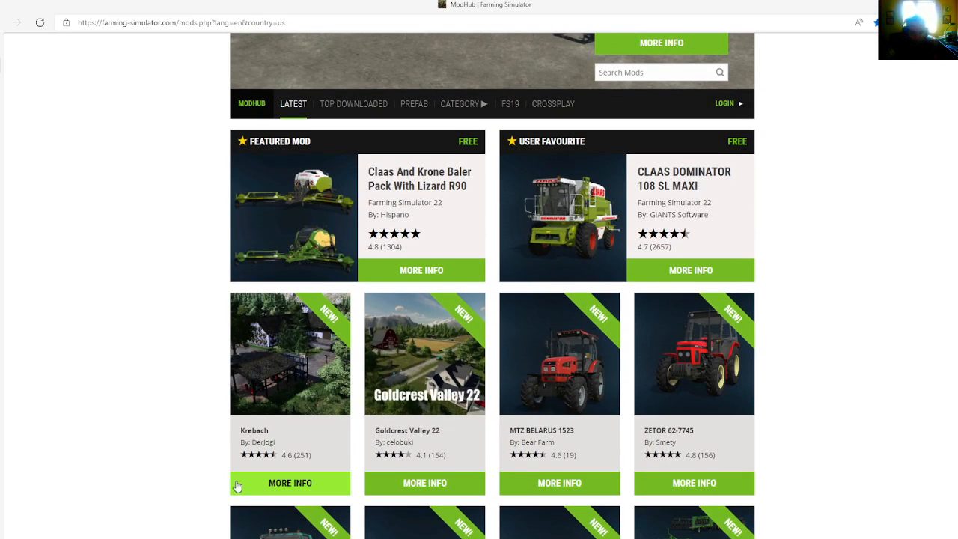
mouse_move(274, 479)
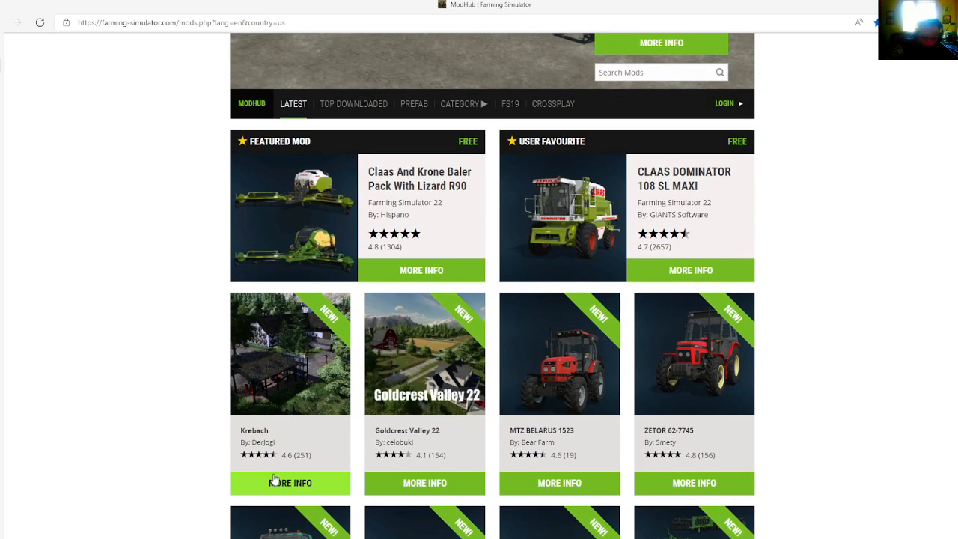
mouse_move(316, 484)
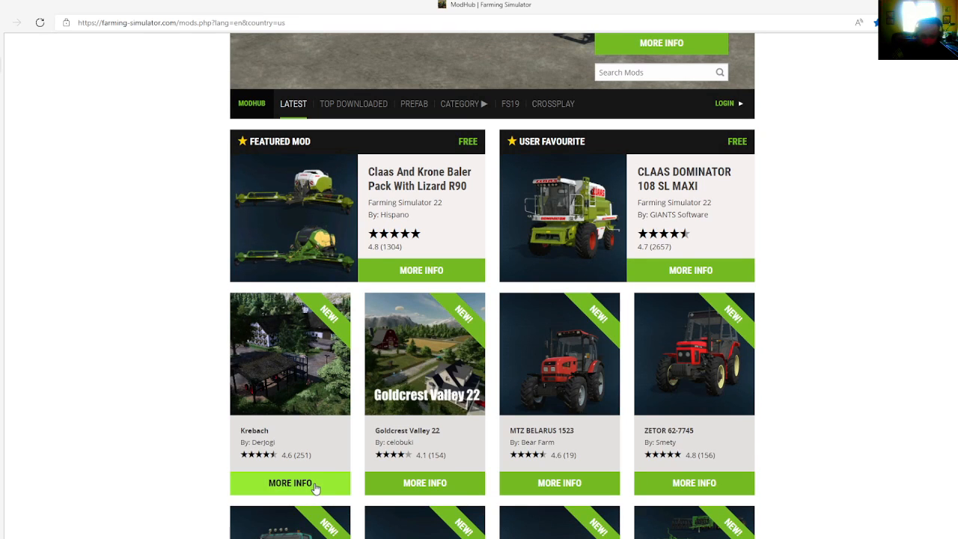
View the Krebach mod page, scroll down, then open Goldcrest Valley 22's detail page.
left_click(290, 482)
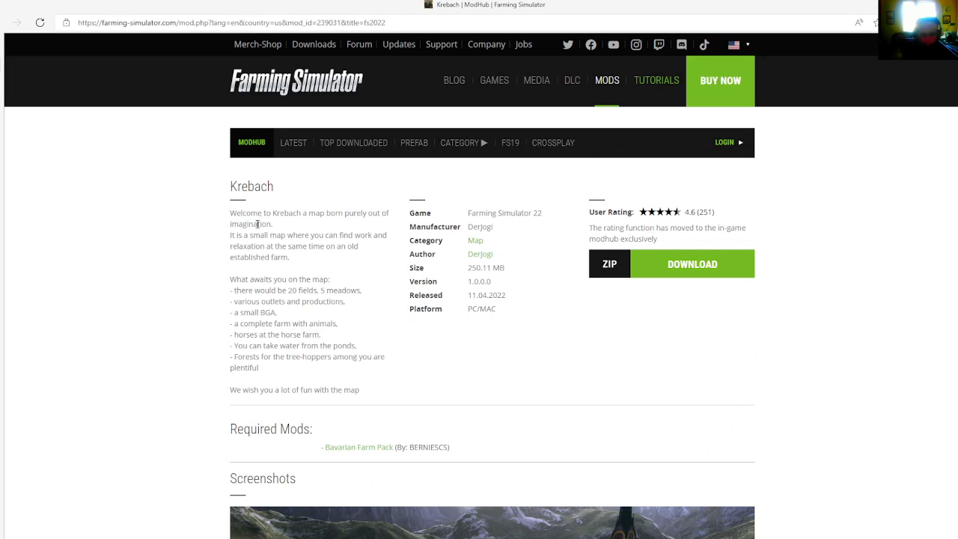
mouse_move(320, 247)
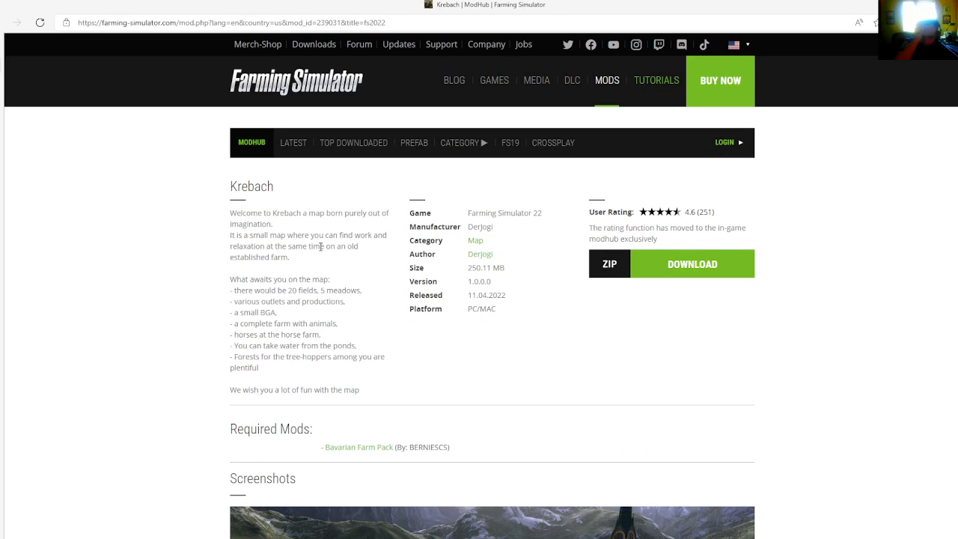
mouse_move(288, 275)
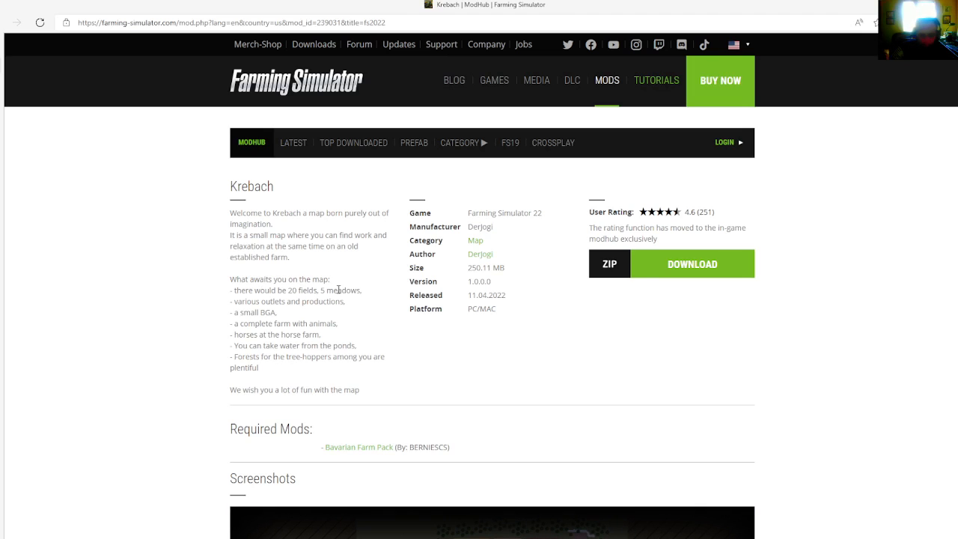
mouse_move(287, 303)
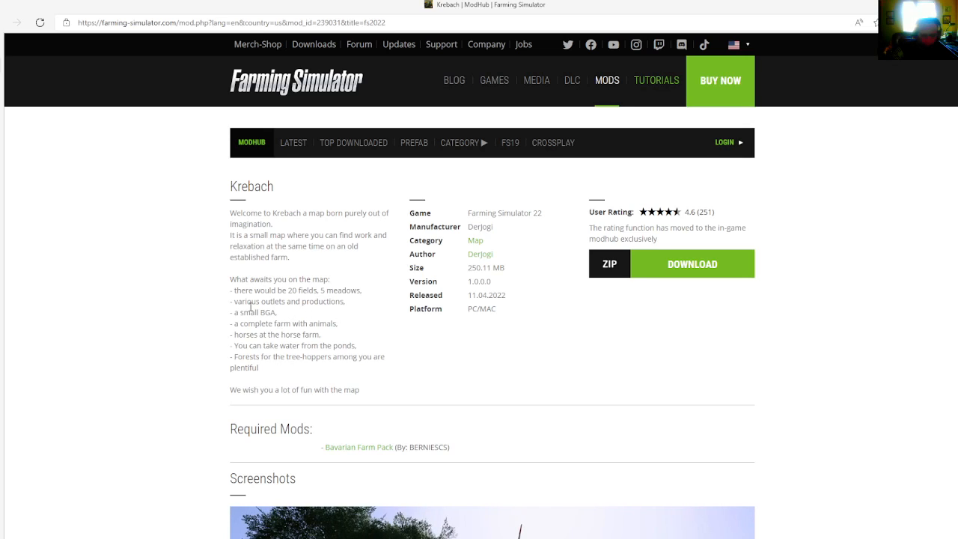
mouse_move(317, 319)
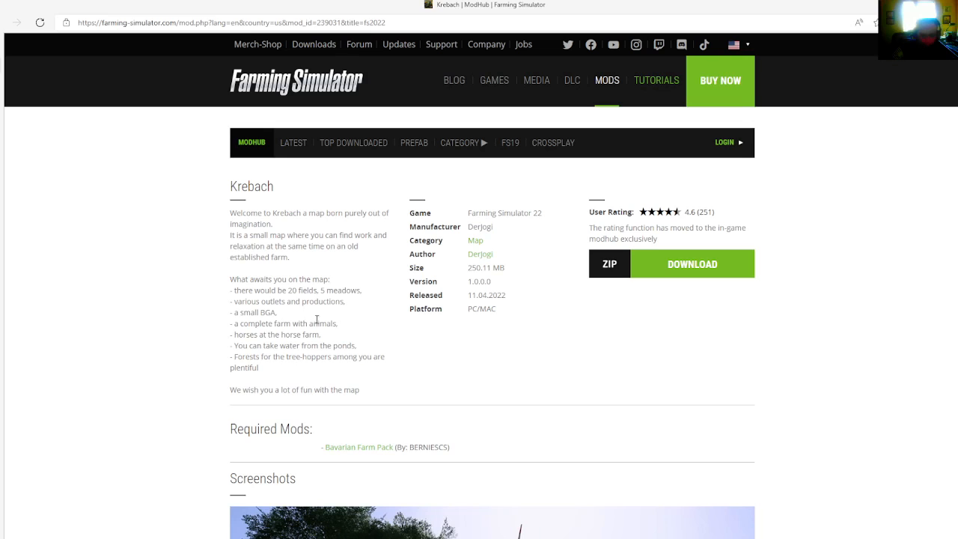
mouse_move(259, 336)
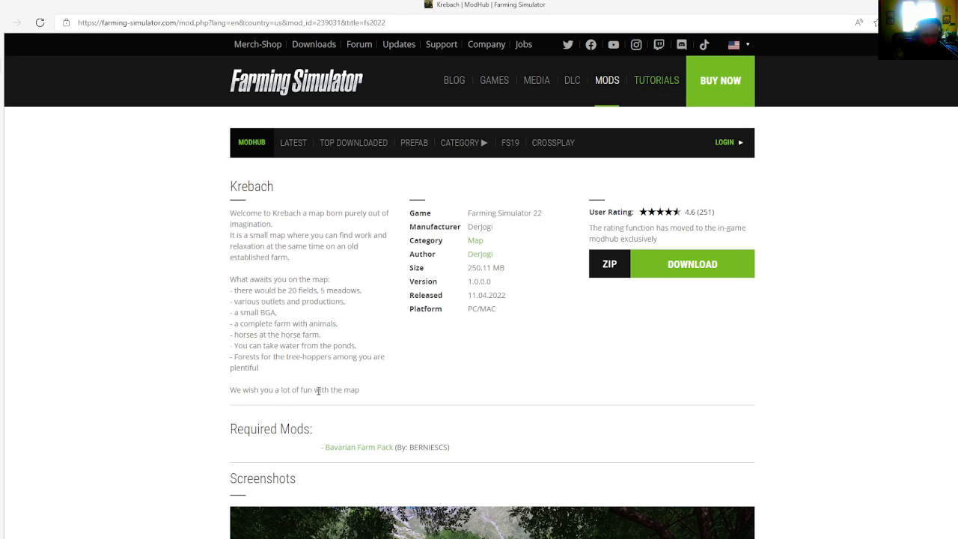
scroll("down", 3)
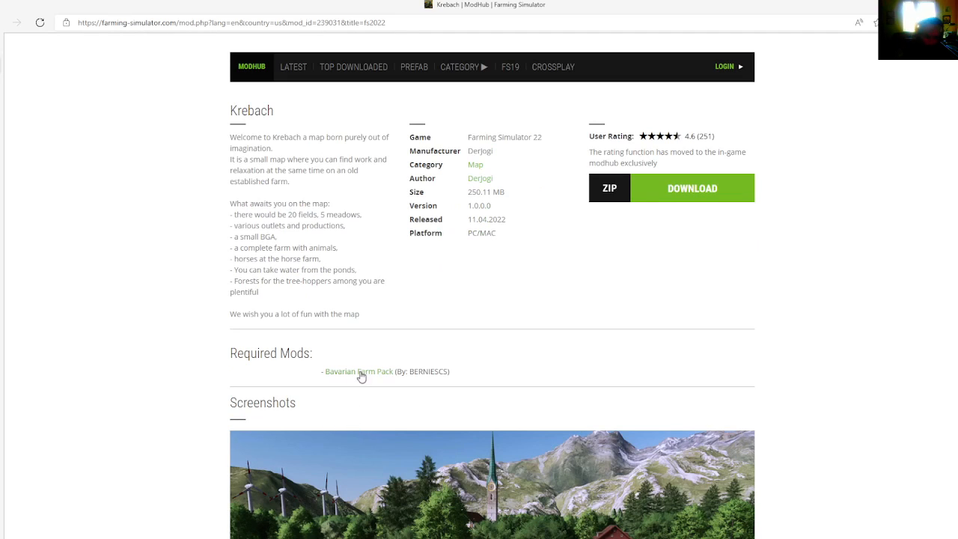
mouse_move(408, 349)
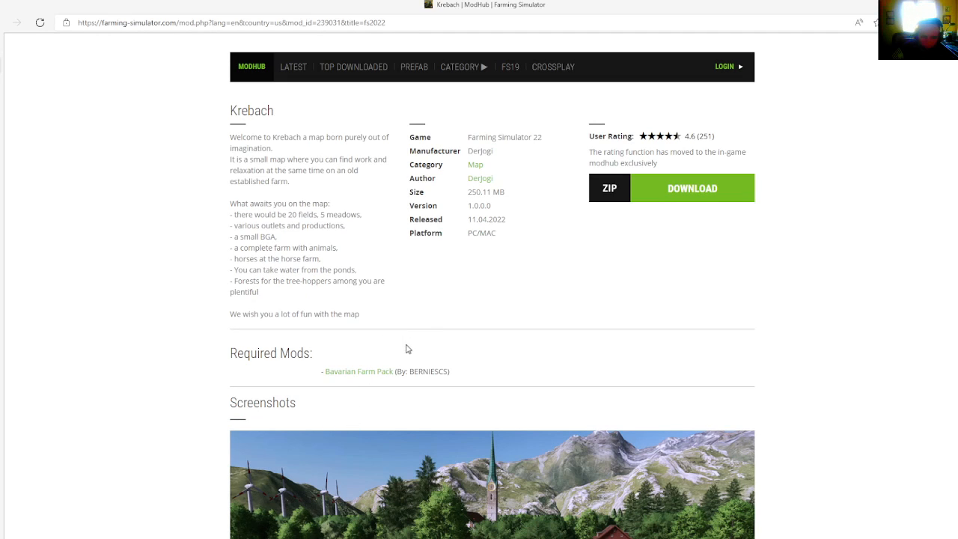
mouse_move(431, 305)
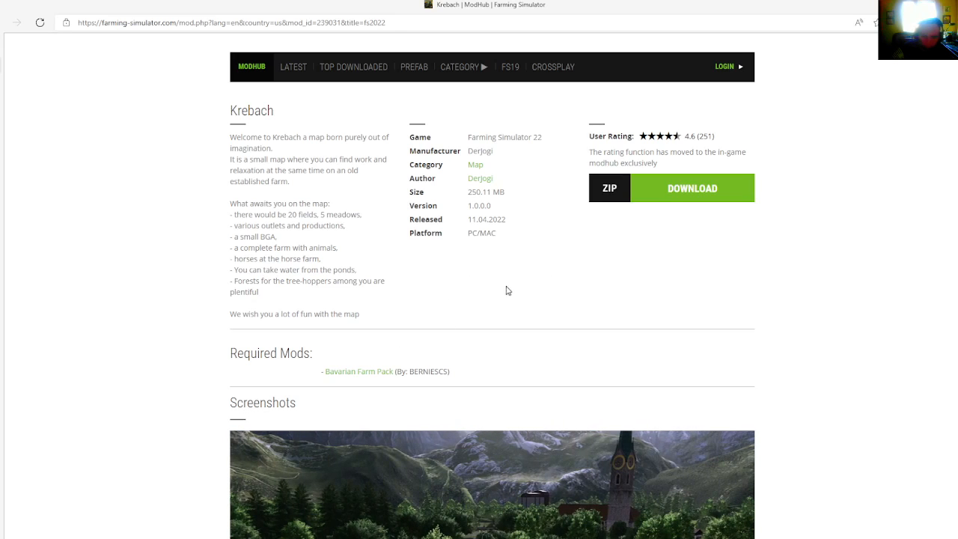
mouse_move(458, 235)
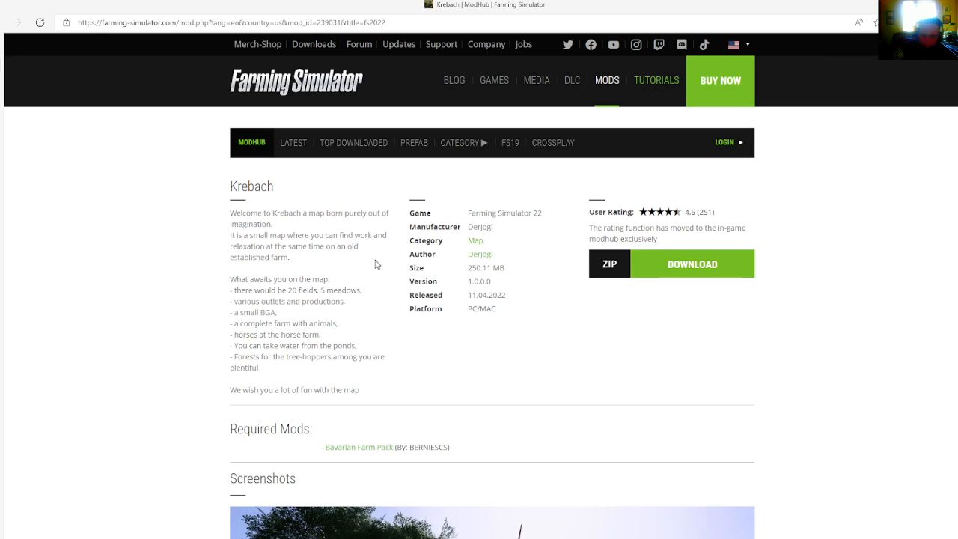
mouse_move(311, 183)
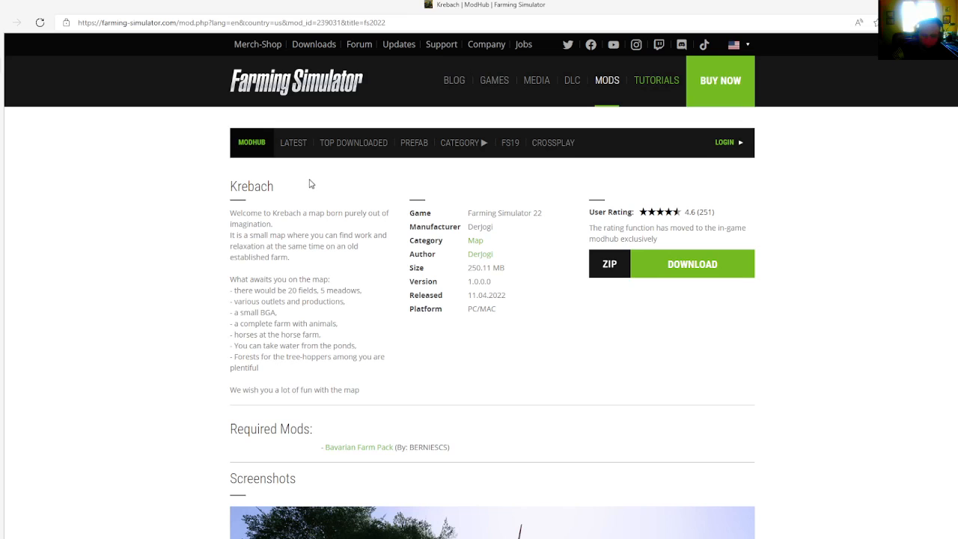
mouse_move(212, 168)
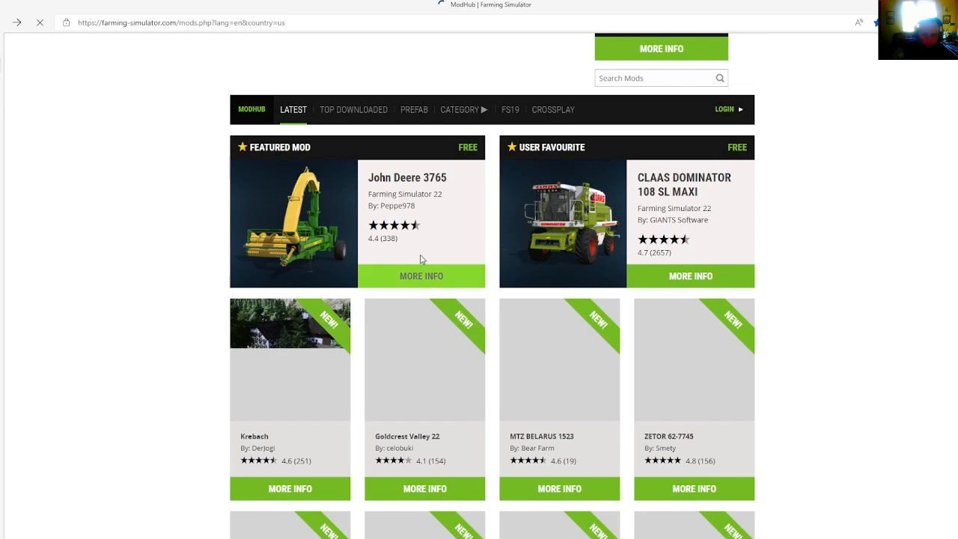
scroll("down", 3)
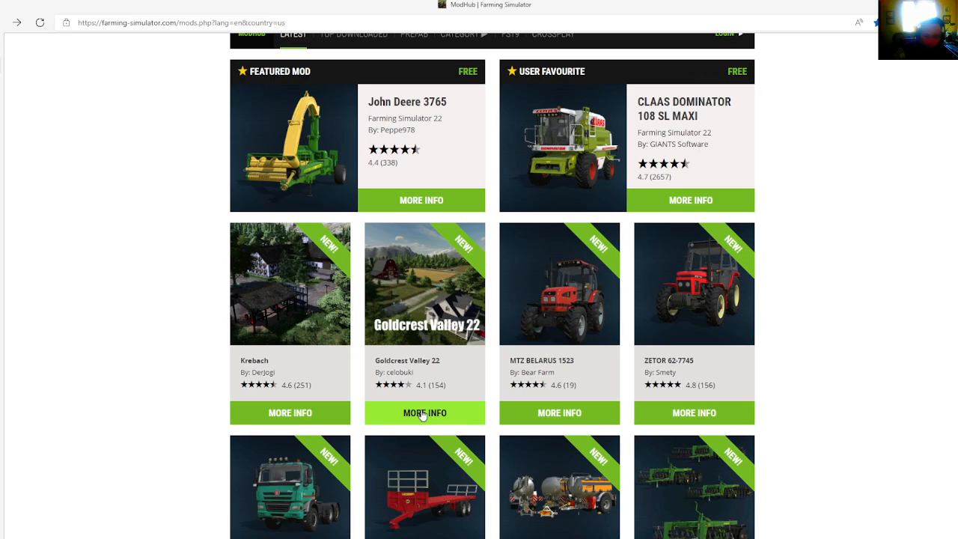
mouse_move(429, 415)
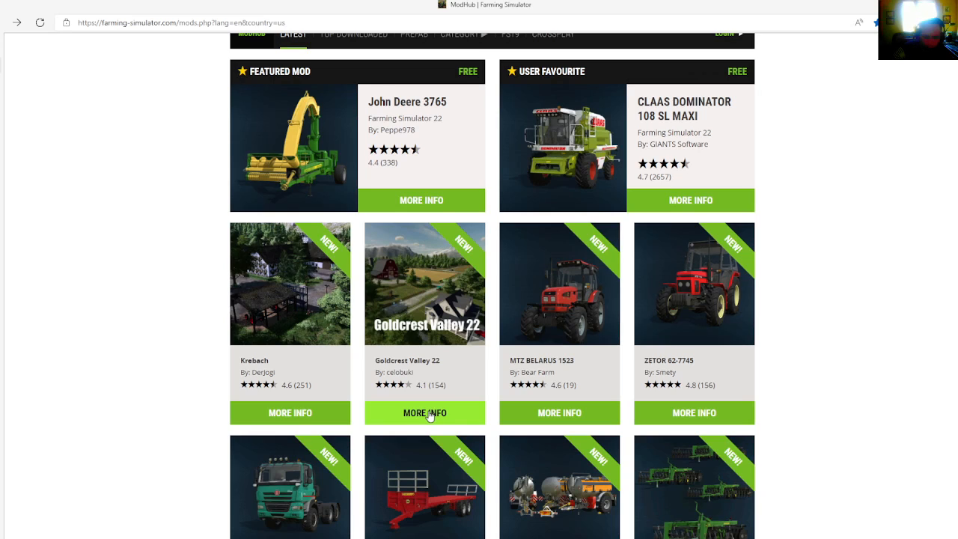
left_click(424, 412)
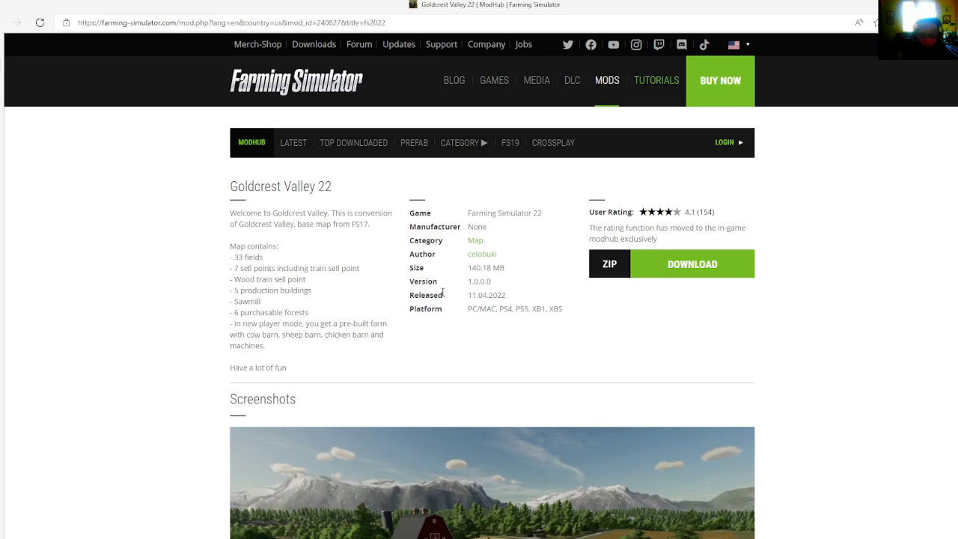
mouse_move(489, 267)
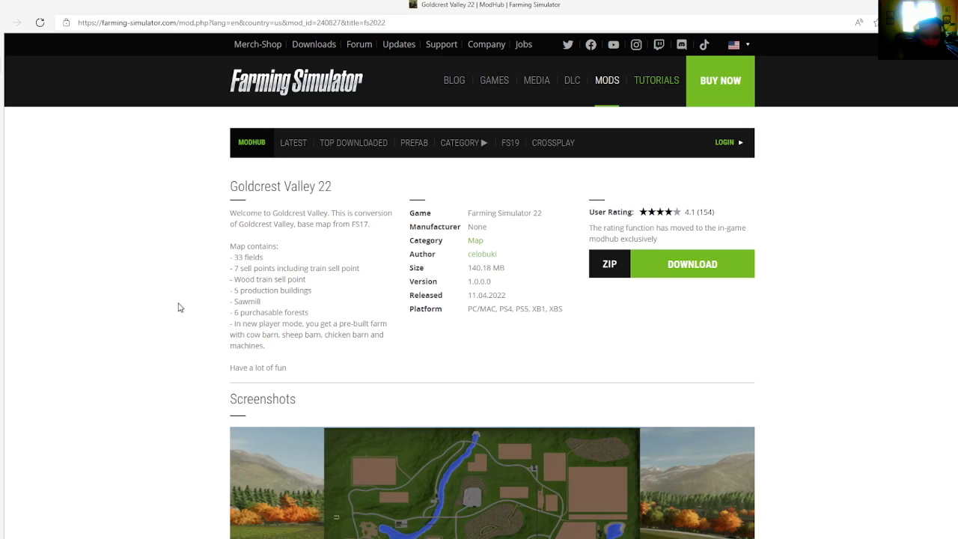
mouse_move(46, 95)
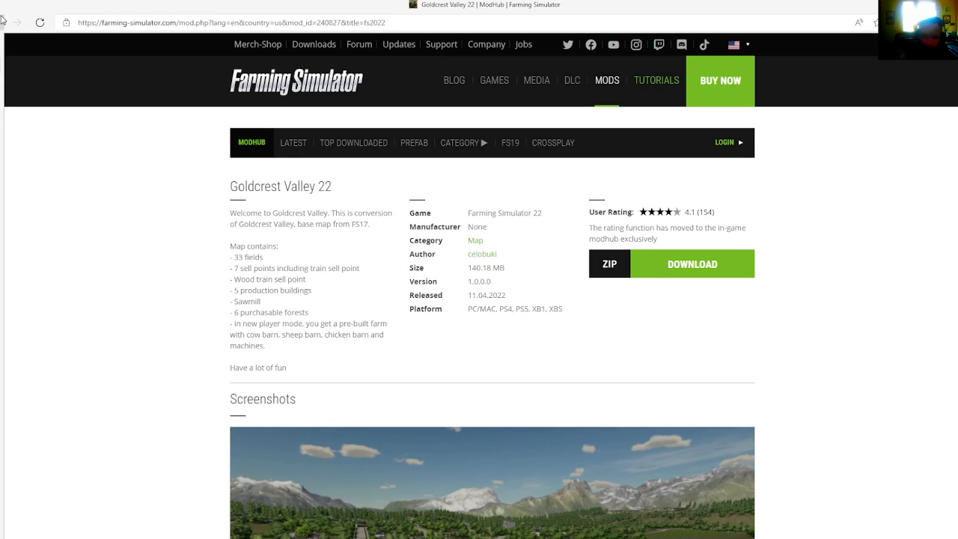
mouse_move(4, 18)
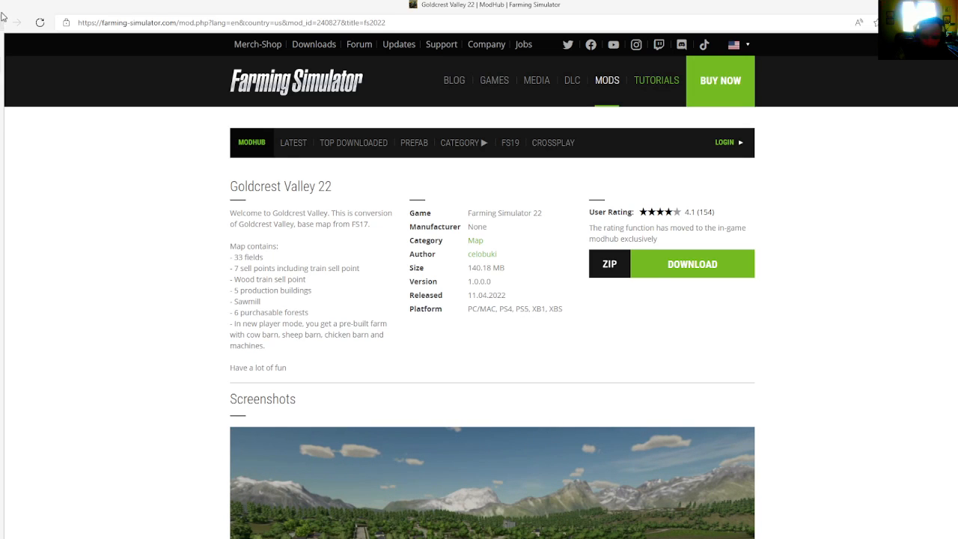
Go back from Goldcrest Valley 22 to the latest mods list.
left_click(40, 23)
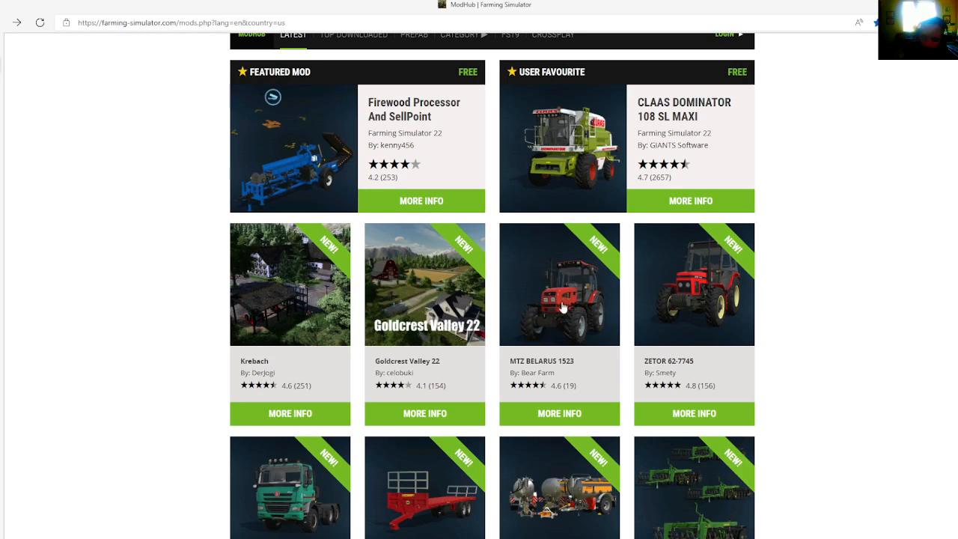
mouse_move(581, 384)
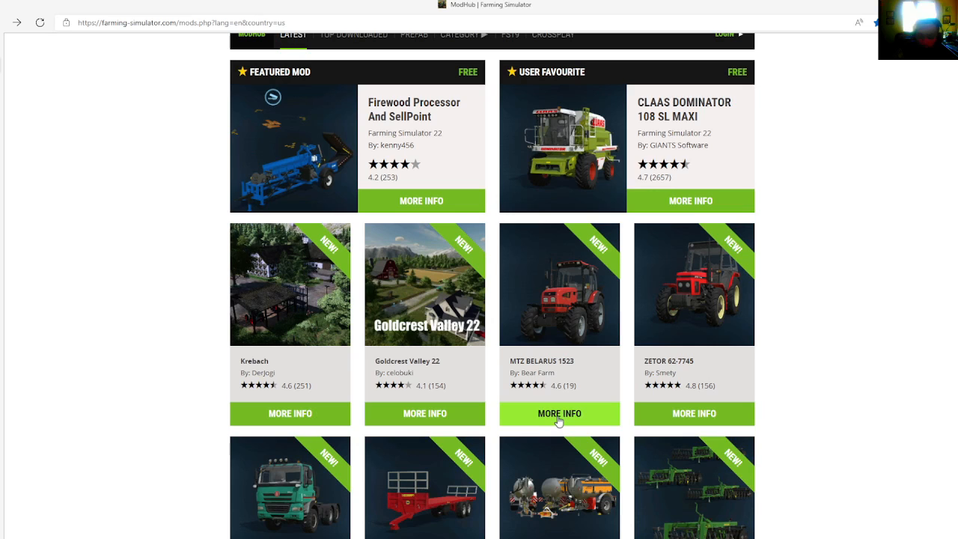
Open the MTZ BELARUS 1523 tractor's page with its description, specs and download.
left_click(558, 413)
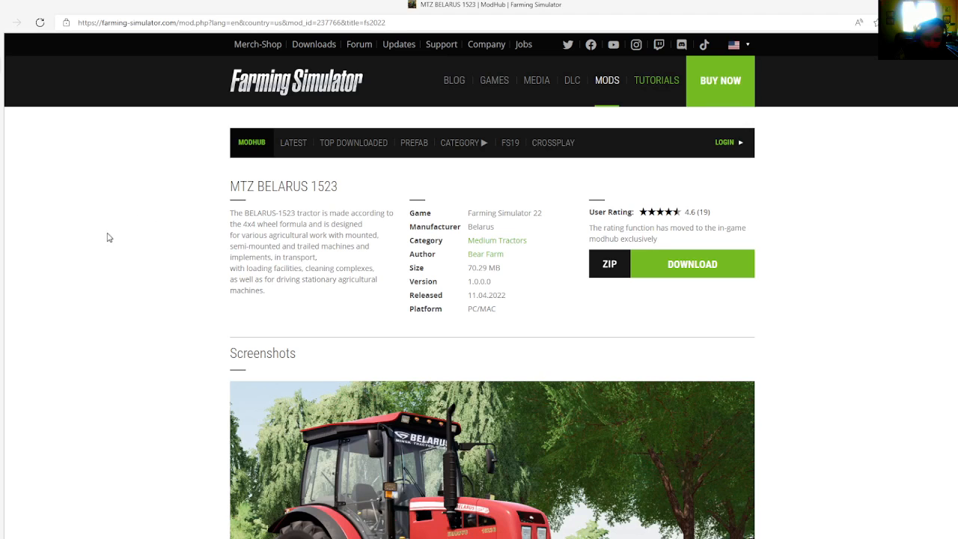
mouse_move(341, 264)
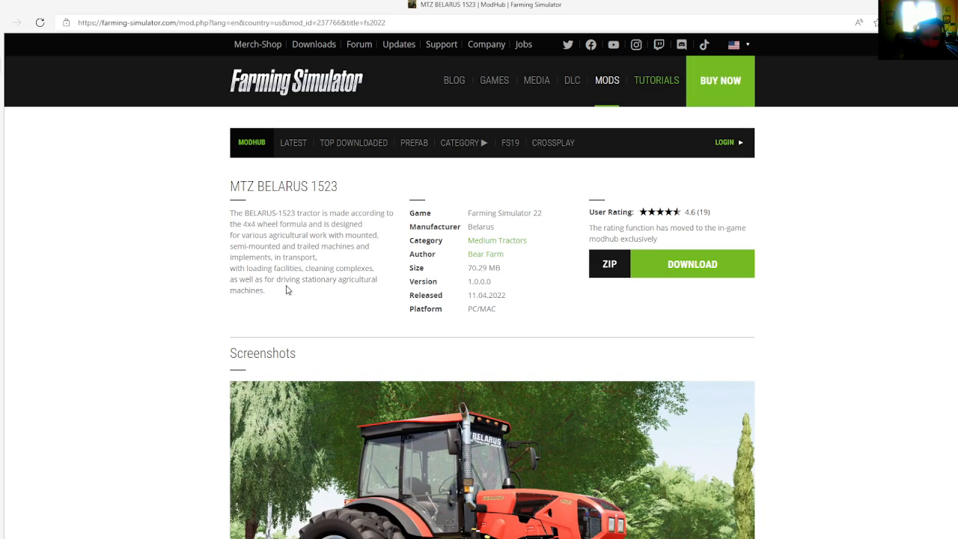
mouse_move(284, 275)
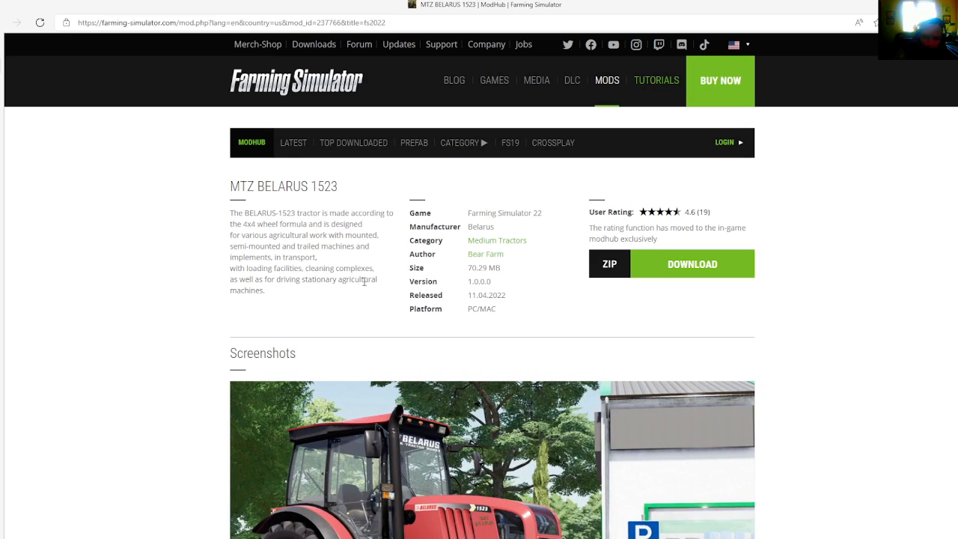
mouse_move(443, 250)
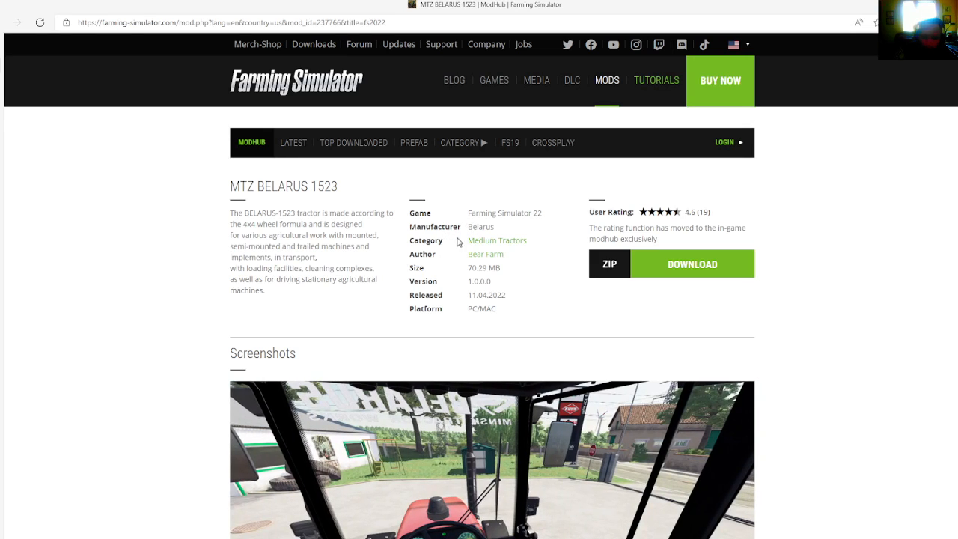
mouse_move(465, 266)
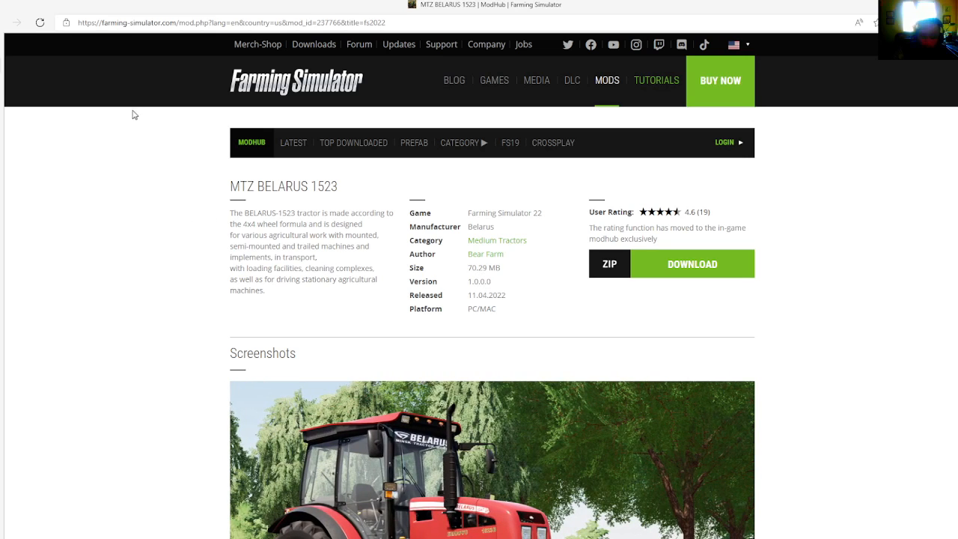
mouse_move(70, 87)
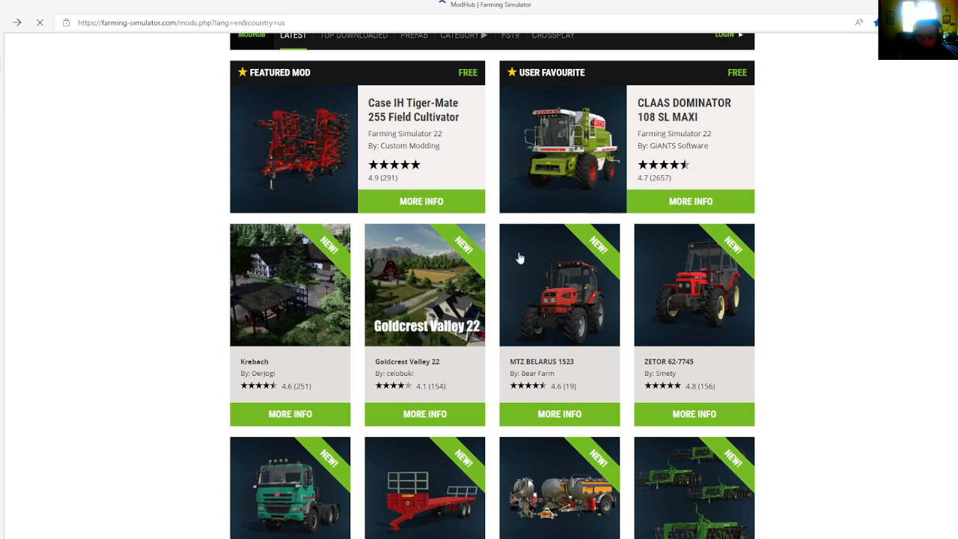
mouse_move(704, 340)
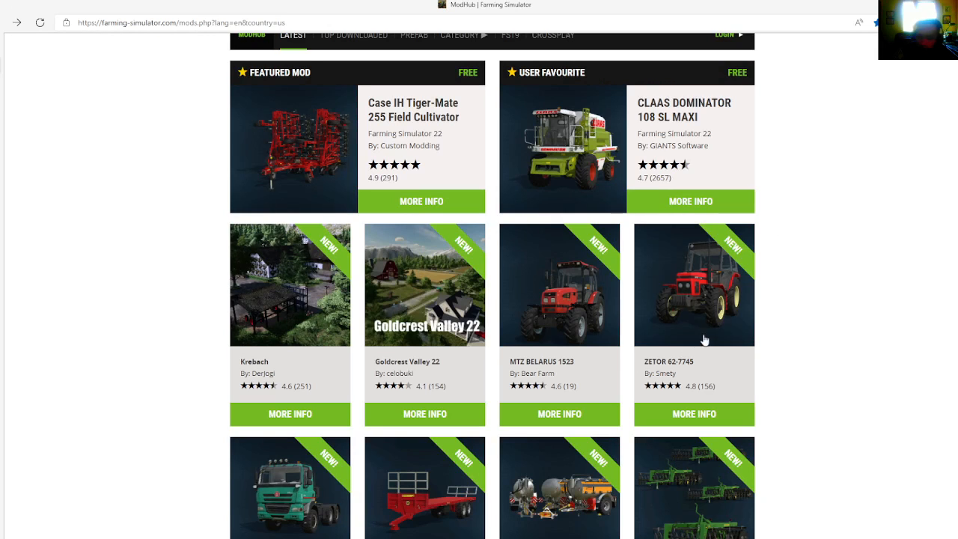
mouse_move(694, 414)
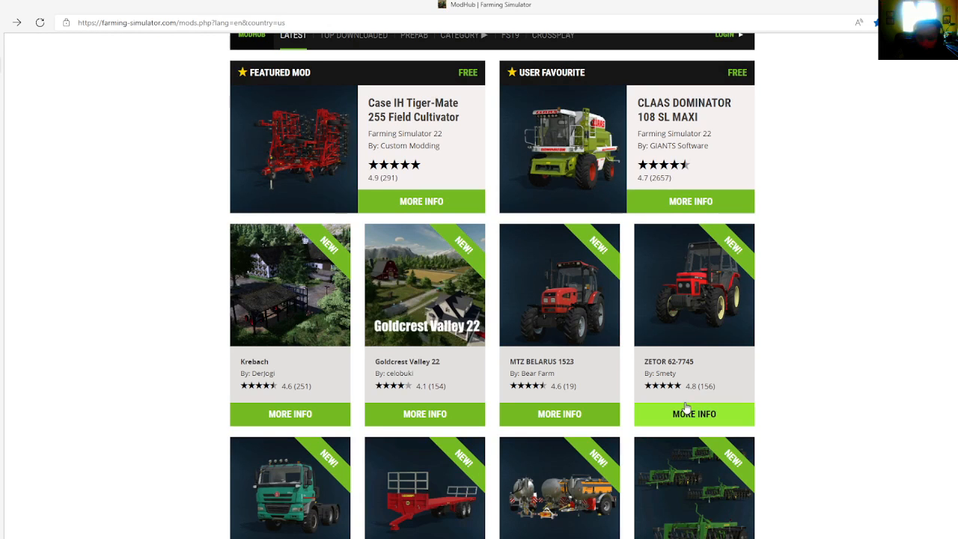
mouse_move(681, 410)
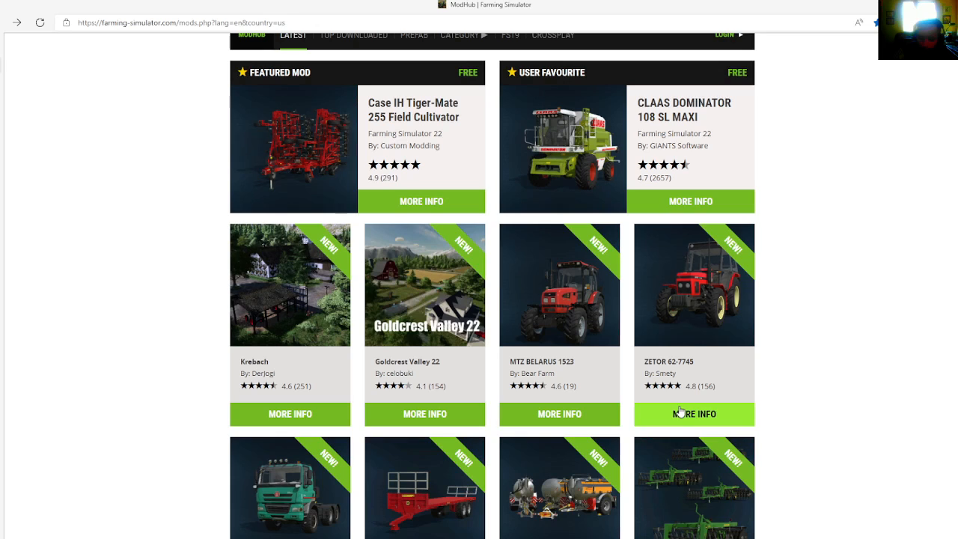
mouse_move(683, 412)
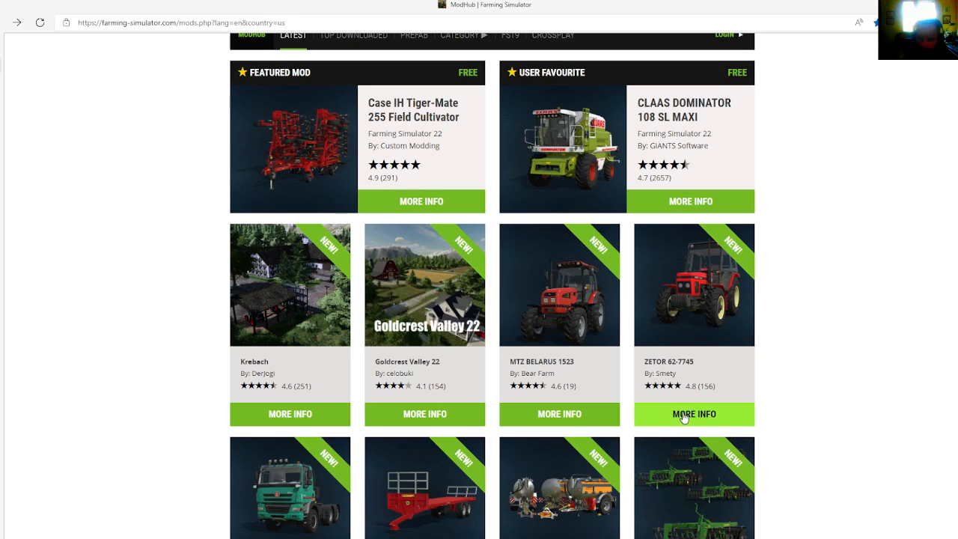
left_click(693, 414)
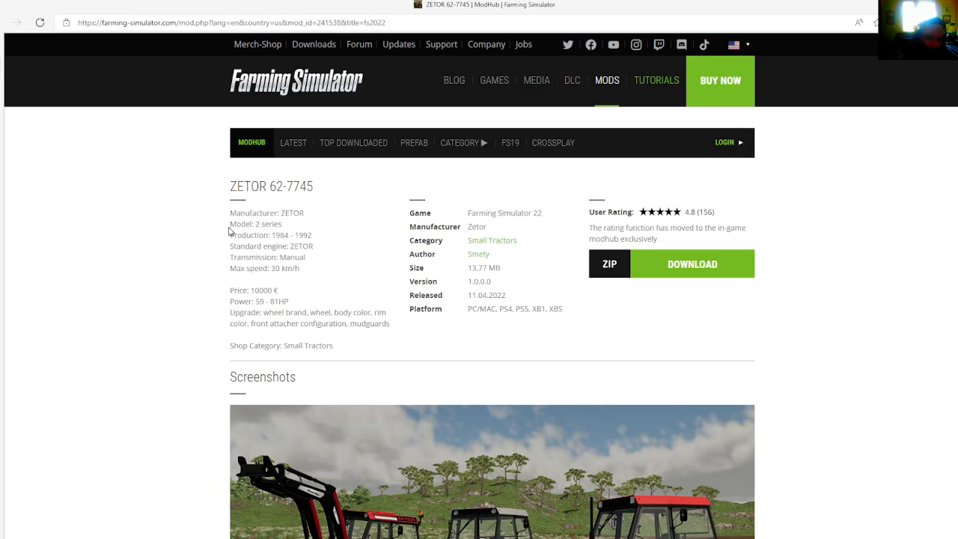
mouse_move(318, 249)
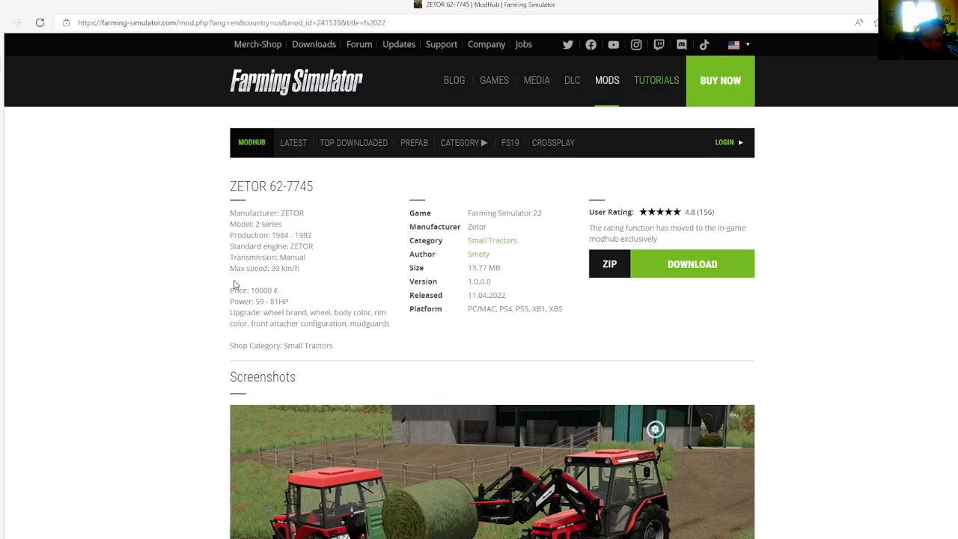
mouse_move(264, 299)
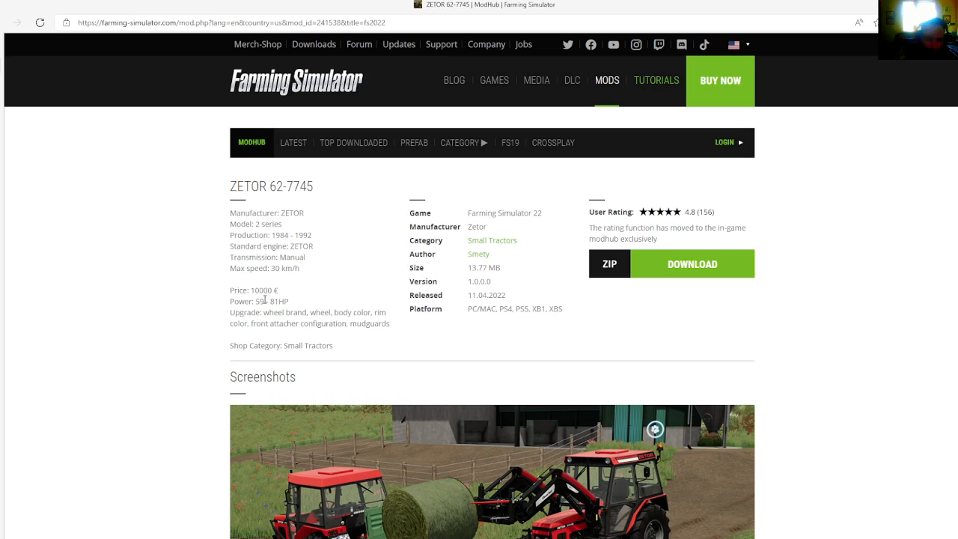
mouse_move(315, 313)
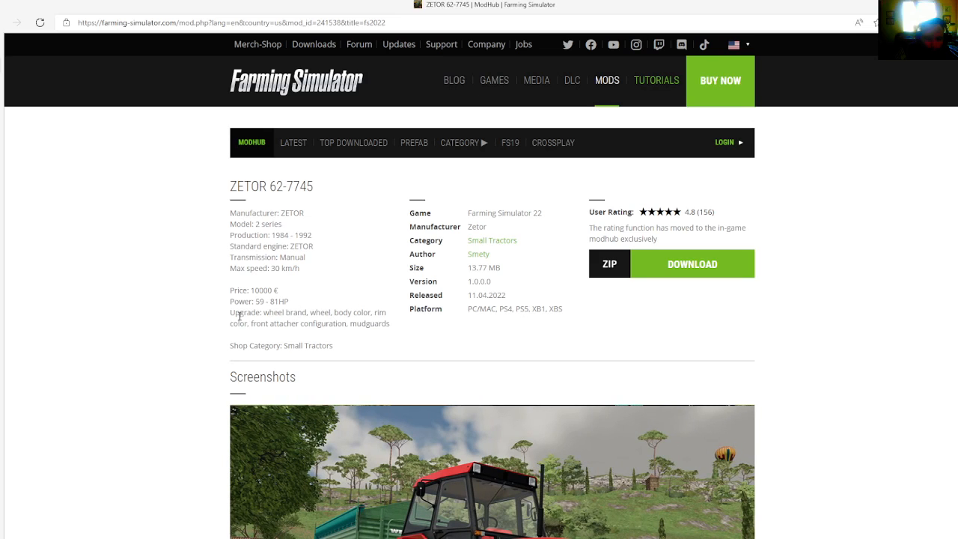
mouse_move(364, 319)
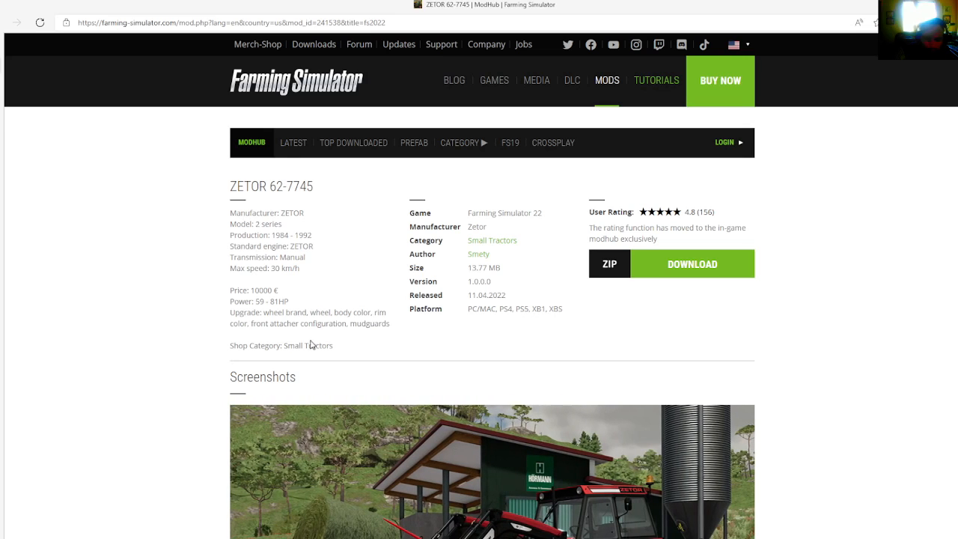
mouse_move(489, 295)
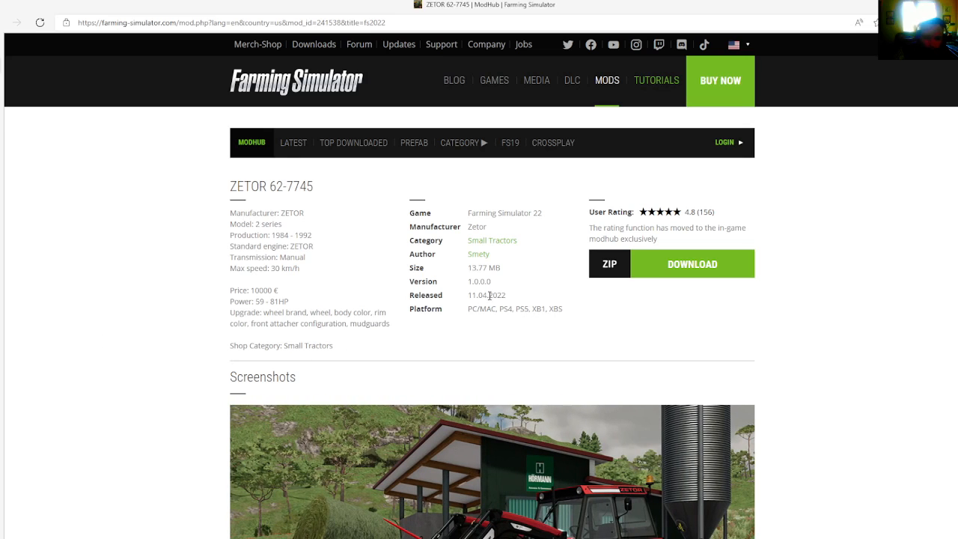
mouse_move(504, 258)
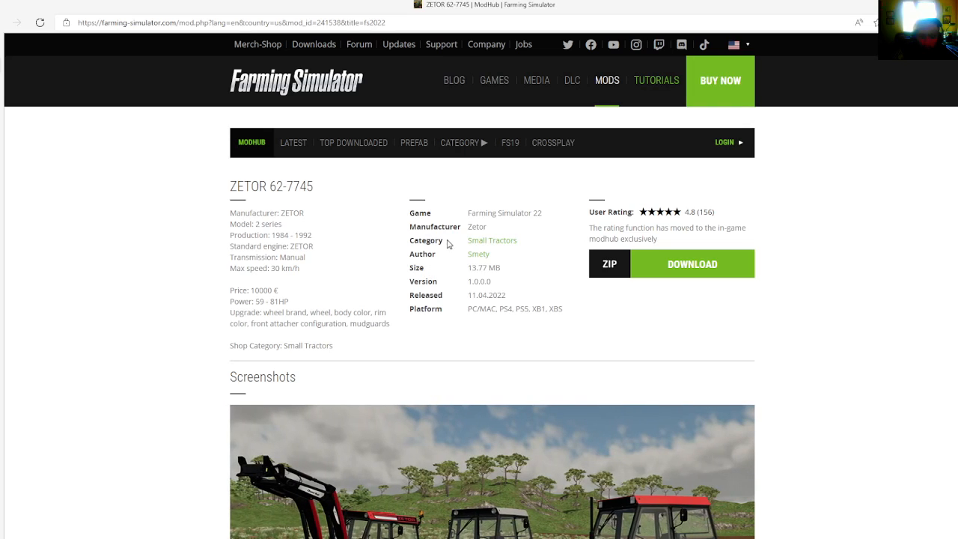
mouse_move(466, 264)
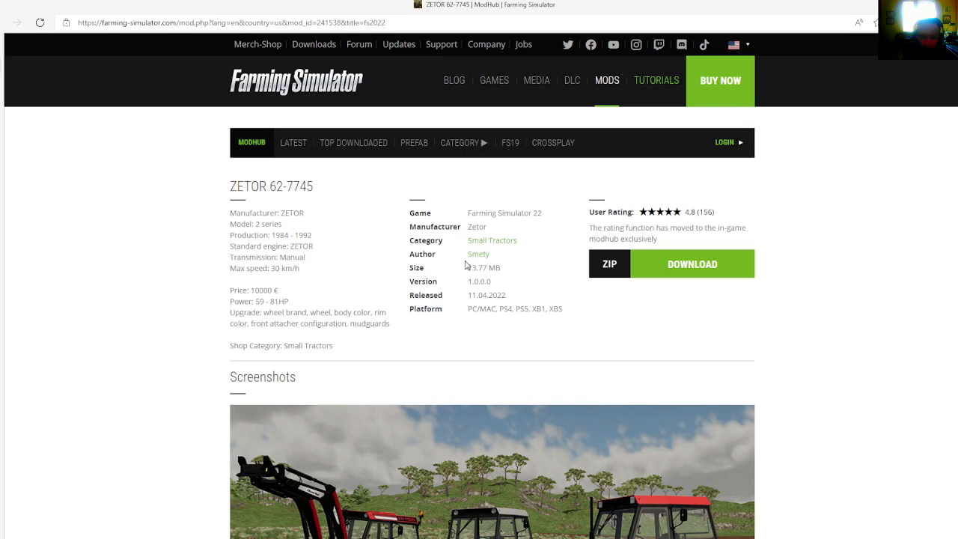
mouse_move(472, 273)
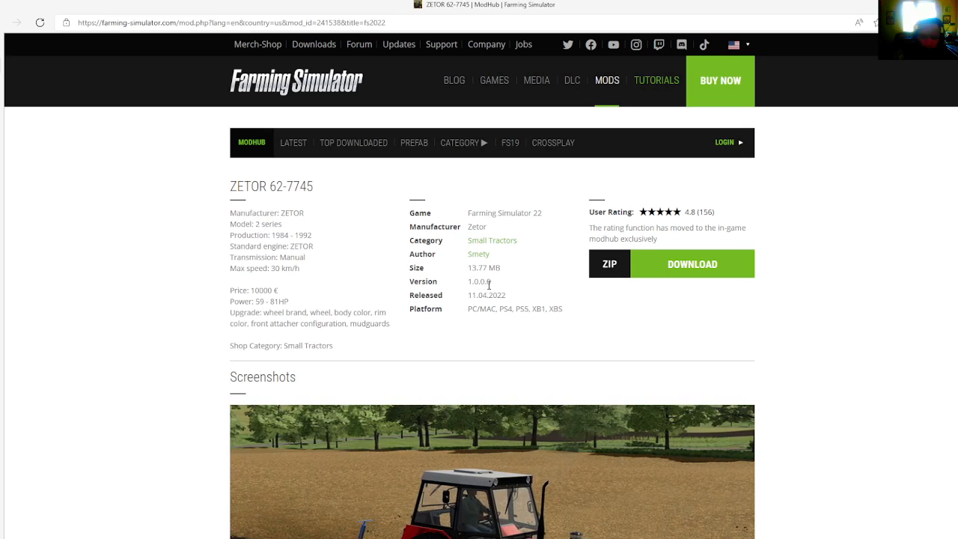
mouse_move(359, 270)
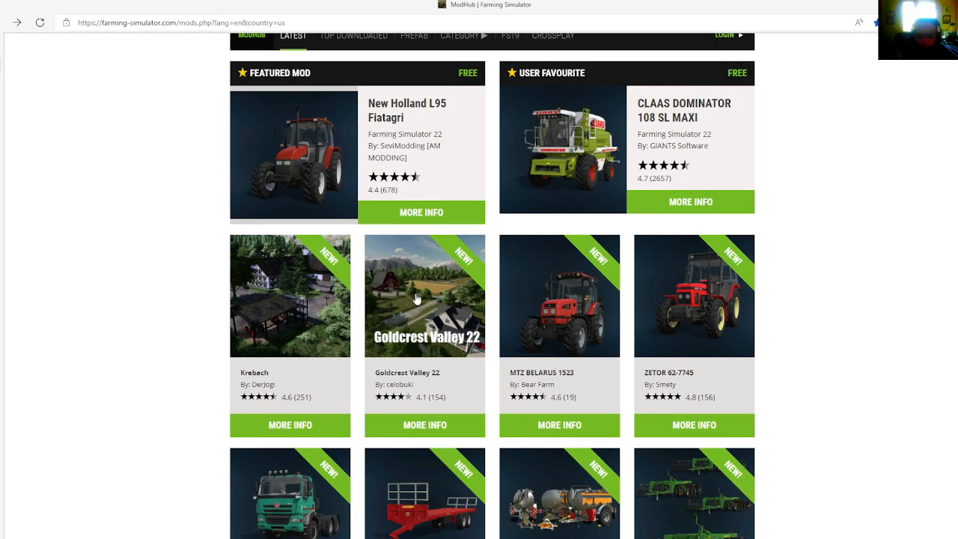
scroll("down", 3)
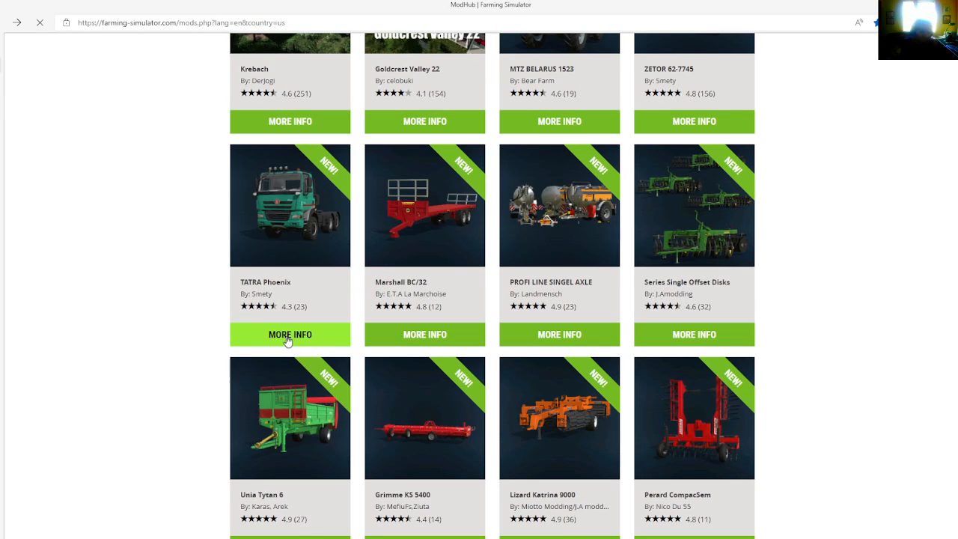
left_click(290, 334)
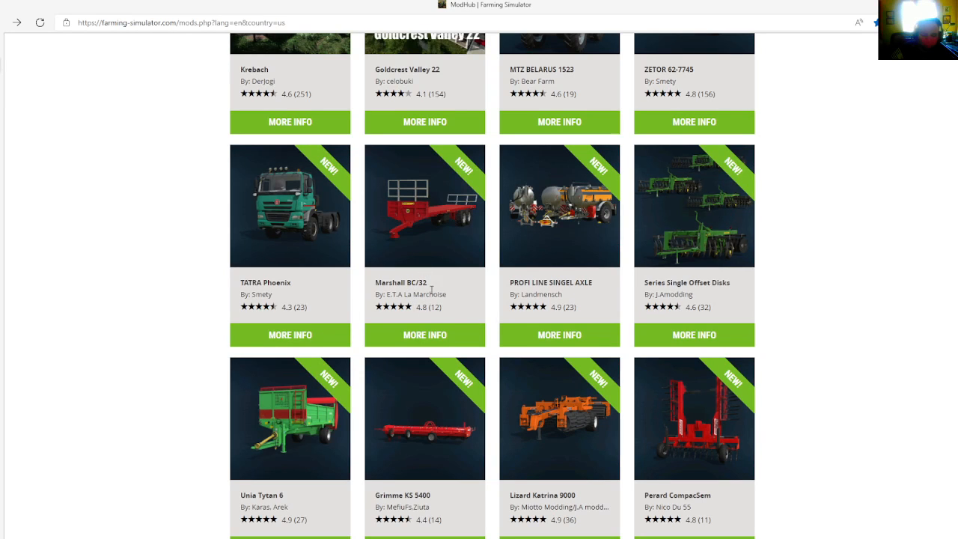
mouse_move(424, 334)
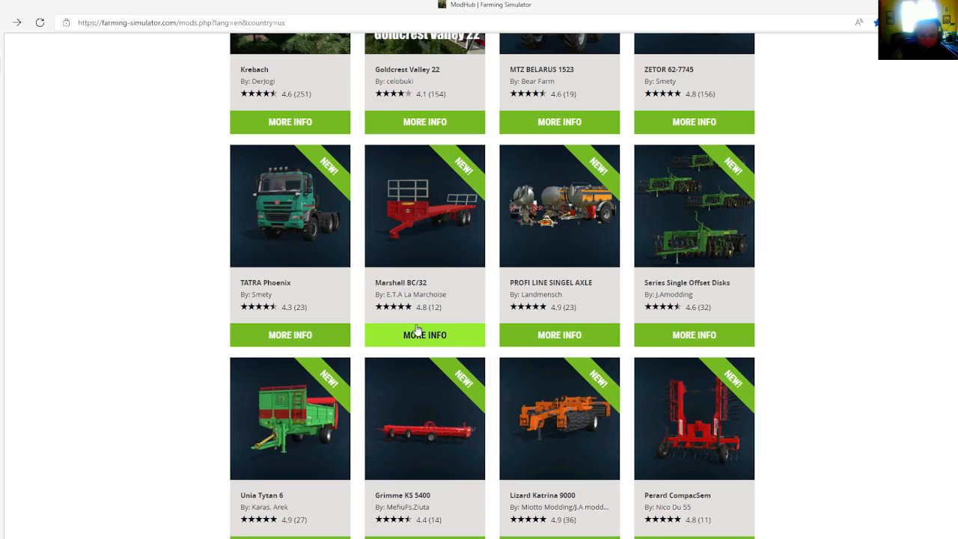
mouse_move(416, 335)
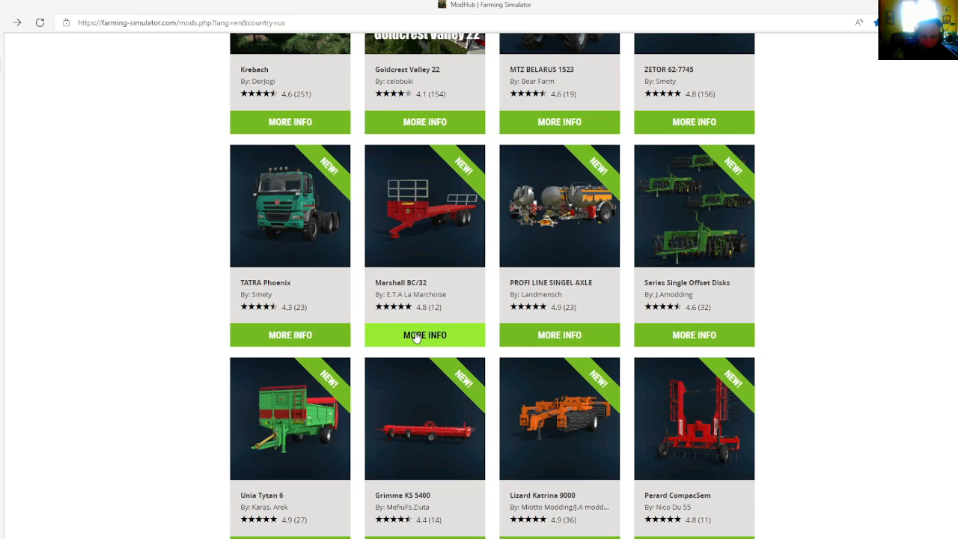
left_click(424, 334)
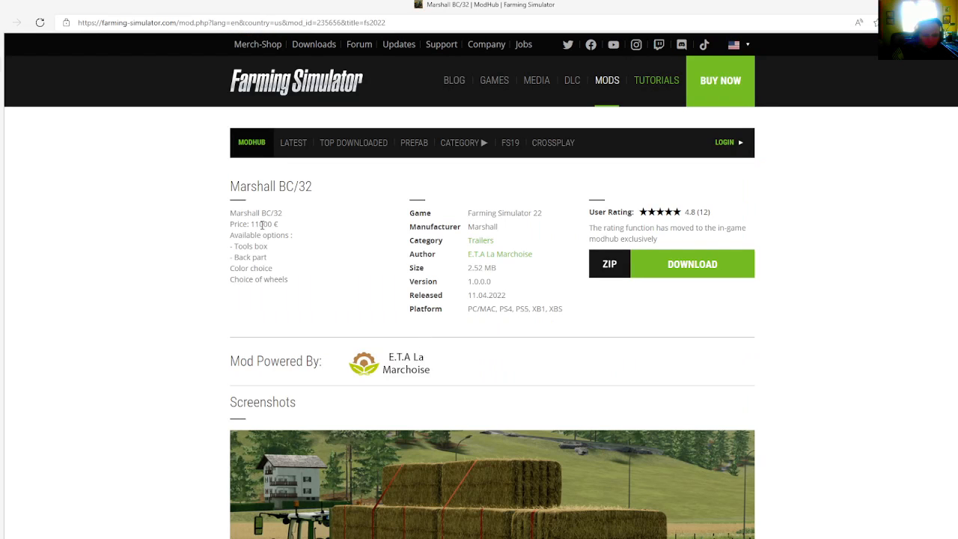
mouse_move(282, 246)
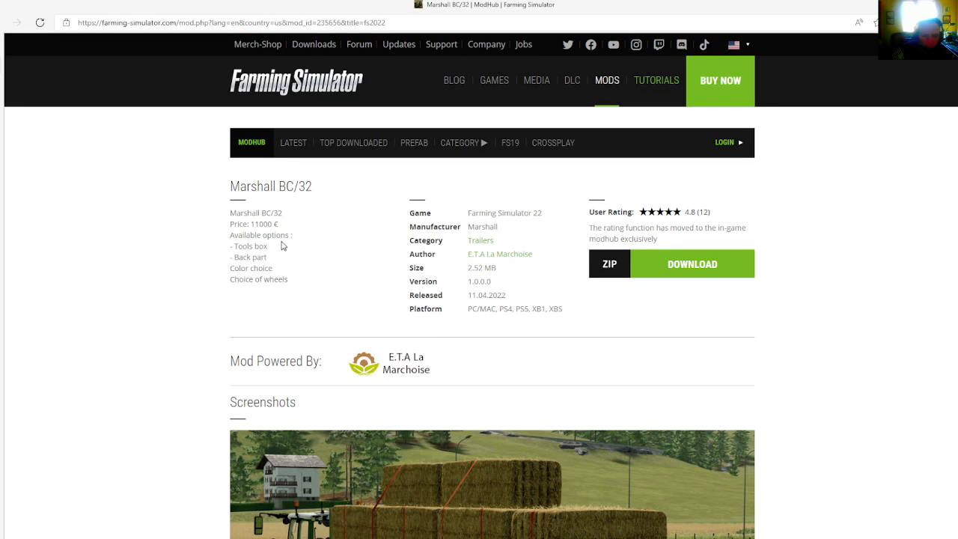
mouse_move(273, 251)
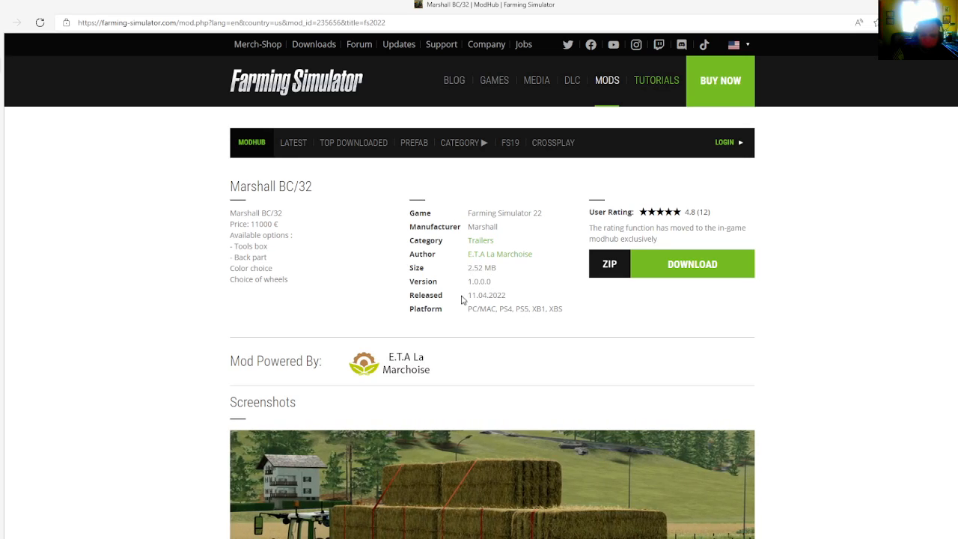
mouse_move(493, 275)
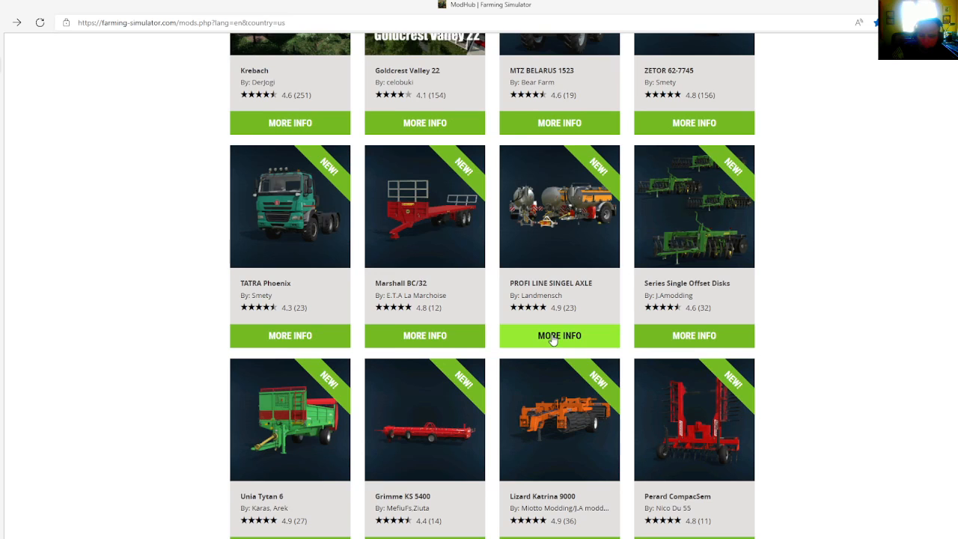
left_click(559, 335)
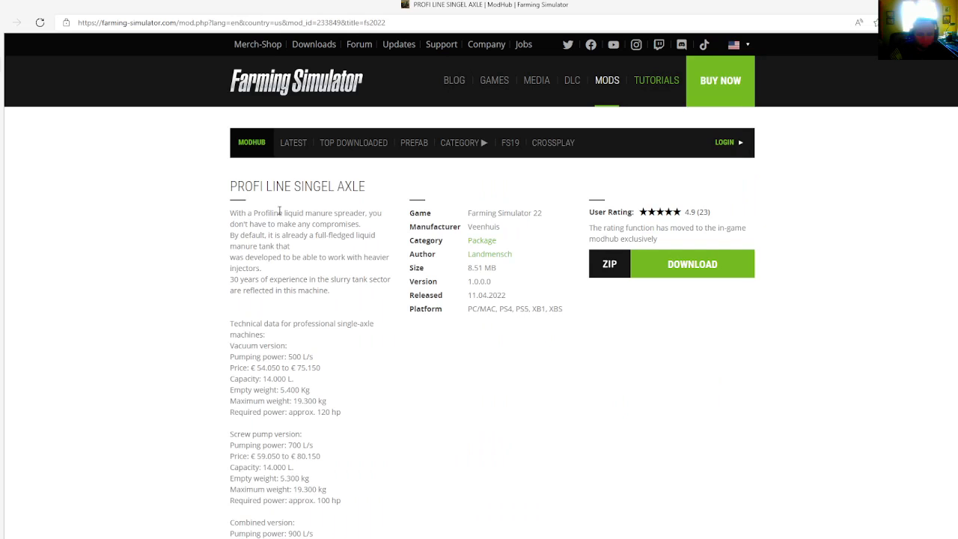
mouse_move(253, 212)
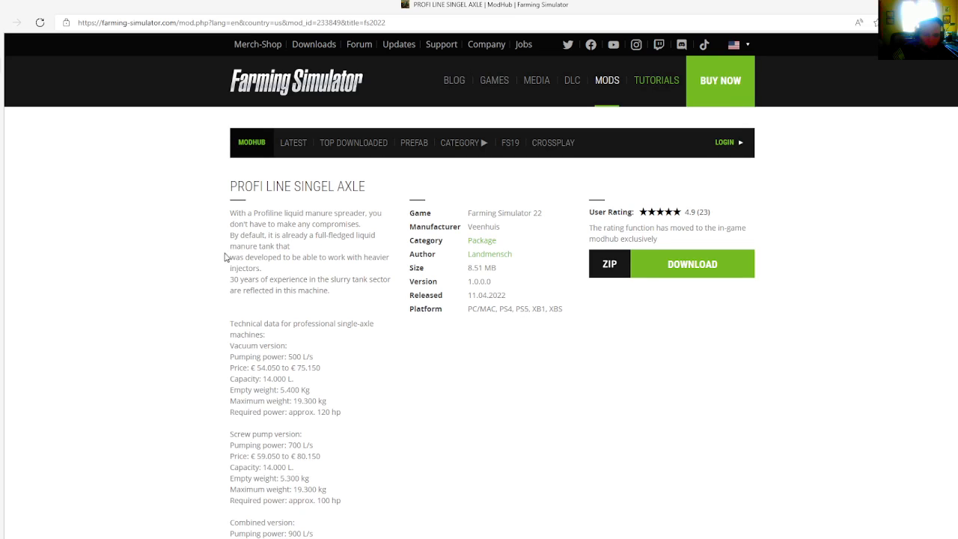
mouse_move(275, 268)
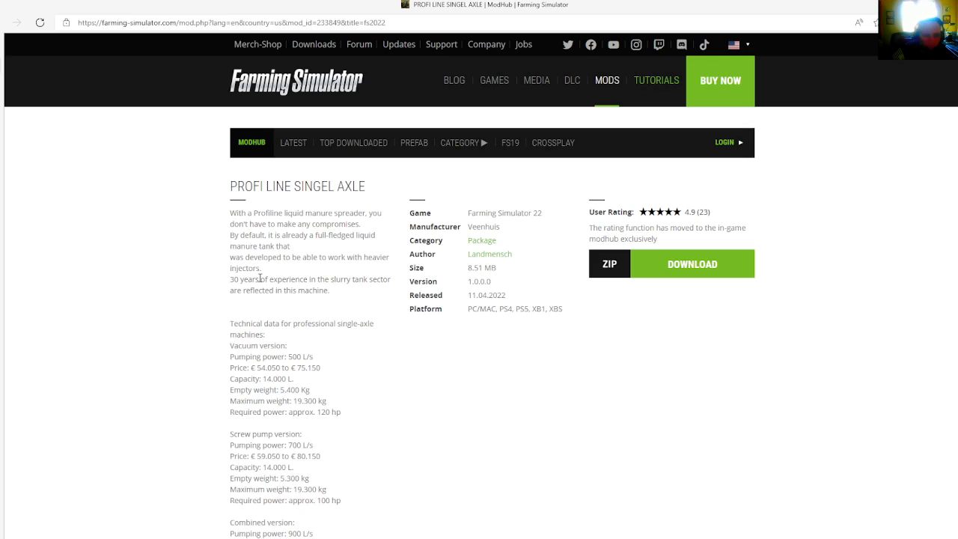
mouse_move(333, 293)
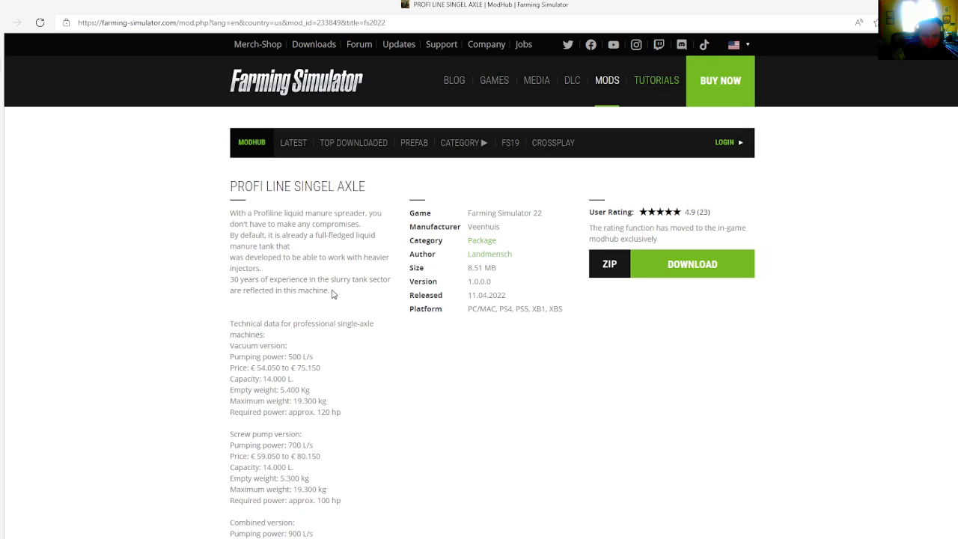
mouse_move(269, 300)
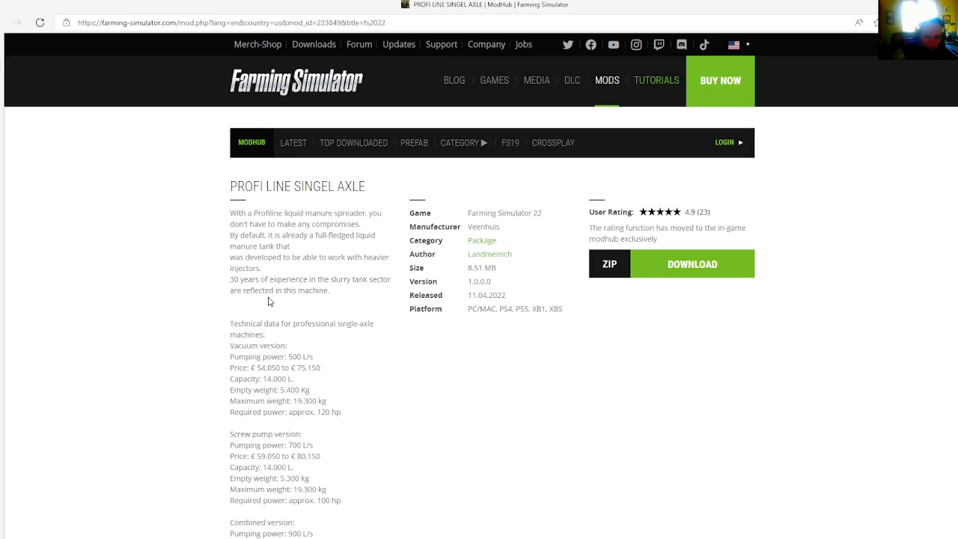
mouse_move(303, 337)
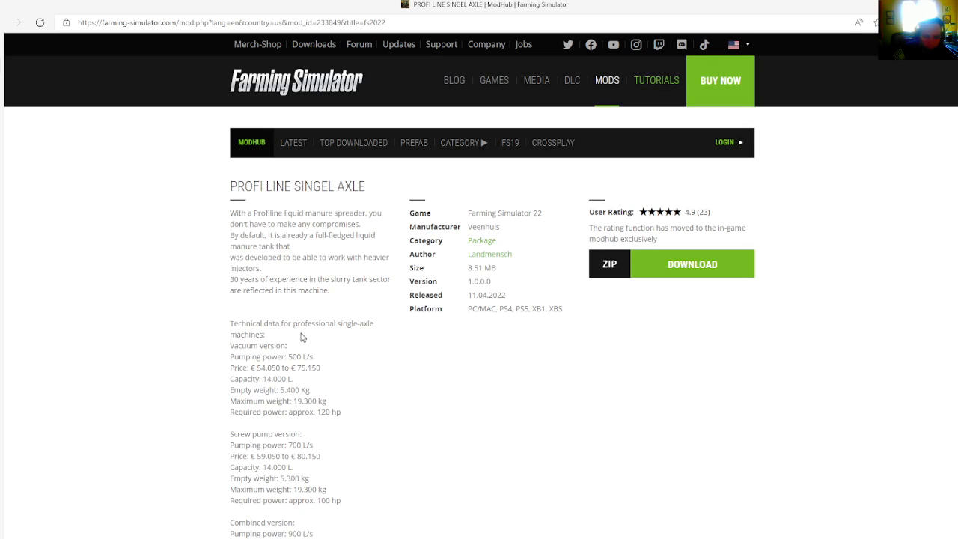
mouse_move(268, 345)
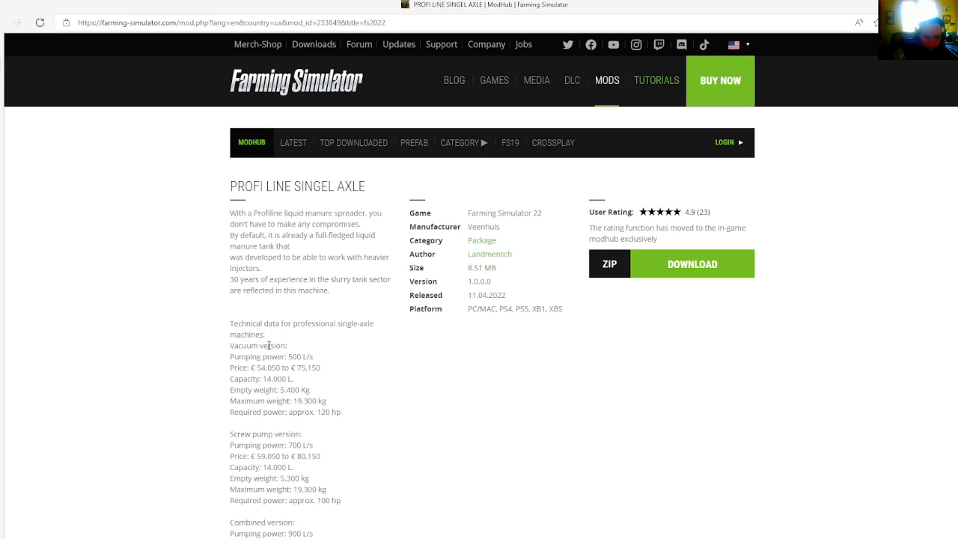
mouse_move(318, 346)
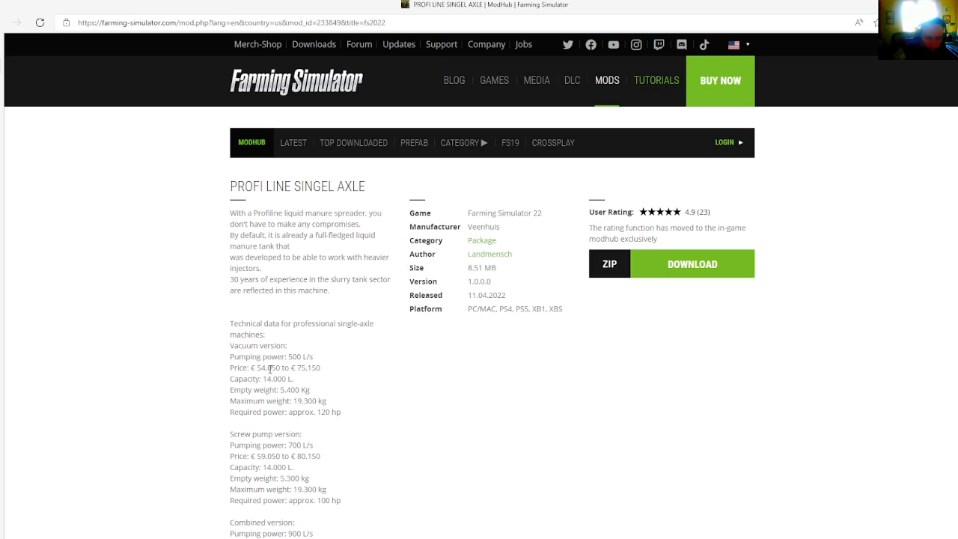
mouse_move(252, 378)
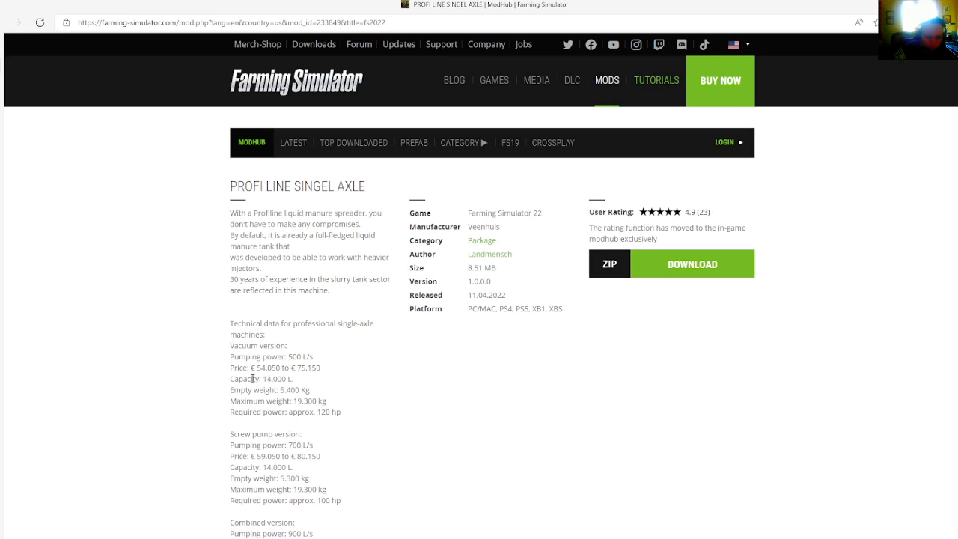
mouse_move(277, 382)
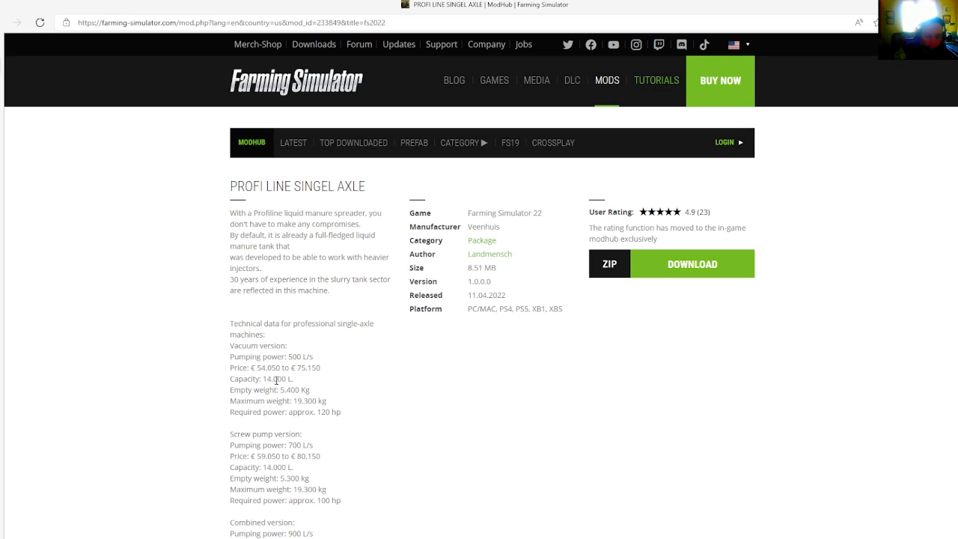
mouse_move(288, 387)
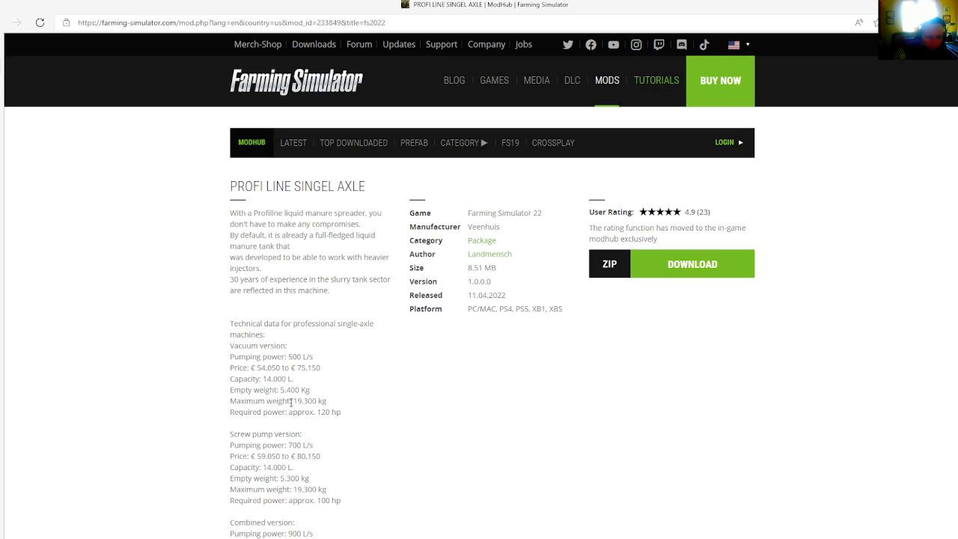
mouse_move(286, 413)
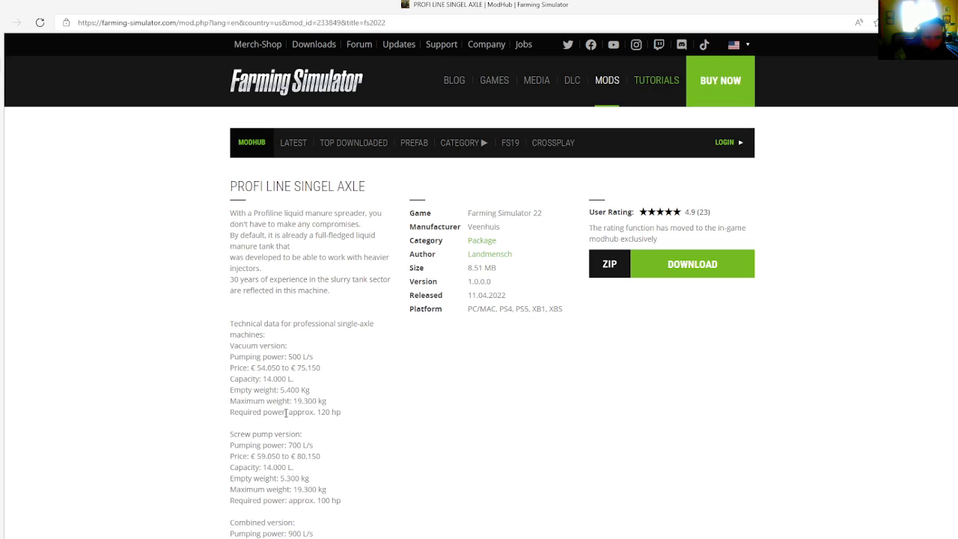
mouse_move(249, 412)
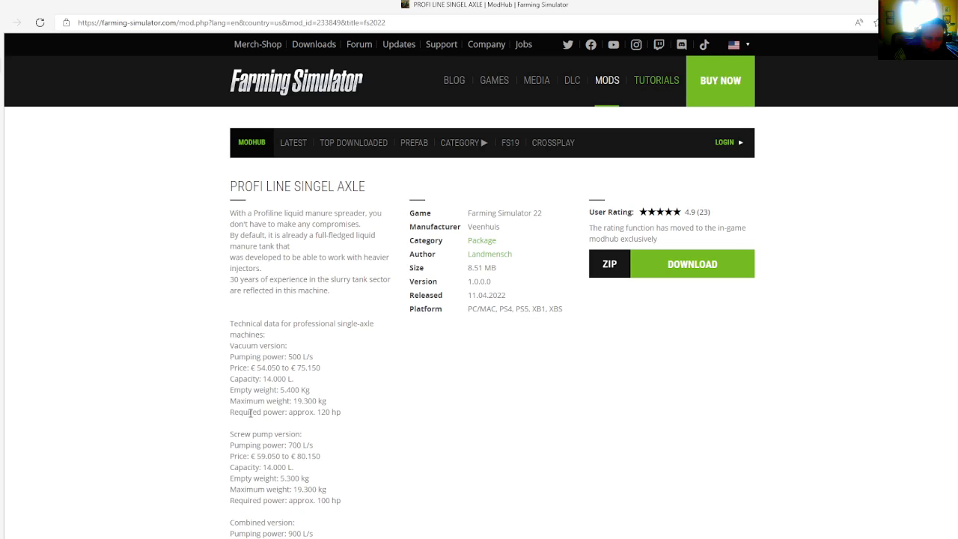
mouse_move(291, 443)
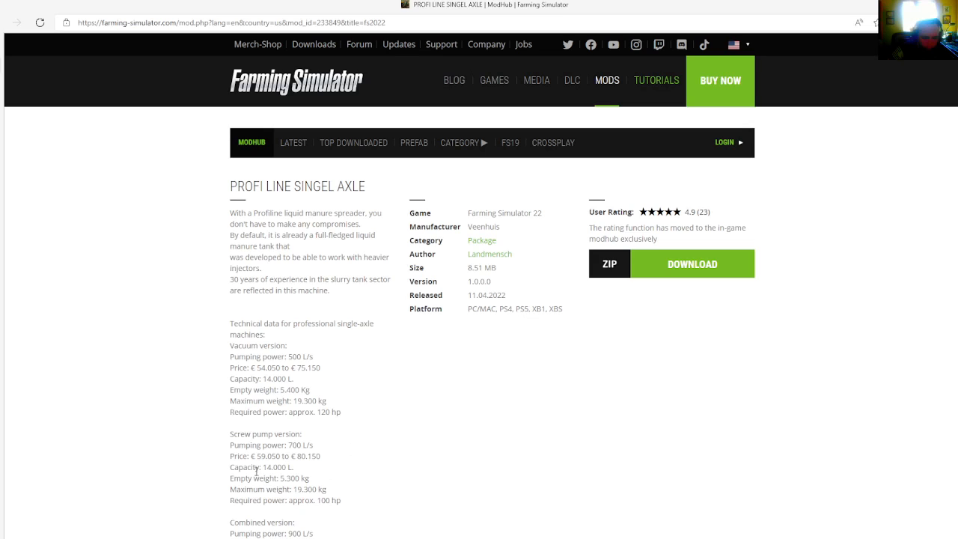
mouse_move(298, 472)
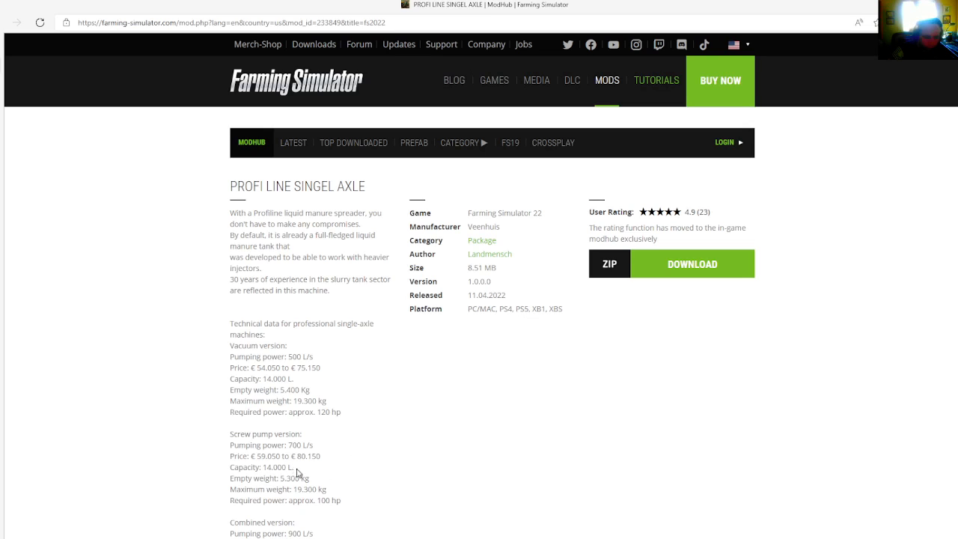
mouse_move(318, 484)
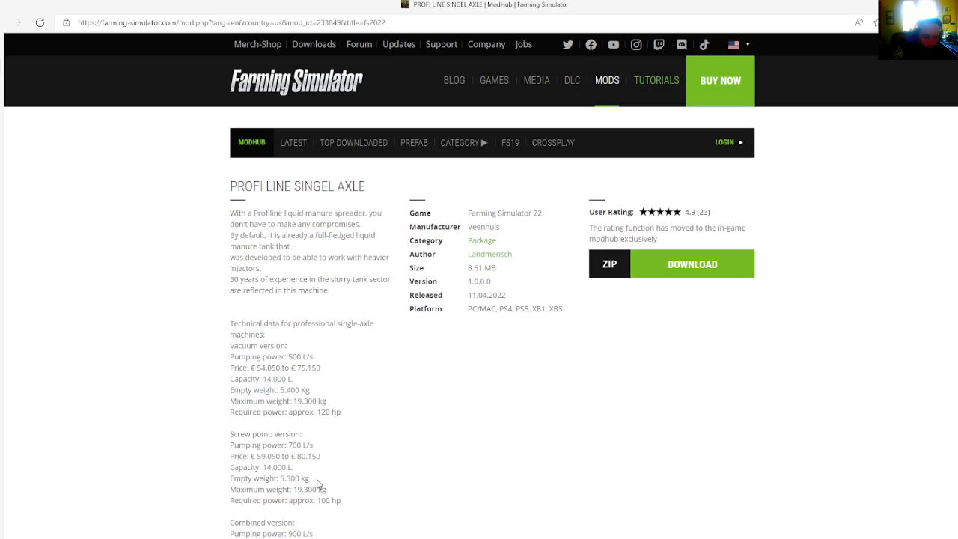
mouse_move(377, 494)
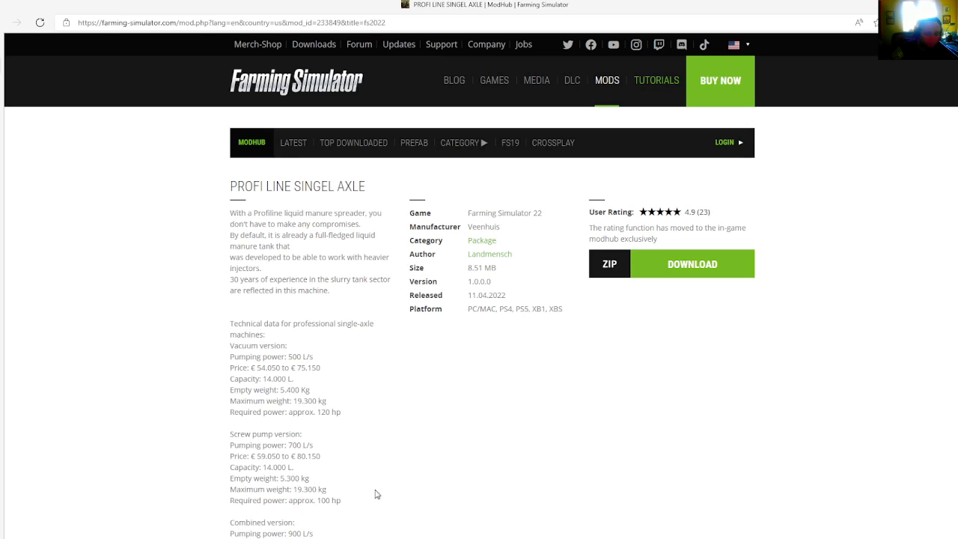
mouse_move(344, 499)
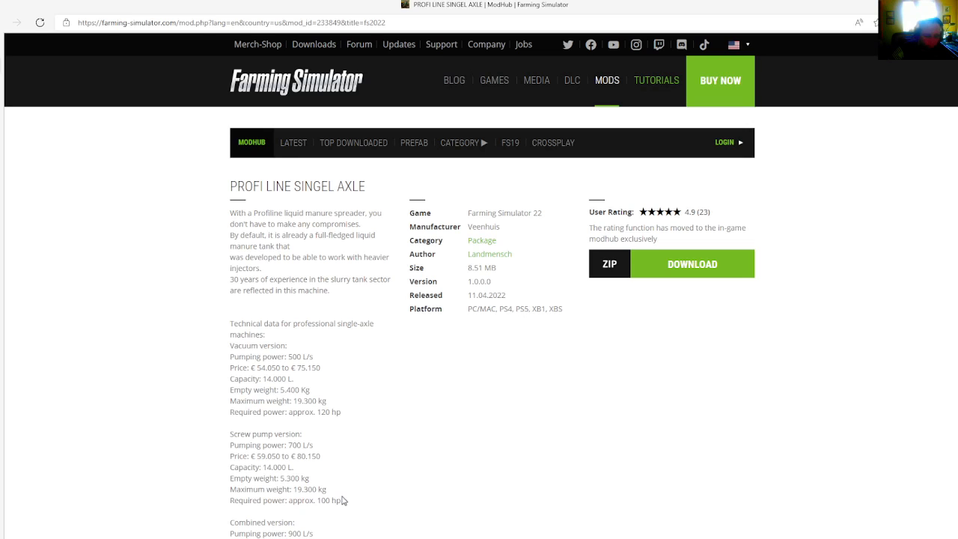
mouse_move(474, 506)
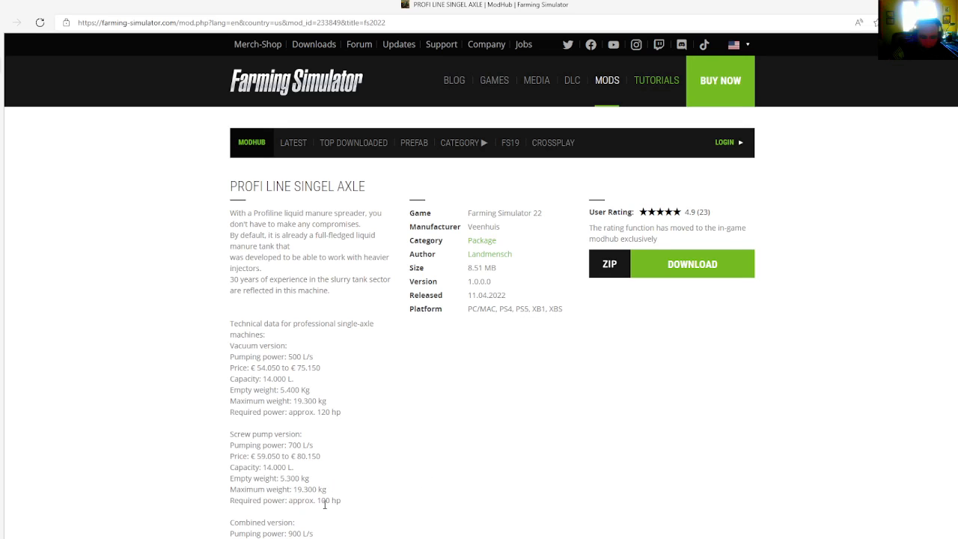
scroll("down", 3)
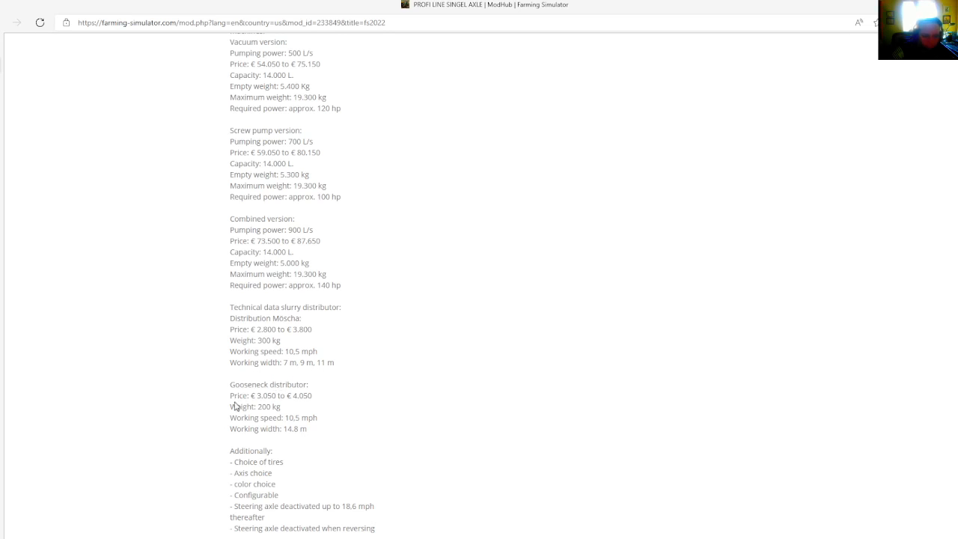
mouse_move(274, 400)
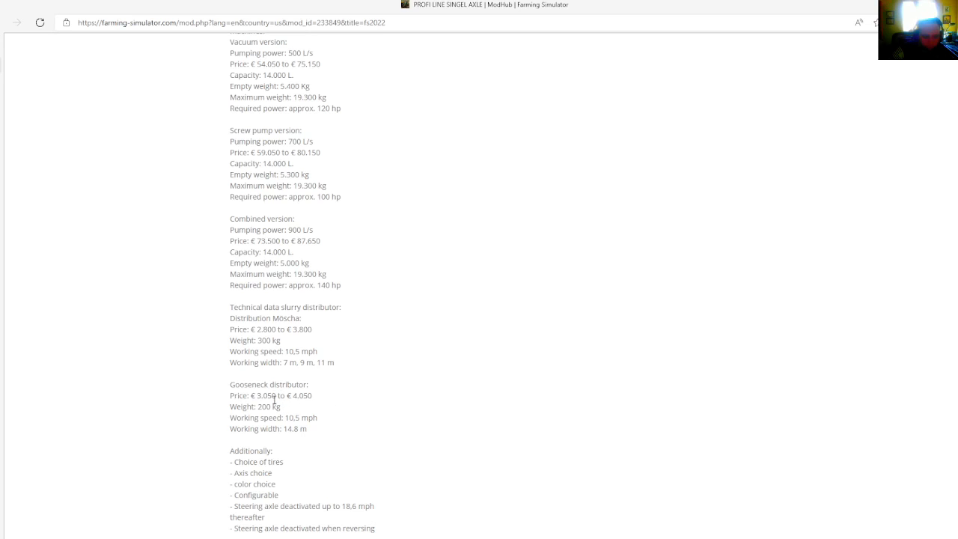
mouse_move(280, 412)
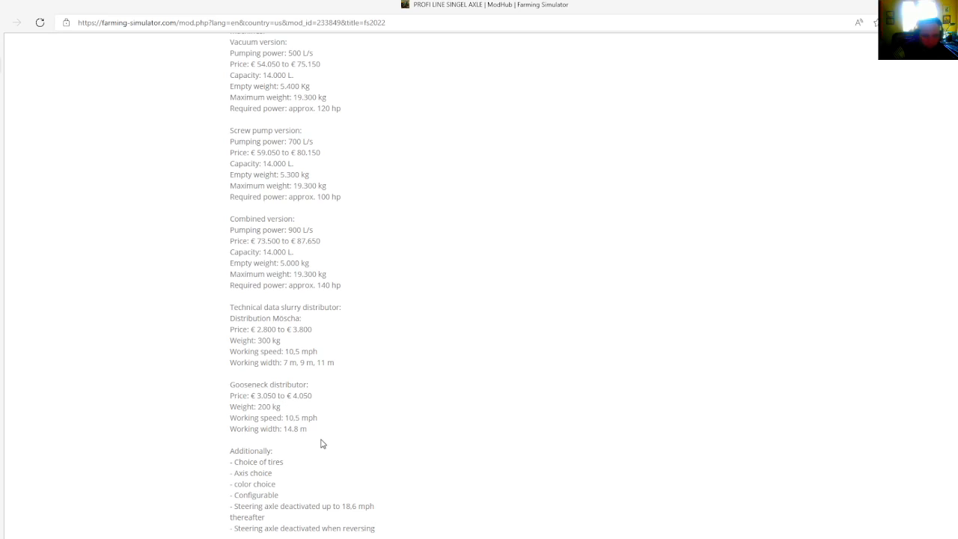
mouse_move(305, 426)
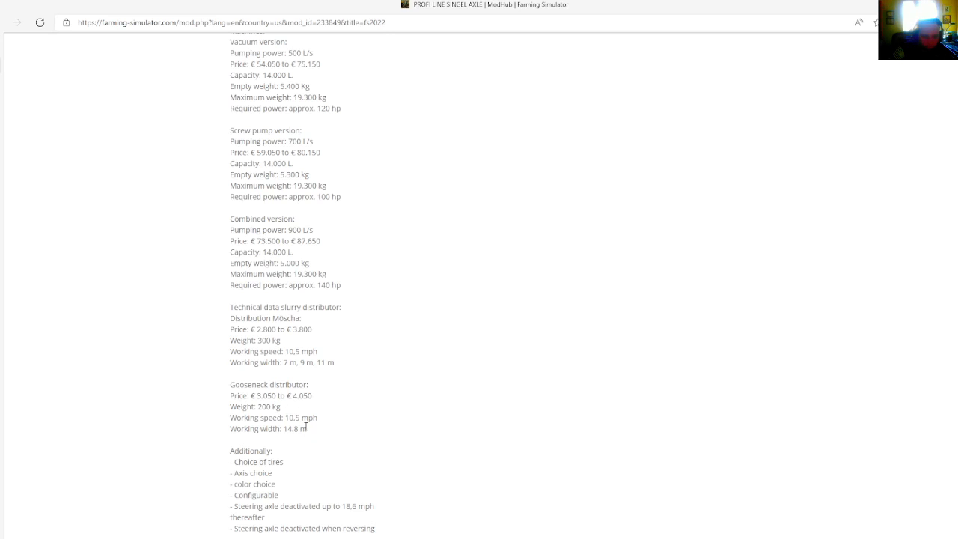
mouse_move(303, 415)
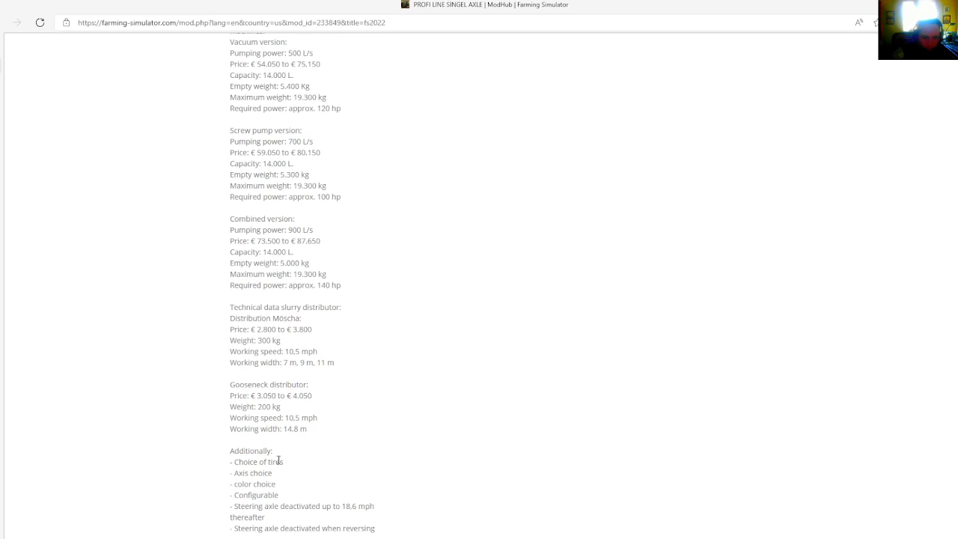
scroll("down", 3)
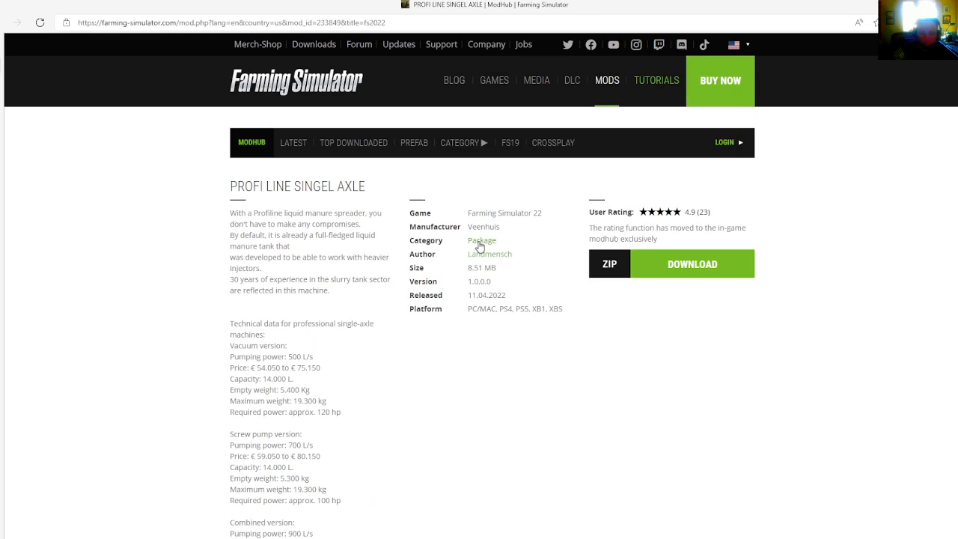
mouse_move(532, 293)
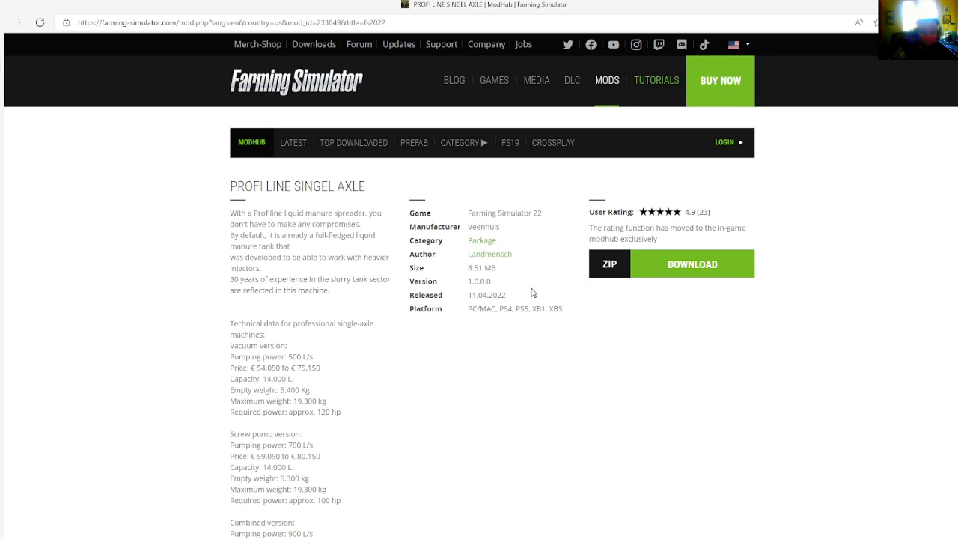
mouse_move(485, 270)
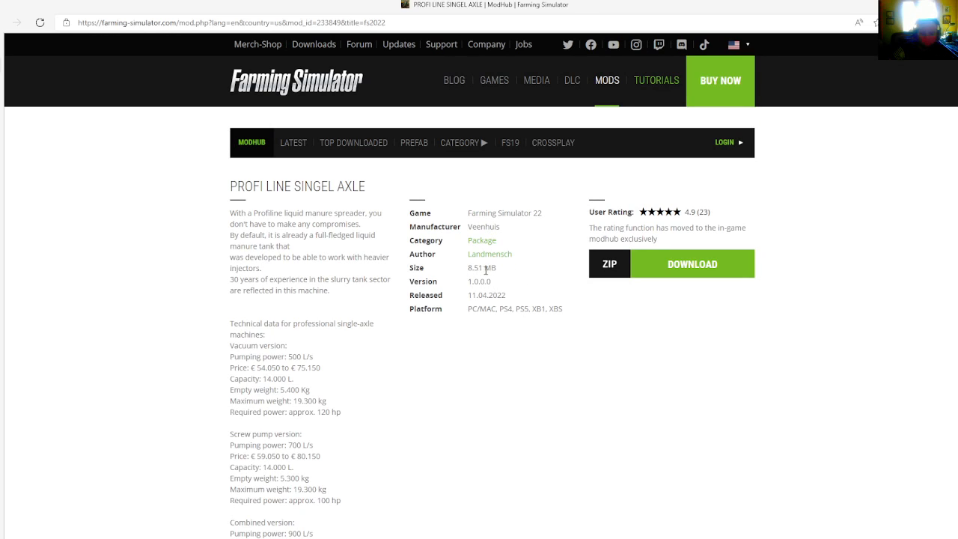
mouse_move(473, 282)
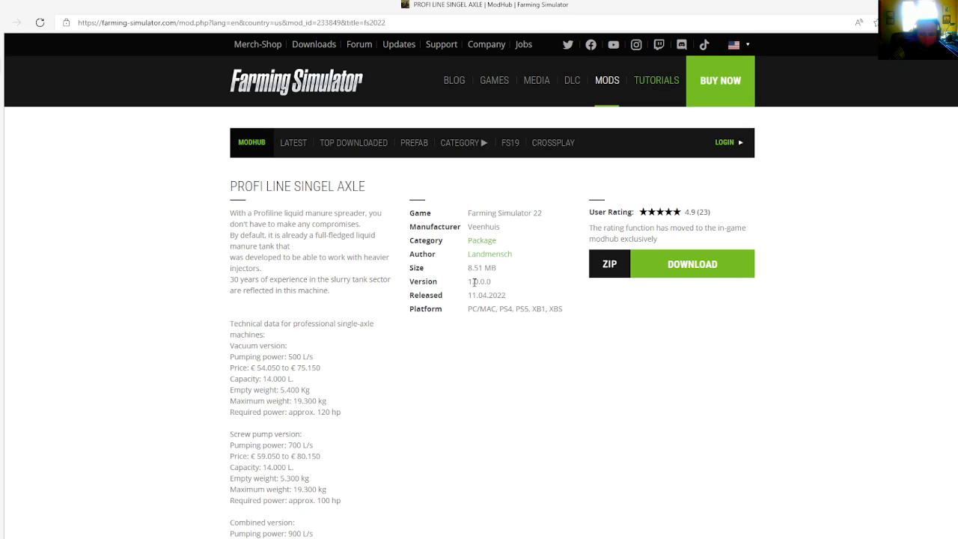
mouse_move(494, 286)
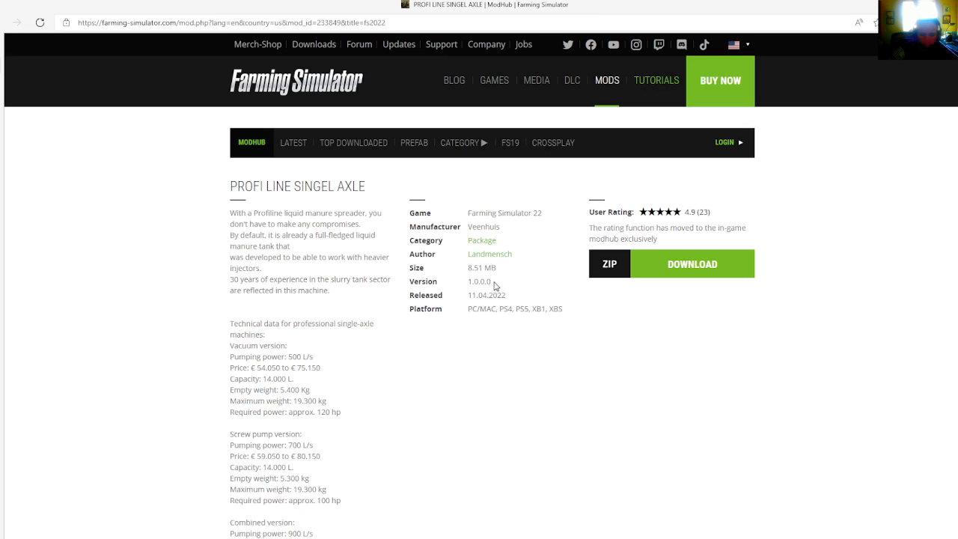
mouse_move(448, 284)
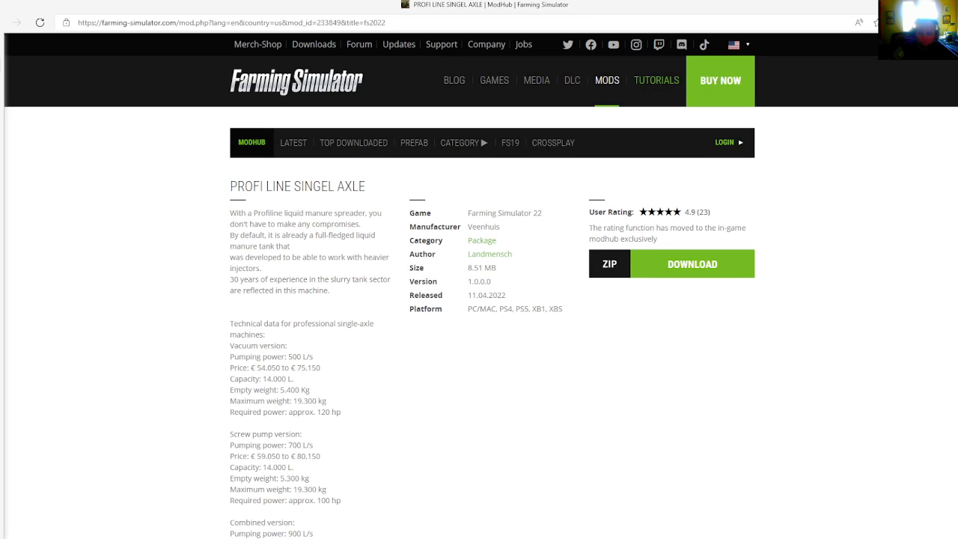
mouse_move(114, 60)
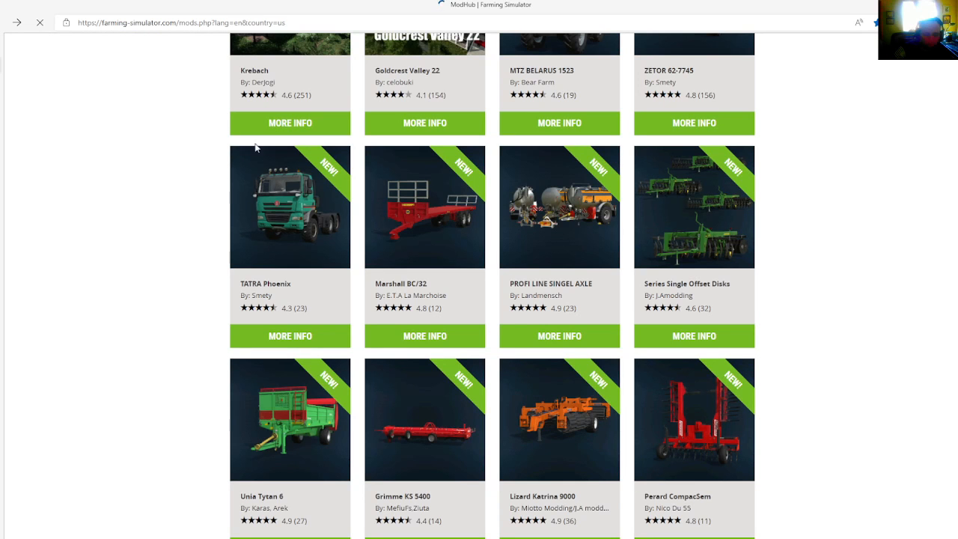
mouse_move(612, 337)
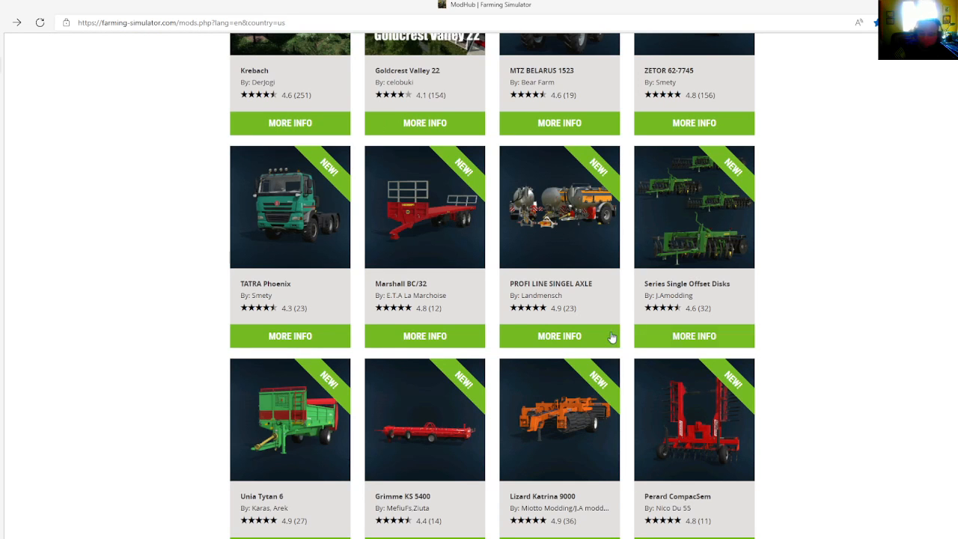
mouse_move(665, 327)
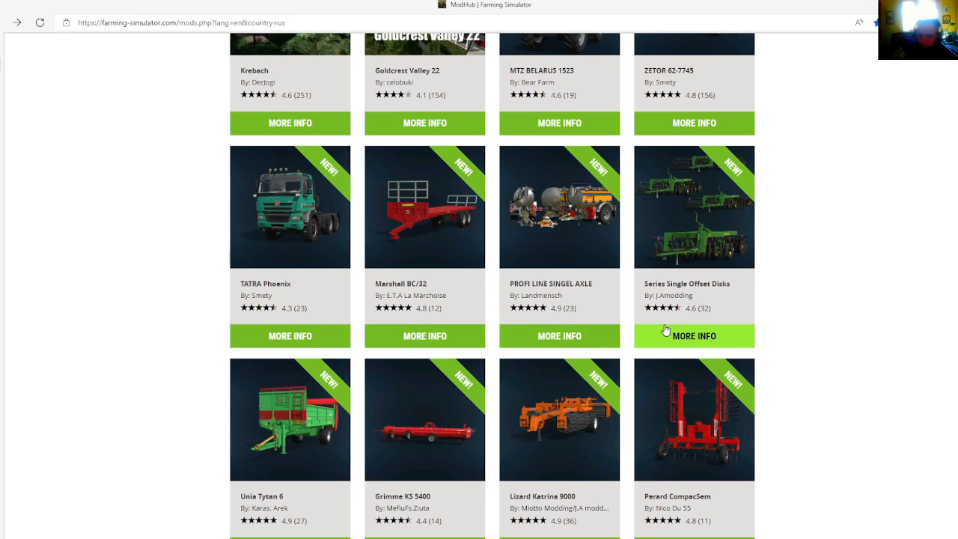
mouse_move(665, 331)
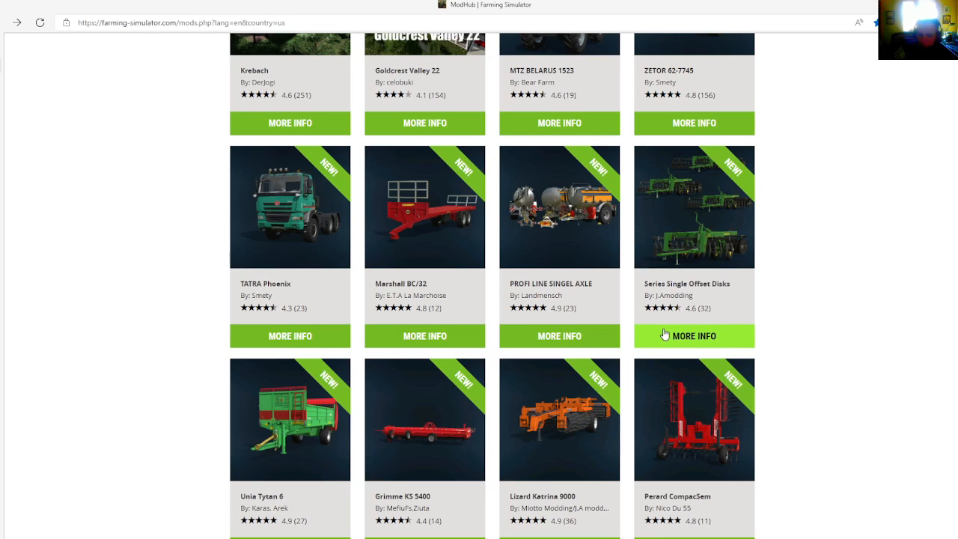
left_click(693, 335)
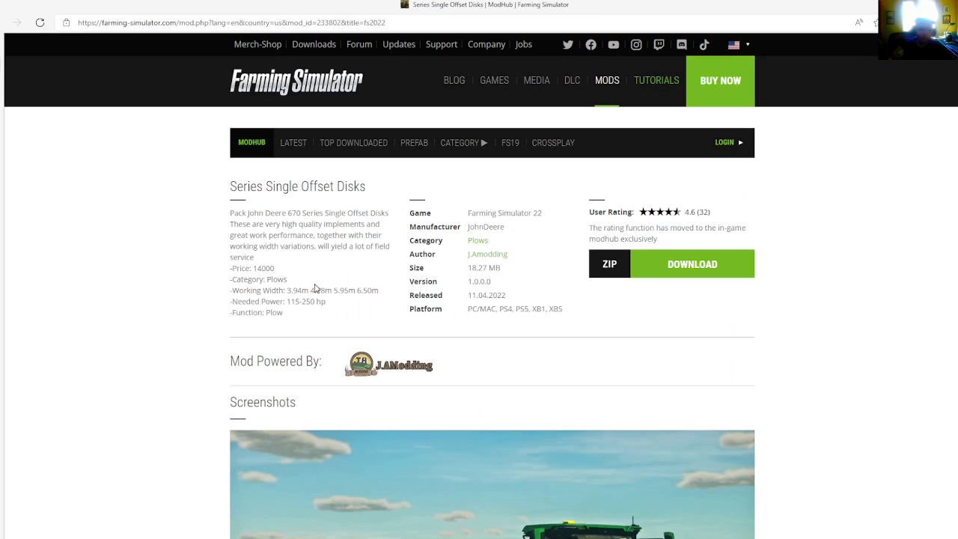
mouse_move(222, 204)
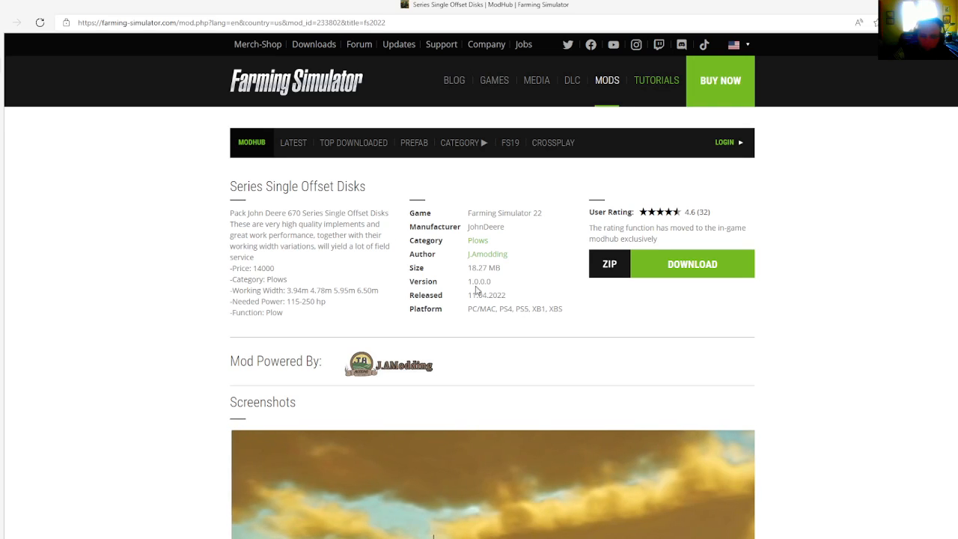
mouse_move(478, 290)
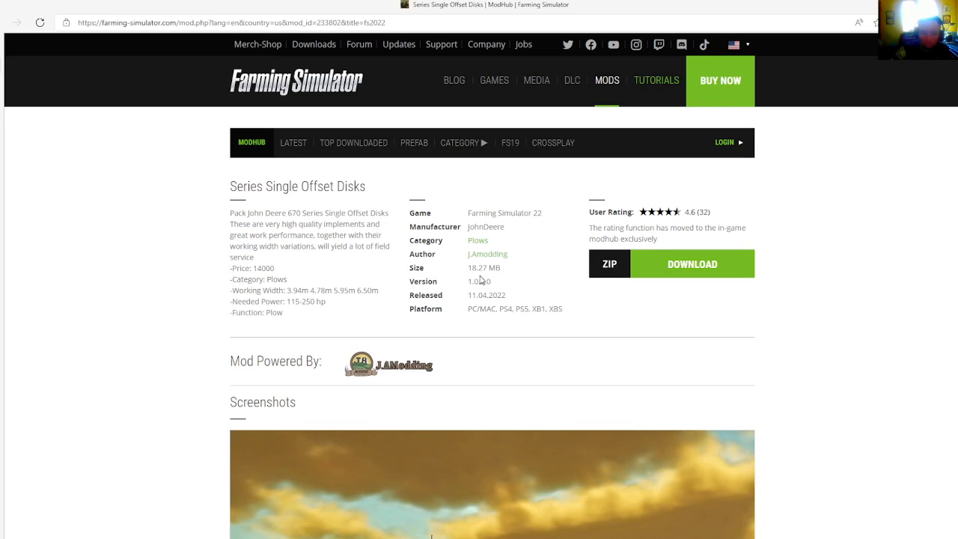
mouse_move(501, 347)
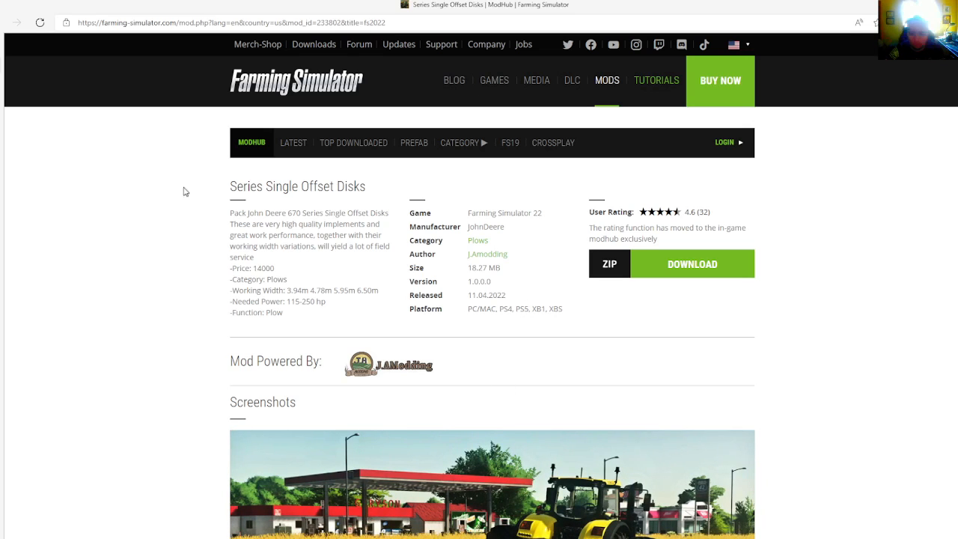
mouse_move(8, 14)
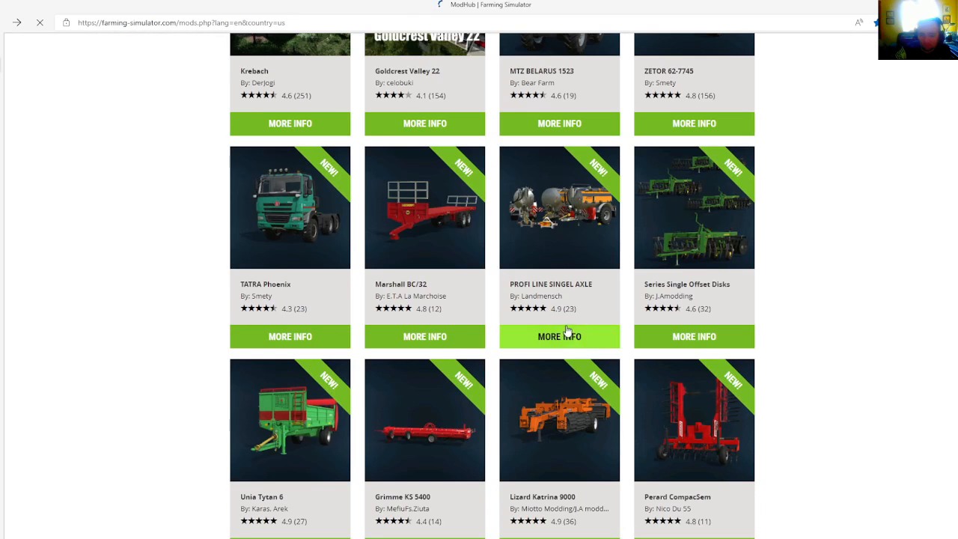
scroll("down", 3)
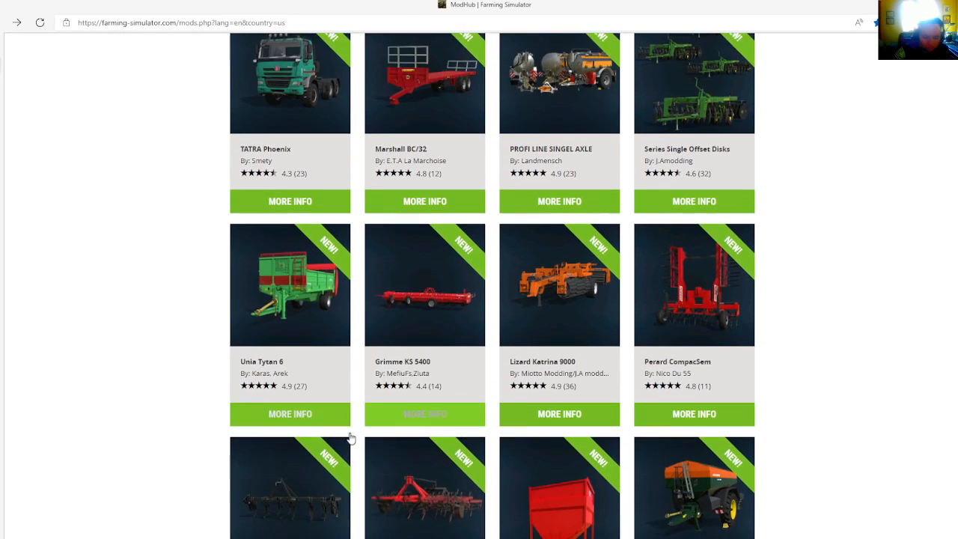
scroll("down", 3)
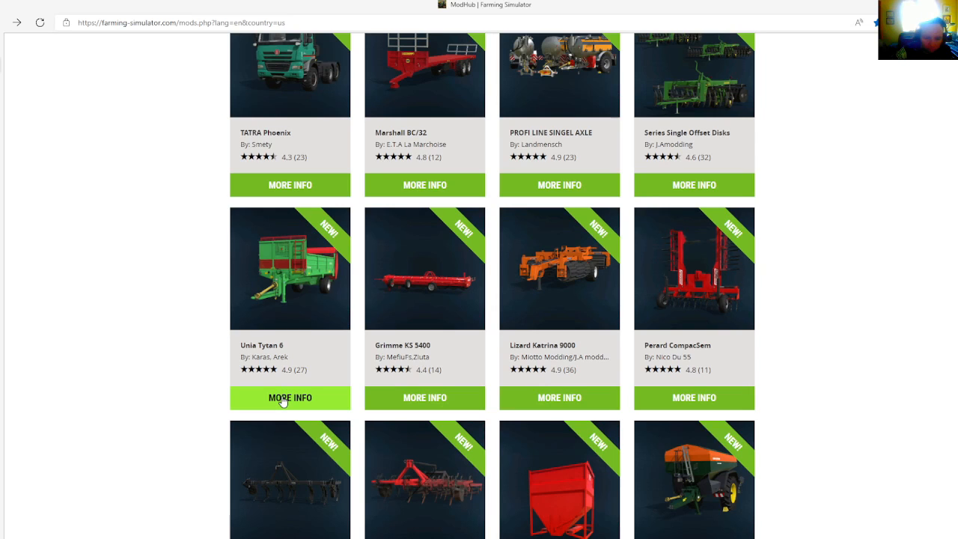
left_click(290, 397)
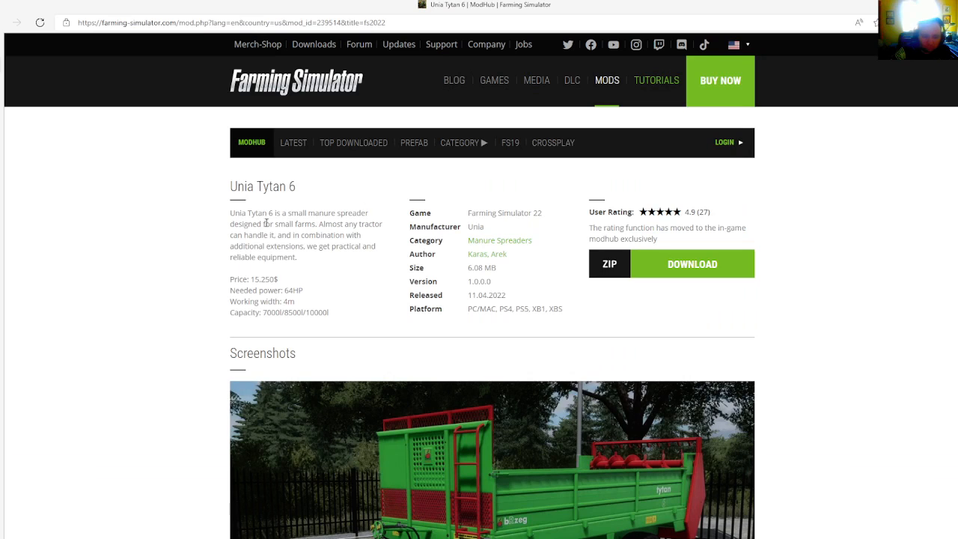
mouse_move(243, 246)
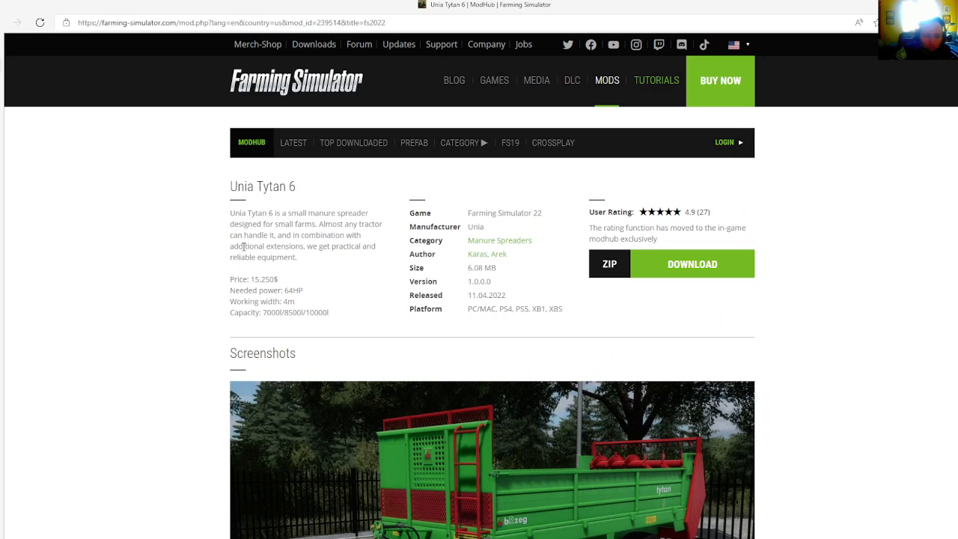
mouse_move(262, 273)
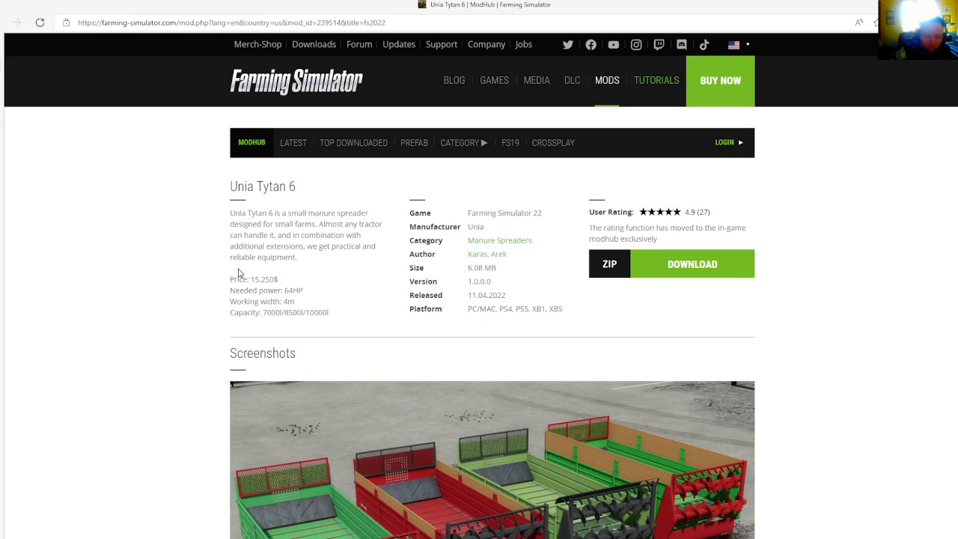
mouse_move(282, 284)
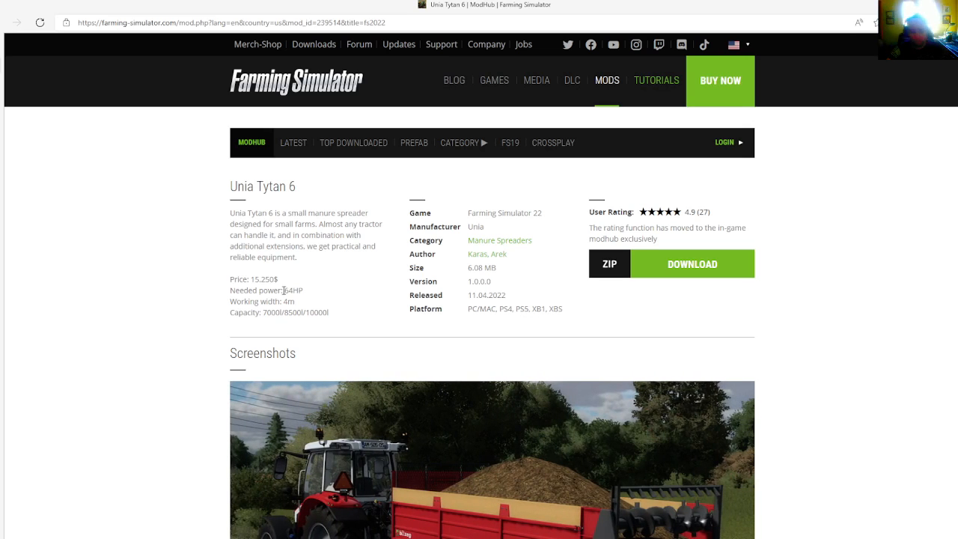
mouse_move(267, 308)
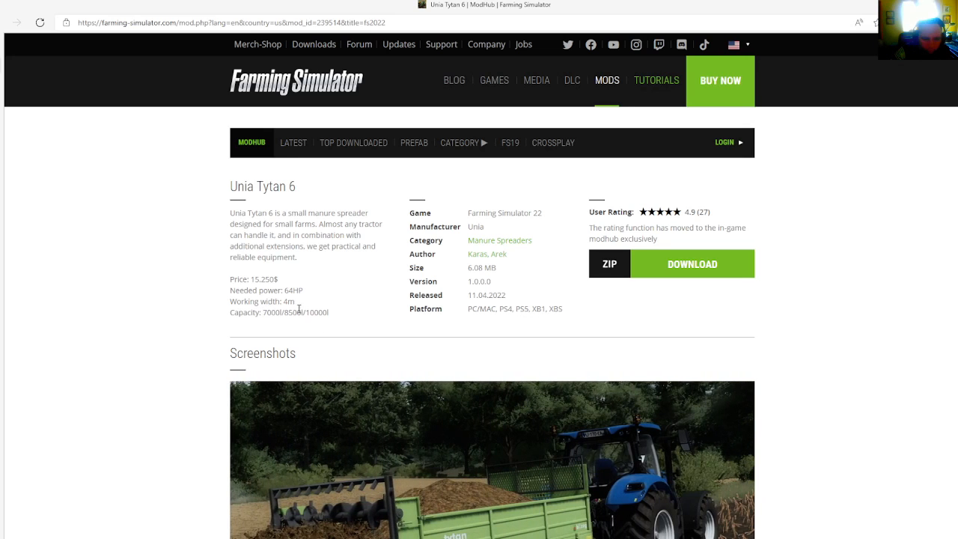
mouse_move(366, 306)
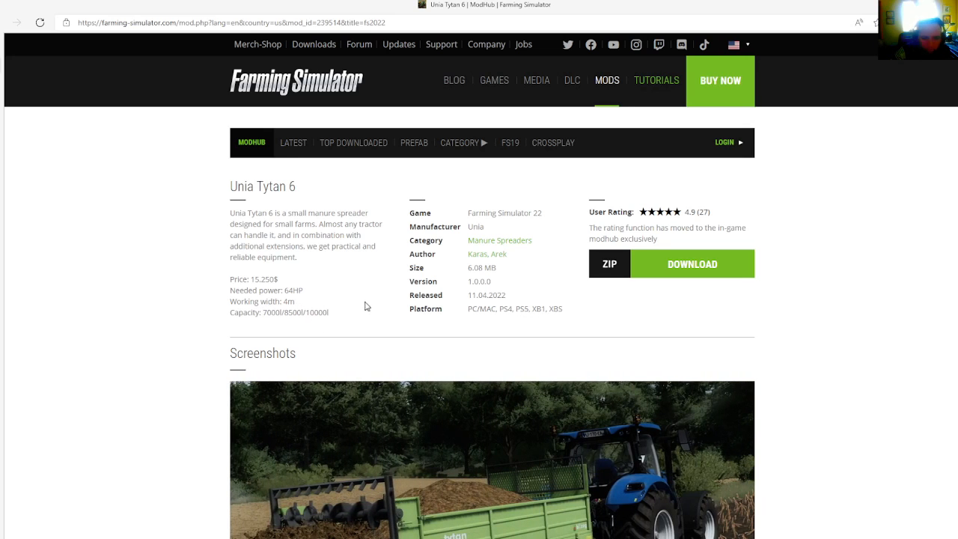
mouse_move(486, 235)
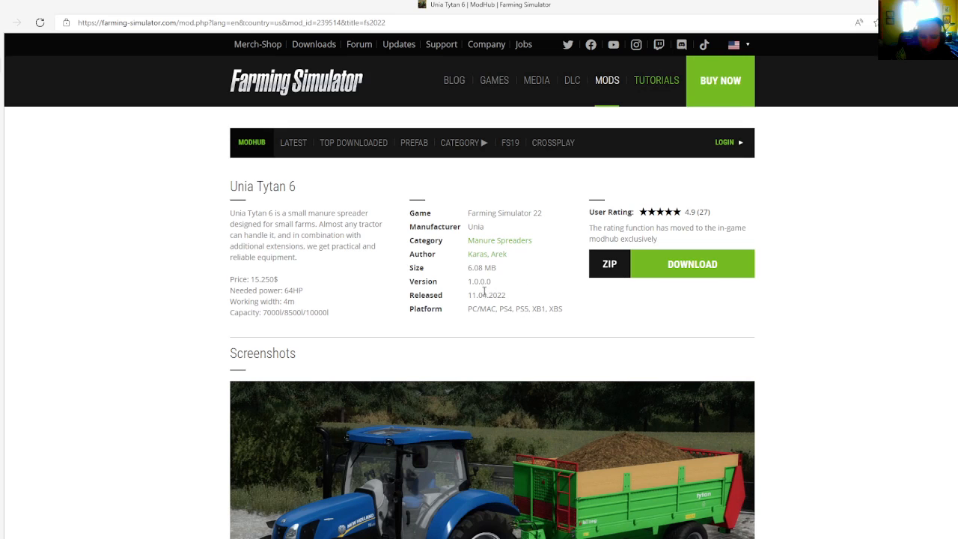
mouse_move(500, 274)
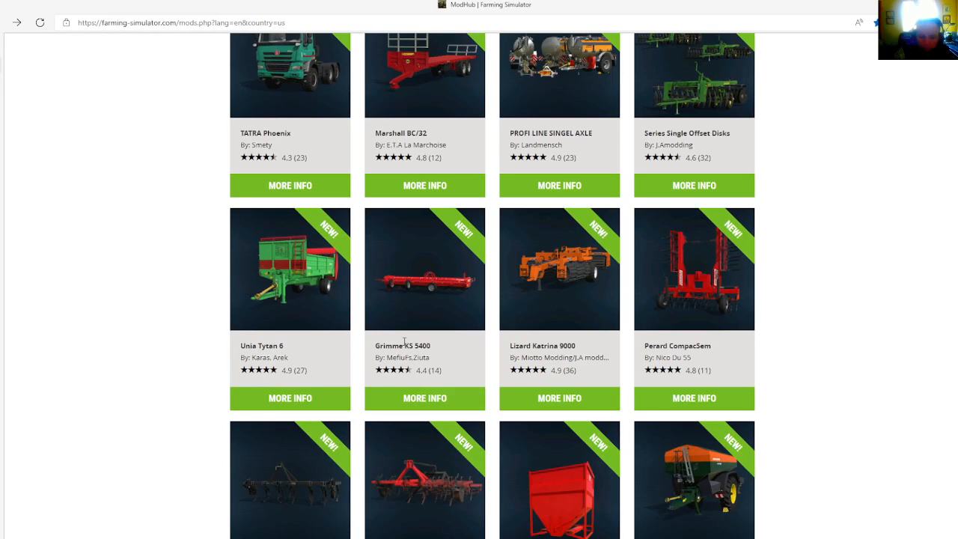
mouse_move(420, 373)
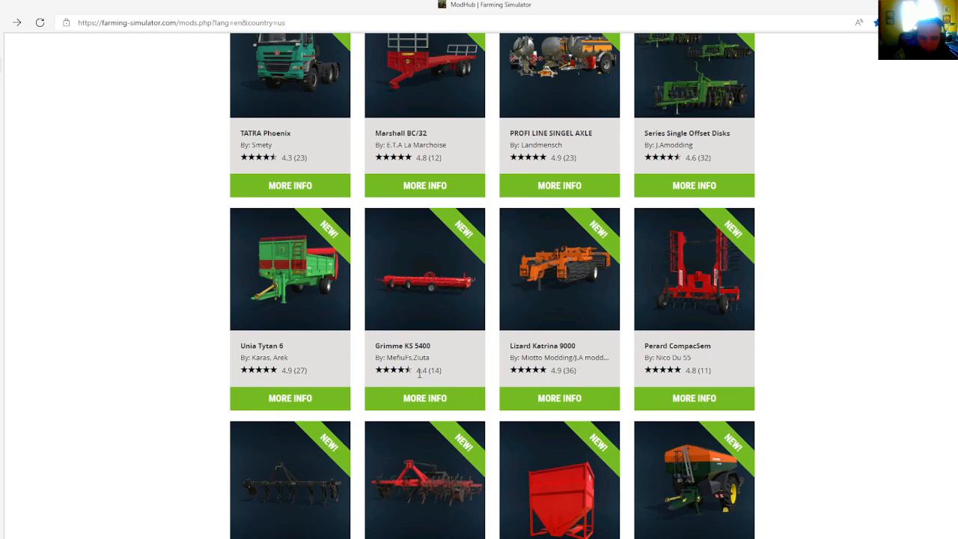
mouse_move(424, 397)
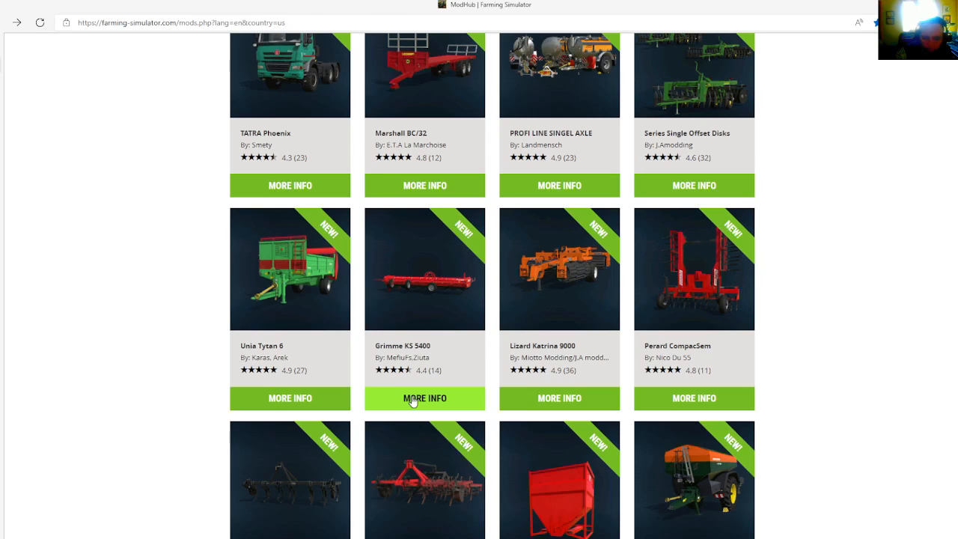
Open Grimme KS 5400's page showing Potato Technology category and 6.44 MB size.
left_click(424, 397)
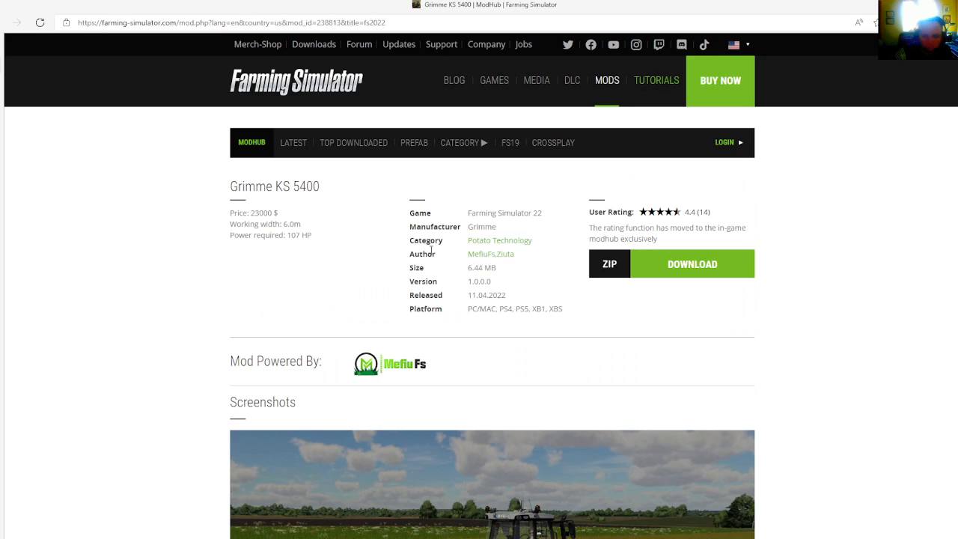
mouse_move(472, 214)
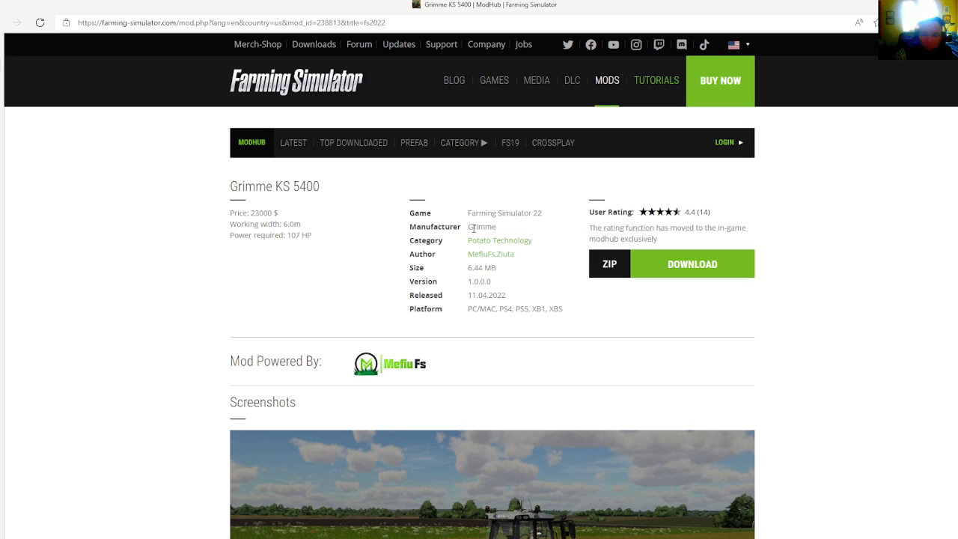
mouse_move(497, 243)
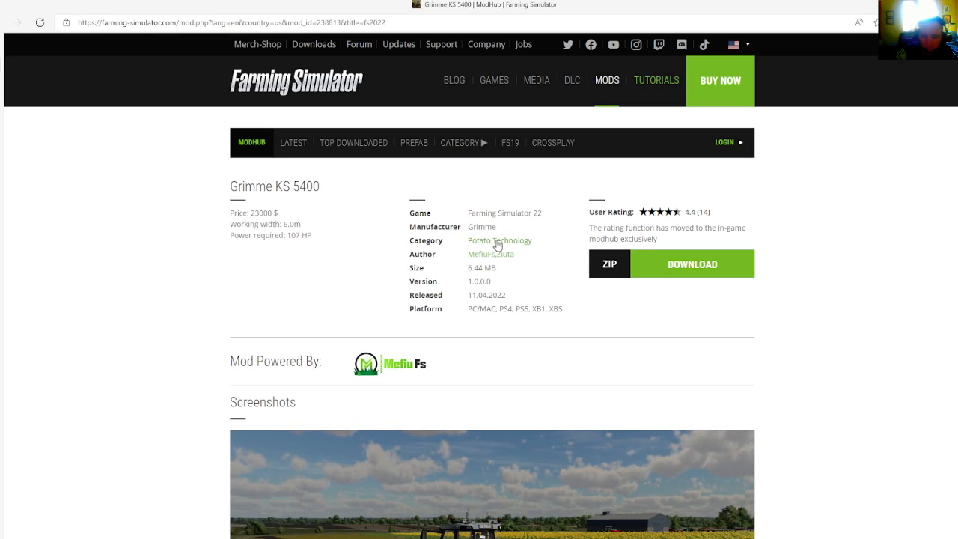
mouse_move(473, 267)
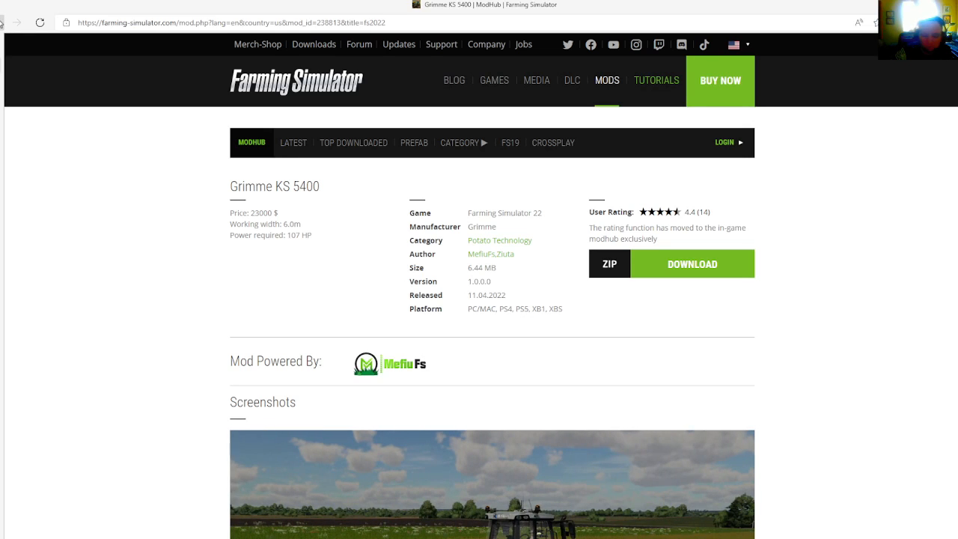
mouse_move(5, 23)
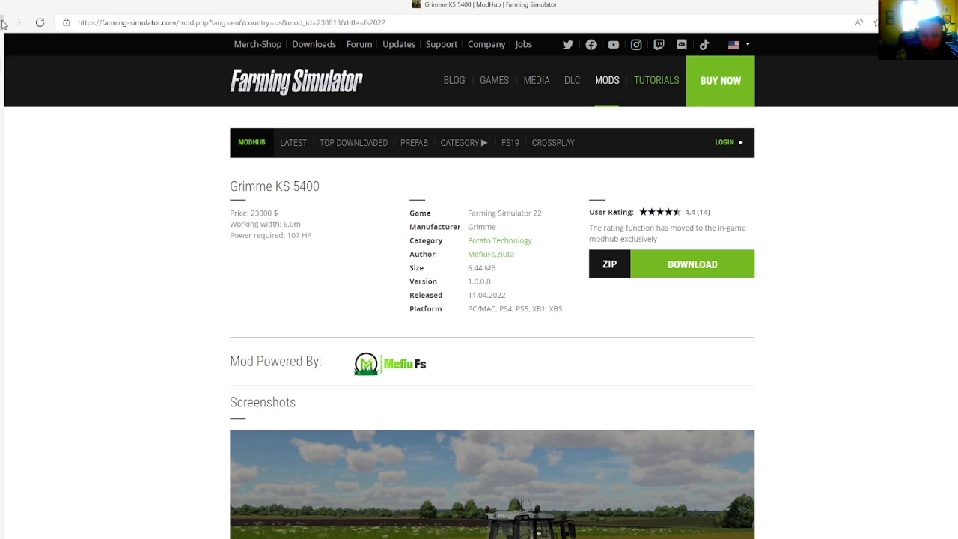
Go back from Grimme KS 5400 to the latest mods grid.
left_click(17, 23)
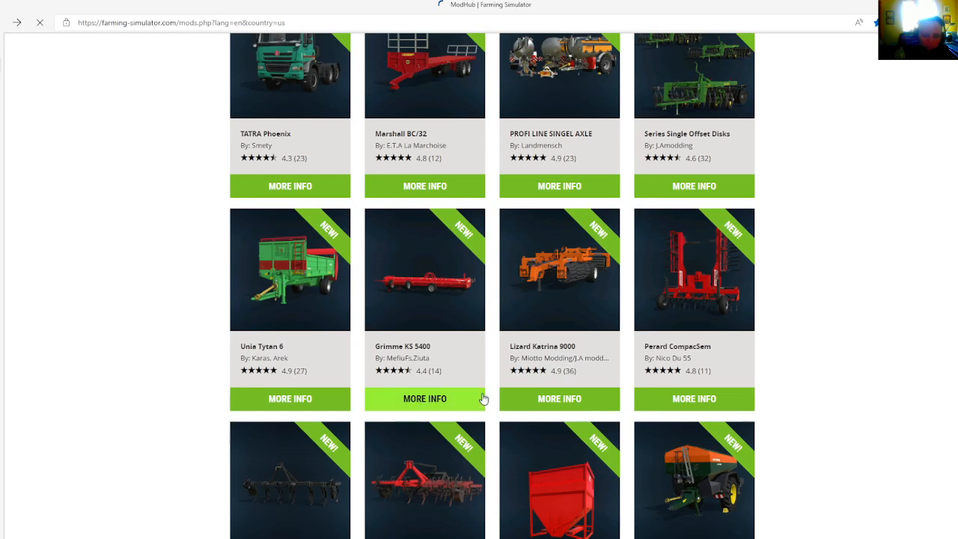
mouse_move(582, 354)
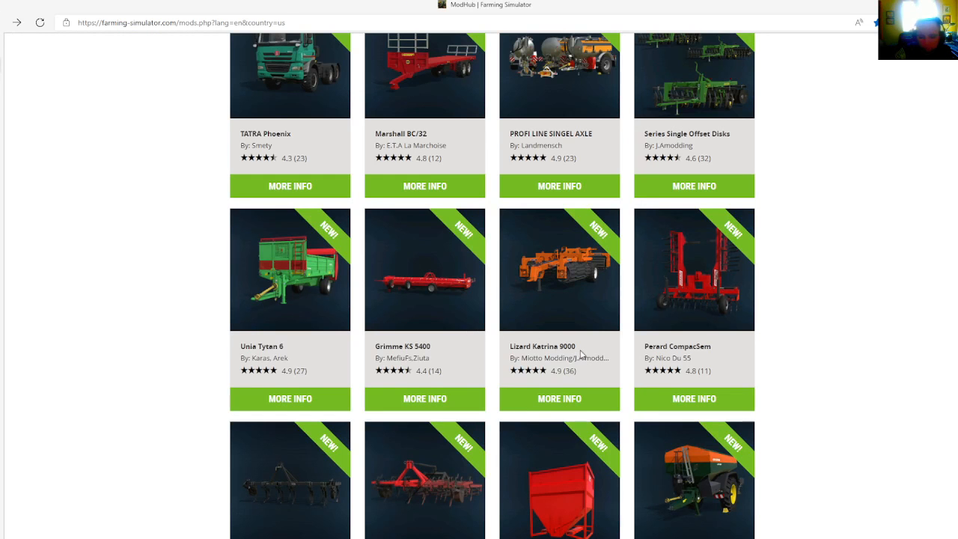
mouse_move(561, 386)
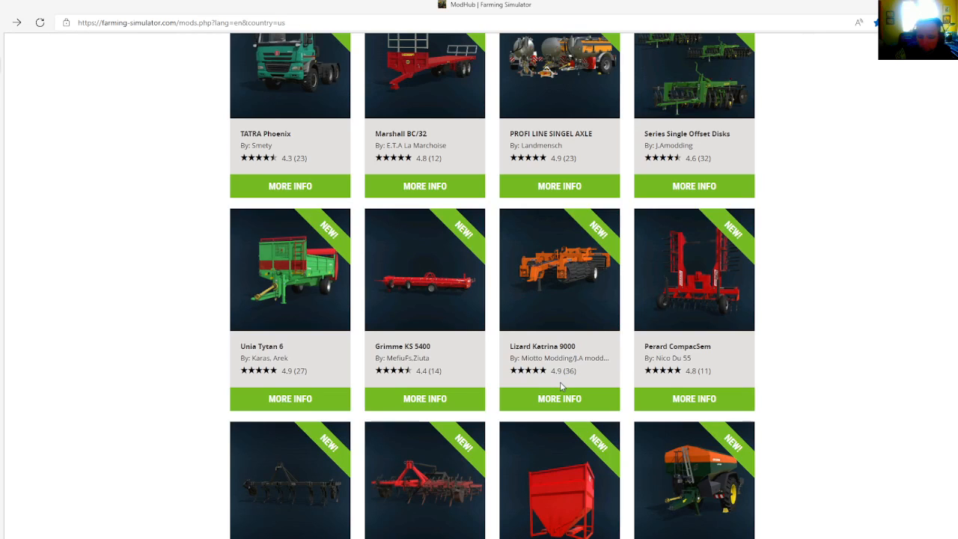
mouse_move(559, 393)
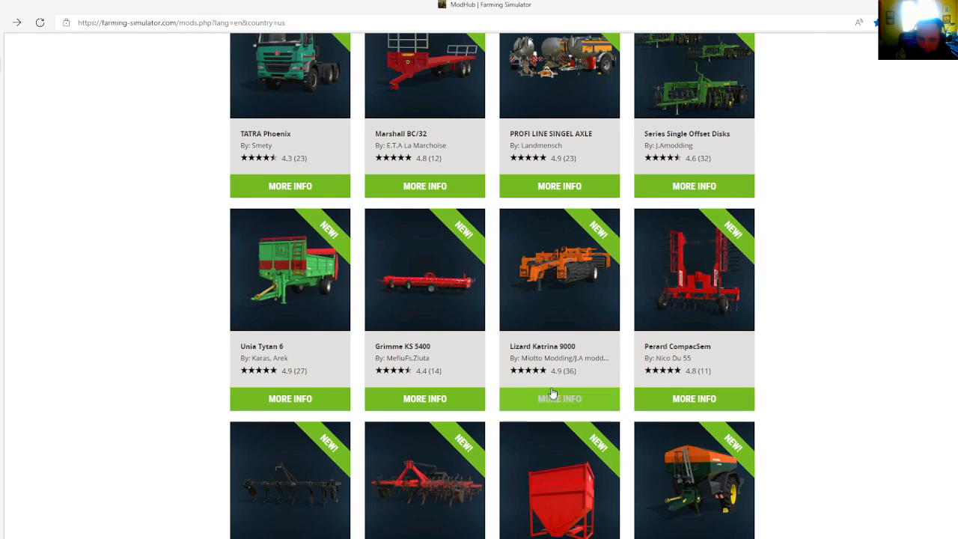
mouse_move(559, 398)
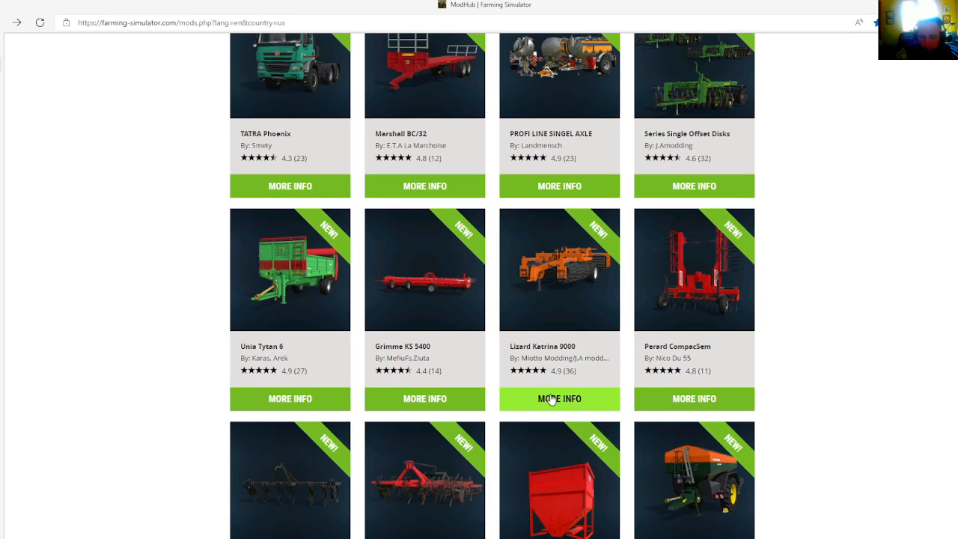
Open the Lizard Katrina 9000 knife roller mulcher page and scroll through its details.
left_click(559, 397)
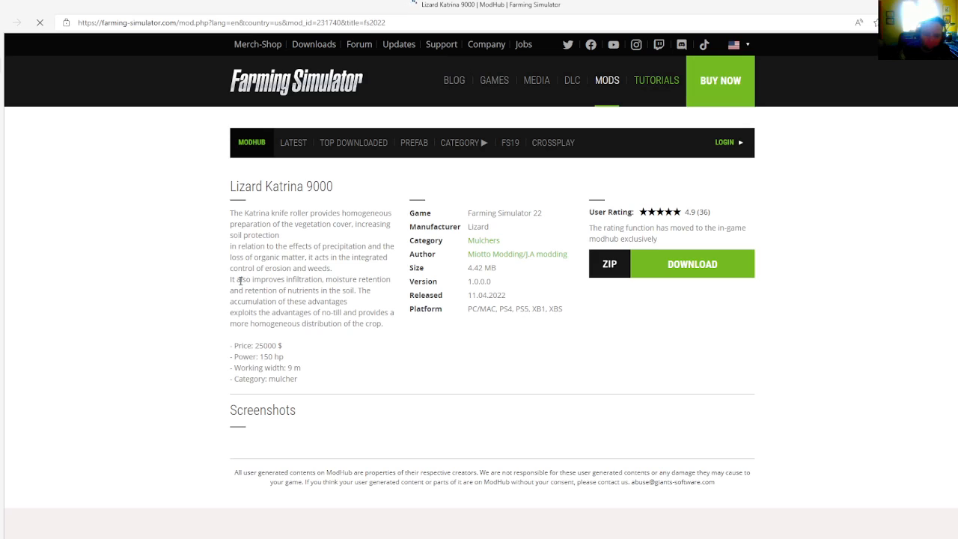
scroll("down", 3)
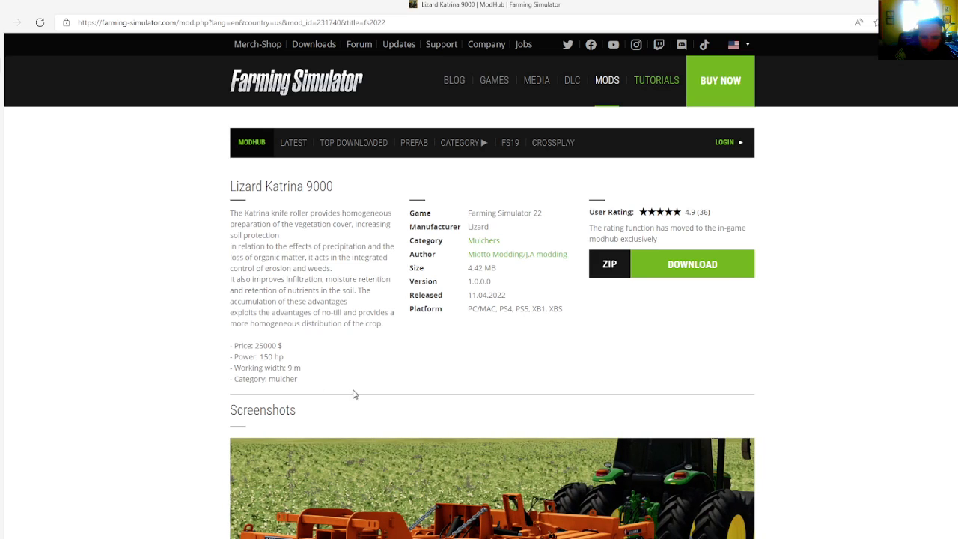
mouse_move(472, 271)
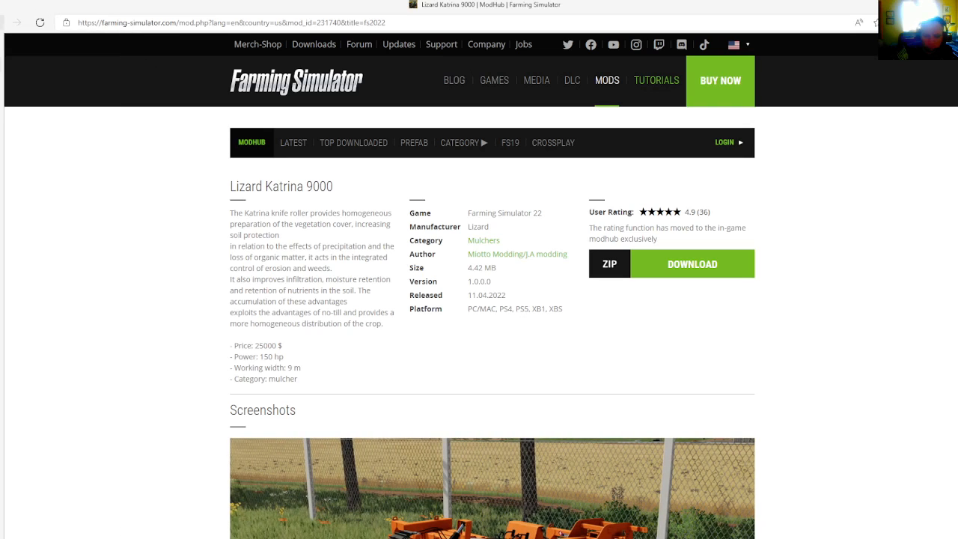
mouse_move(12, 17)
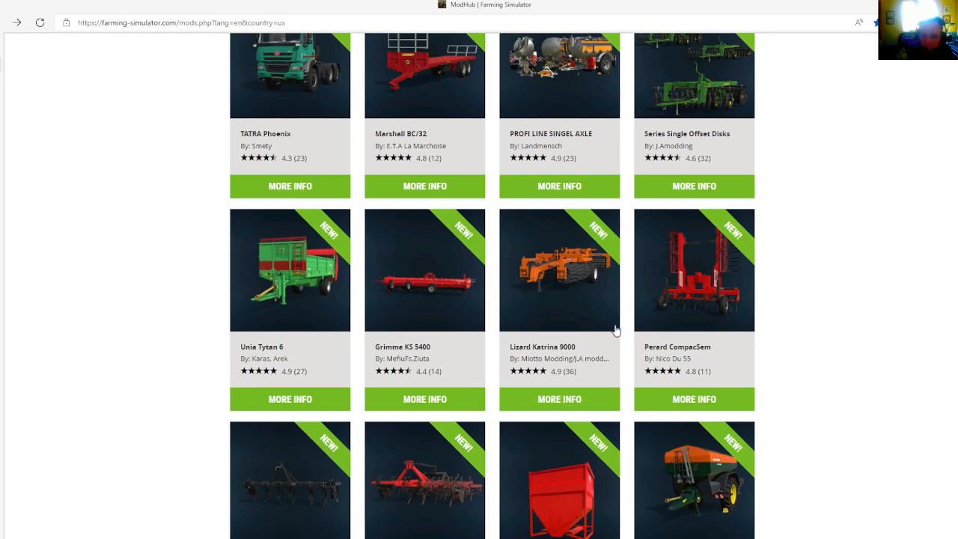
Scroll the mods grid down to show Lizard Cultivator and Royer Seed Hopper.
scroll("down", 3)
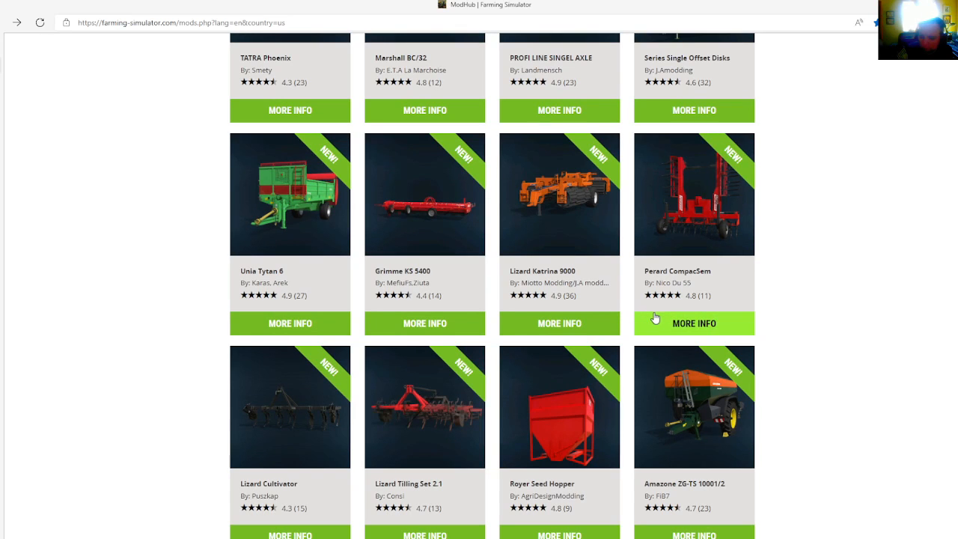
mouse_move(656, 320)
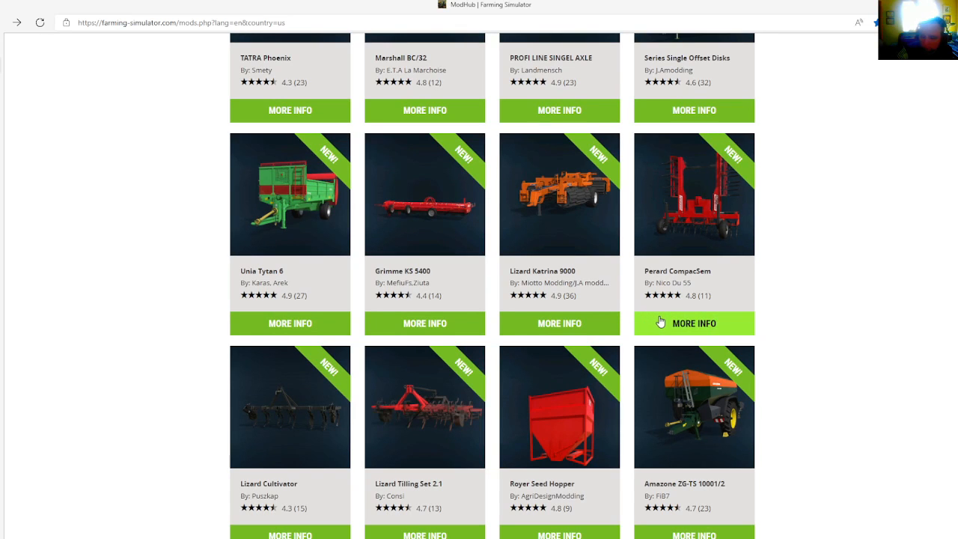
Open the Perard CompacSem cultivator page showing its 6 m working width.
left_click(693, 323)
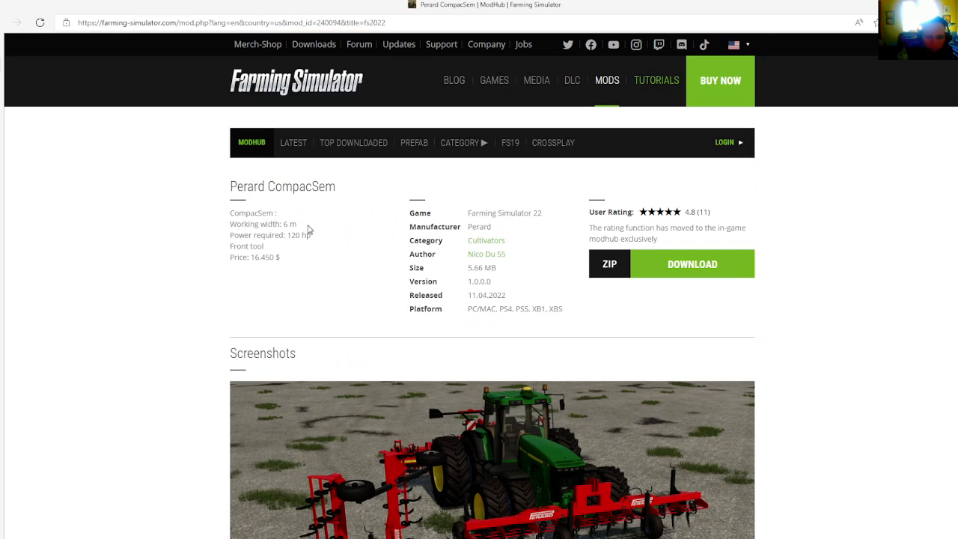
mouse_move(346, 210)
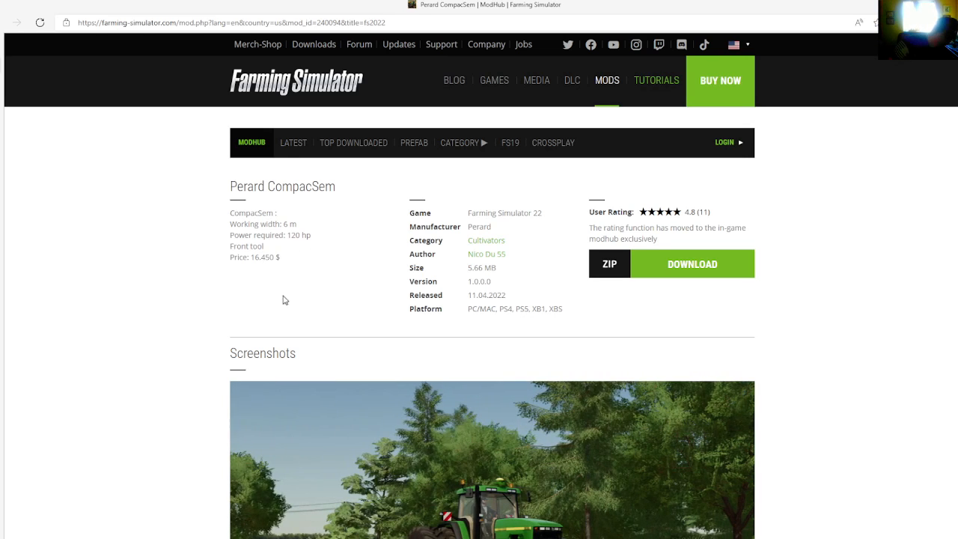
mouse_move(324, 255)
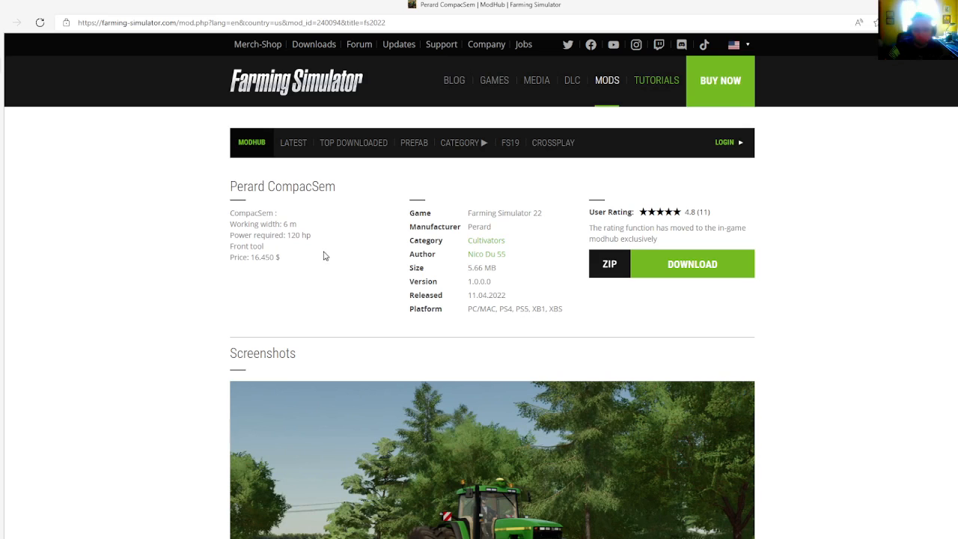
mouse_move(479, 238)
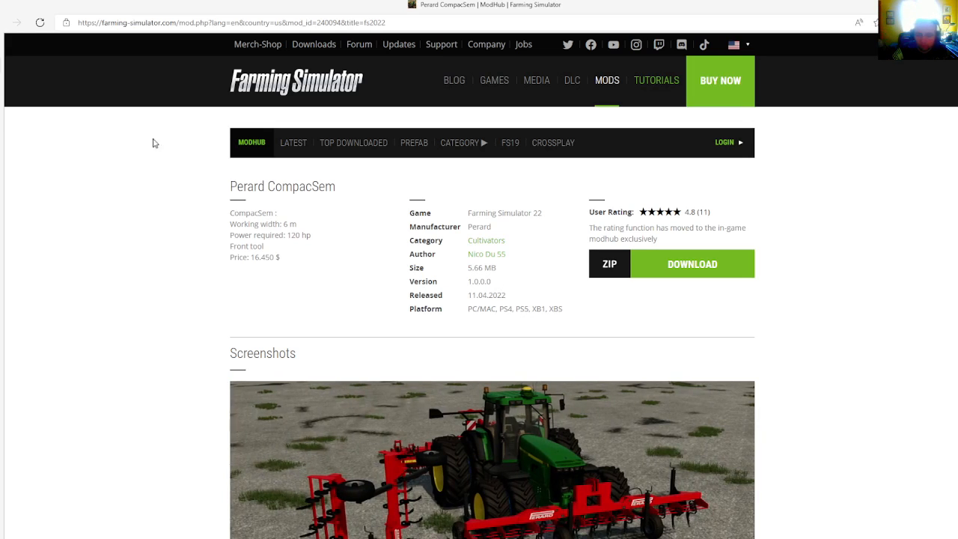
mouse_move(73, 121)
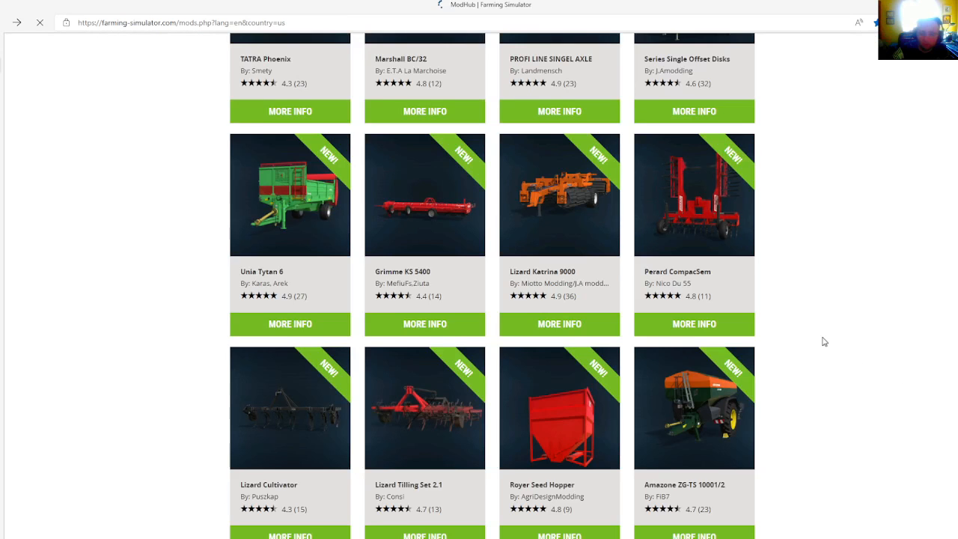
Scroll down the mods grid to the Lizard Cultivator and Lizard Tilling Set 2.1 row.
scroll("down", 3)
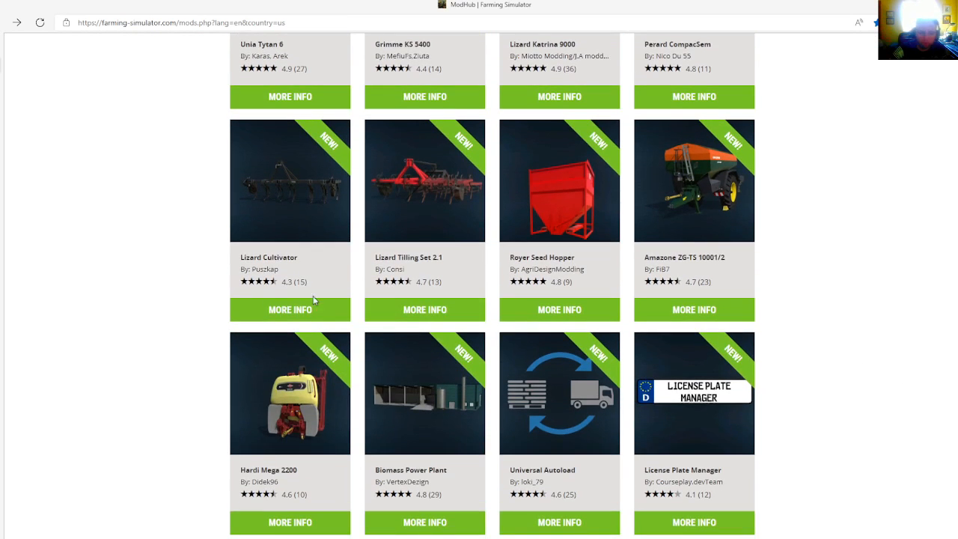
mouse_move(290, 309)
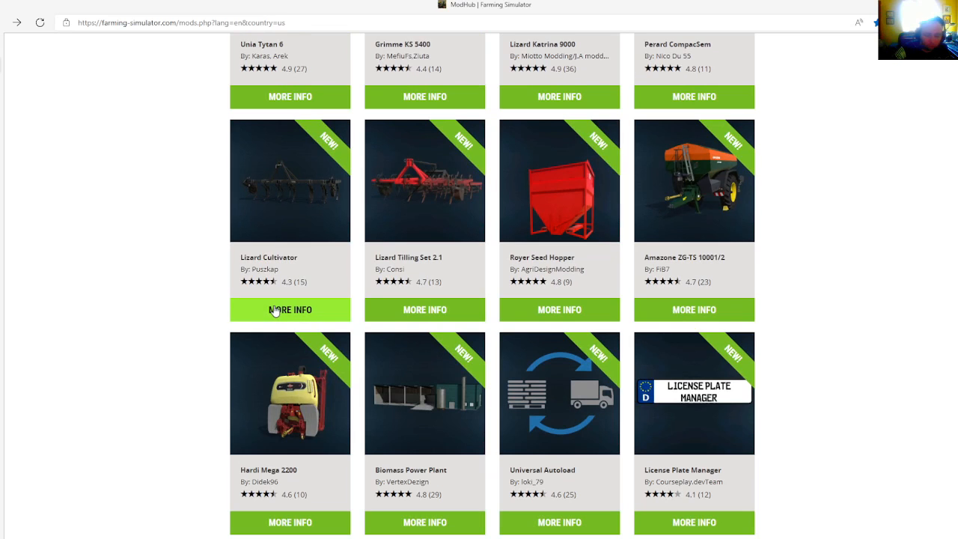
Open the Lizard Cultivator page showing its 3.0 m working width and 75 hp requirement.
left_click(290, 309)
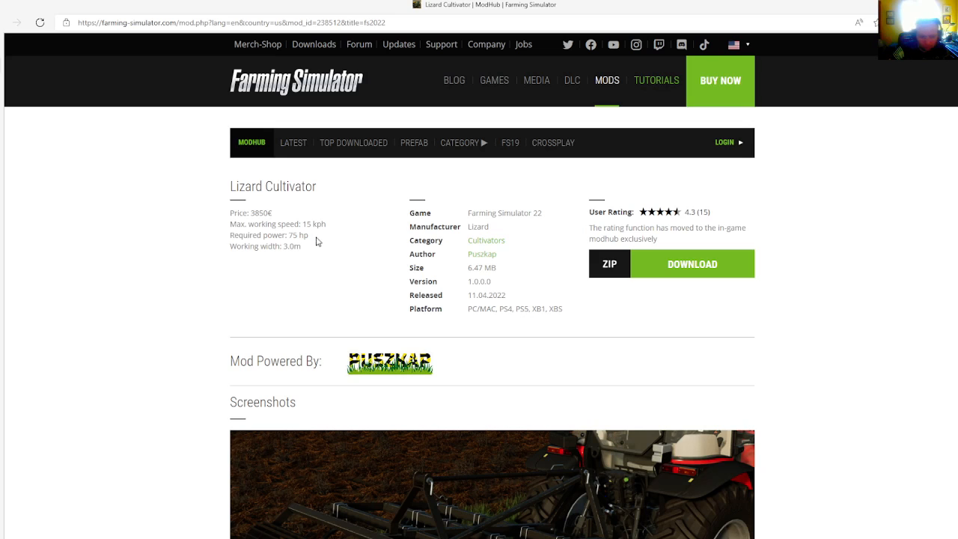
mouse_move(390, 274)
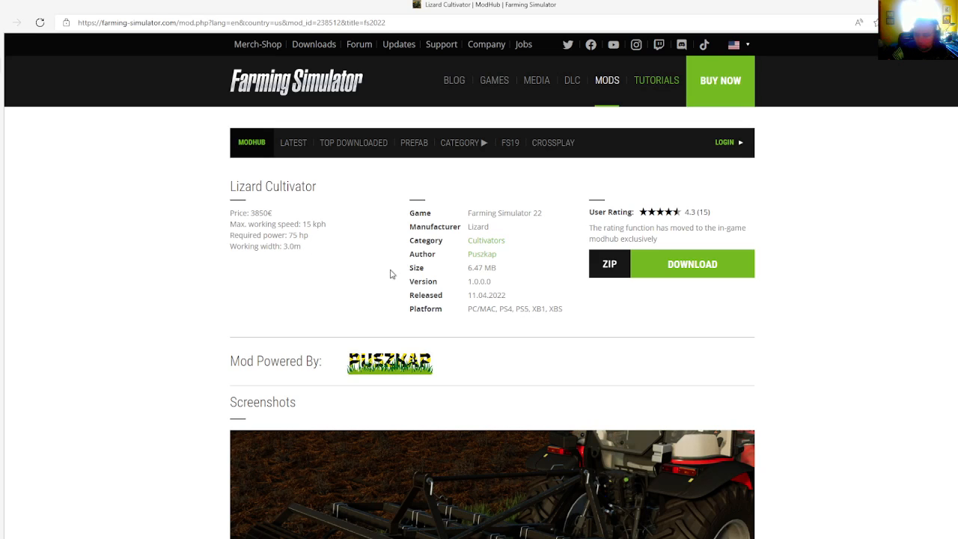
mouse_move(472, 238)
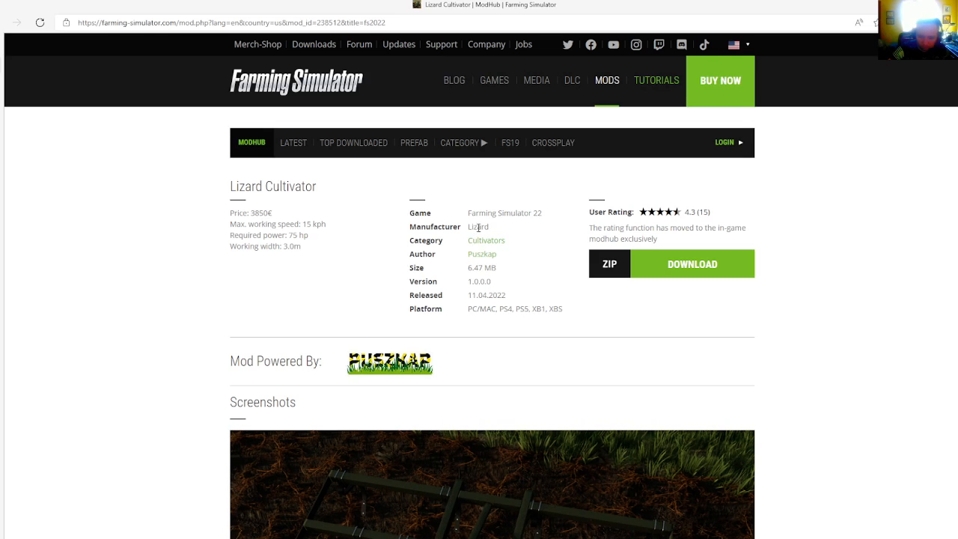
mouse_move(501, 279)
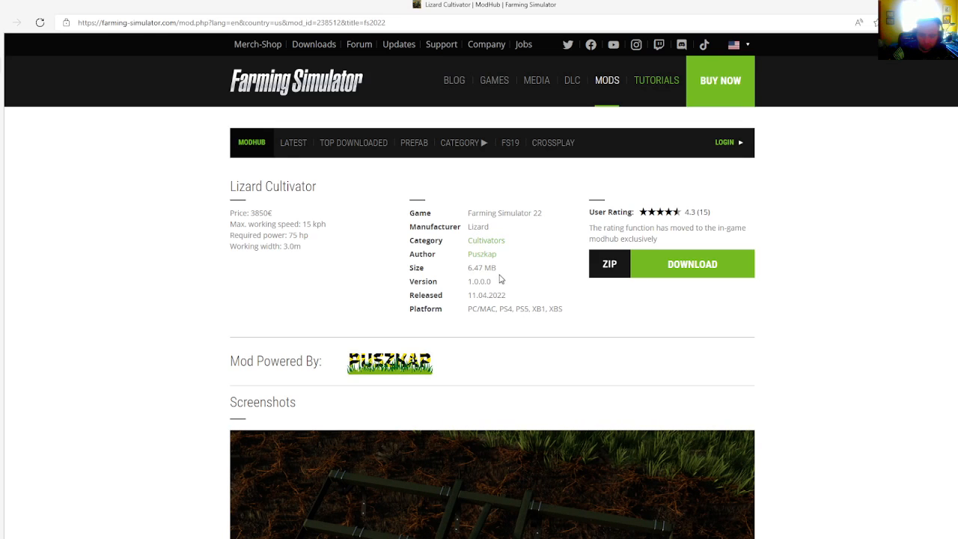
mouse_move(510, 295)
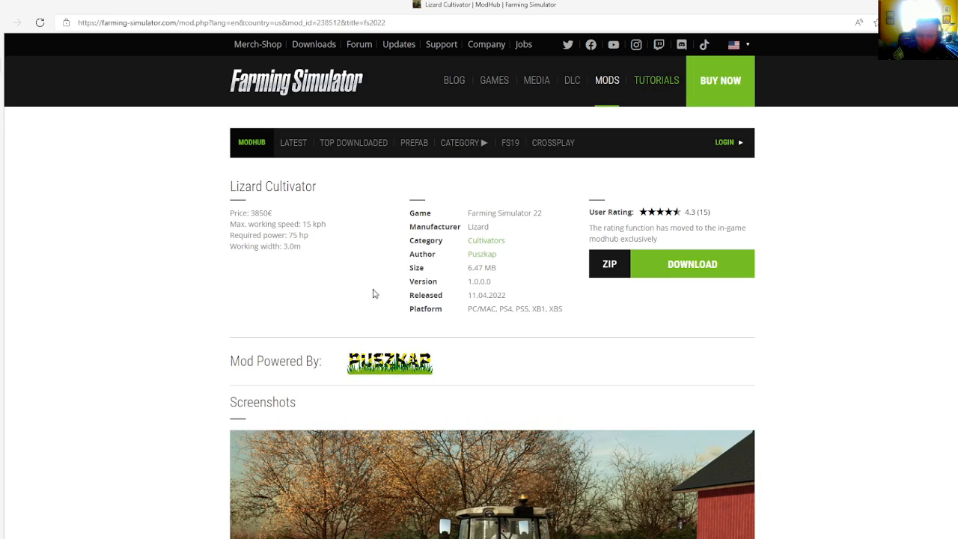
mouse_move(33, 190)
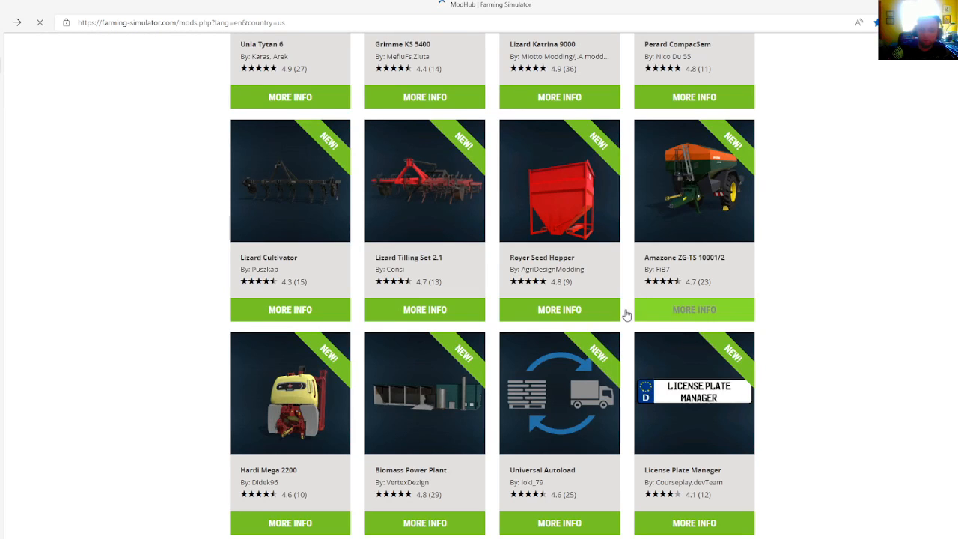
Scroll the mods listing down to the Lizard Tilling Set 2.1 card.
scroll("down", 3)
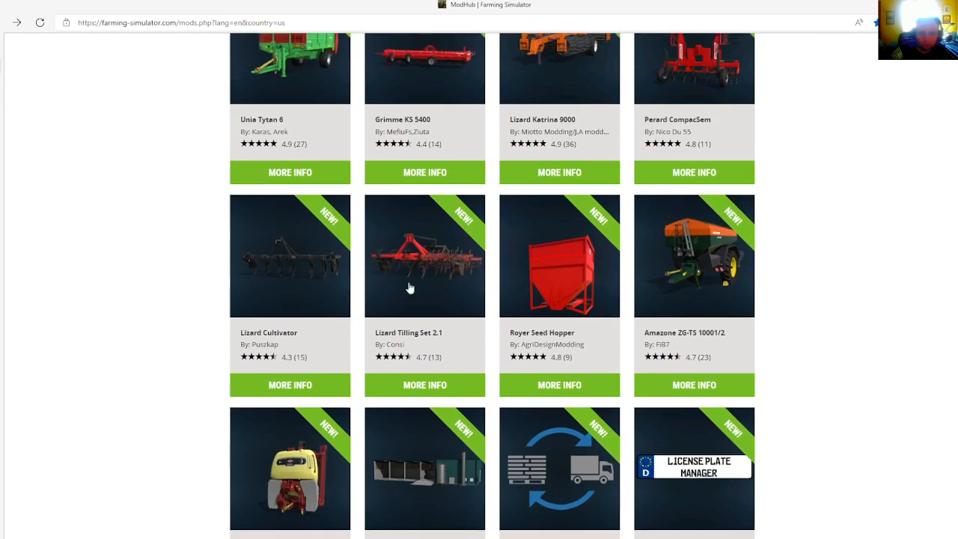
scroll("down", 3)
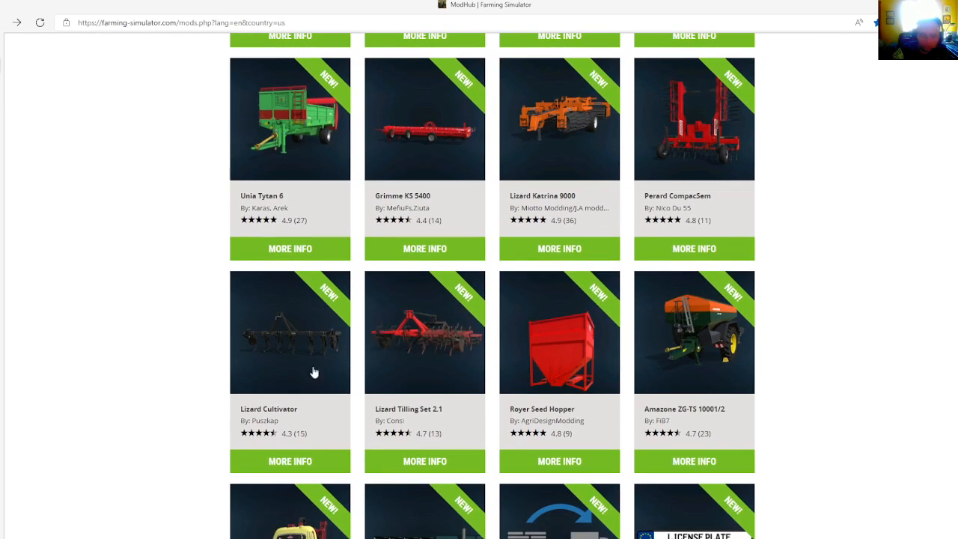
scroll("down", 3)
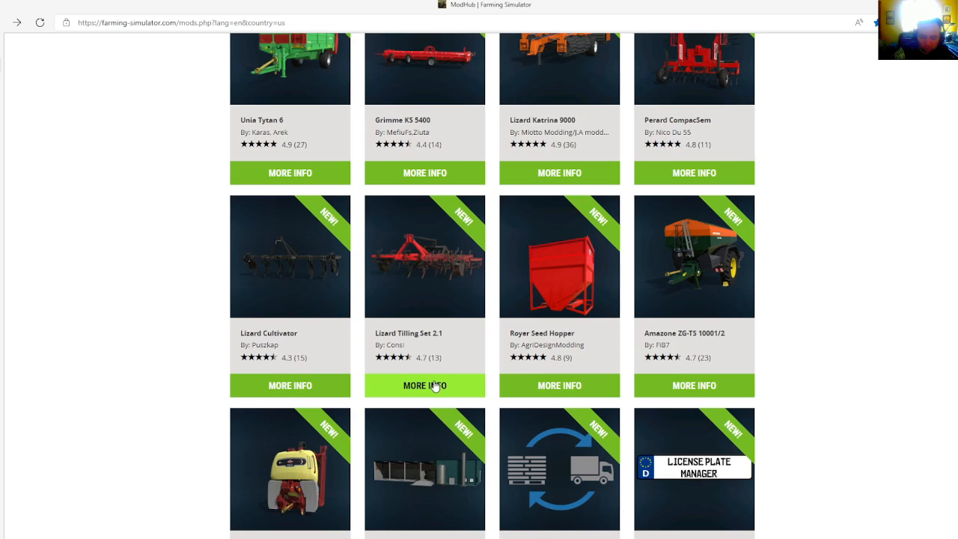
Open the Lizard Tilling Set 2.1 page to see its 2.1 m width and pricing.
left_click(424, 384)
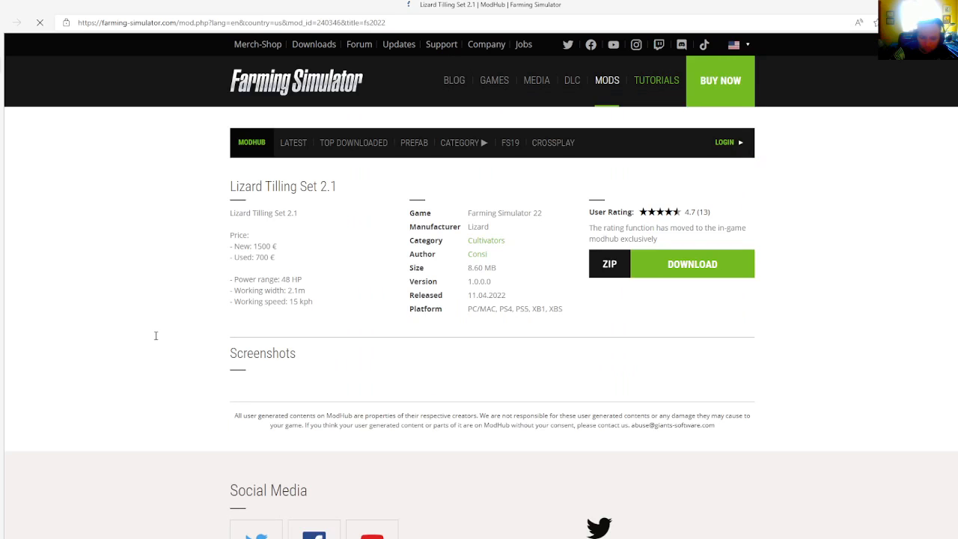
mouse_move(227, 245)
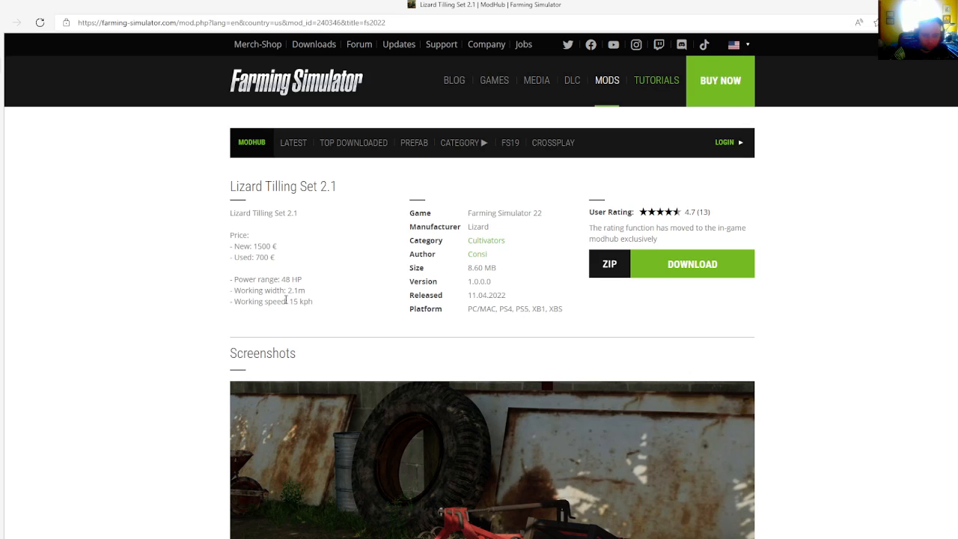
mouse_move(450, 209)
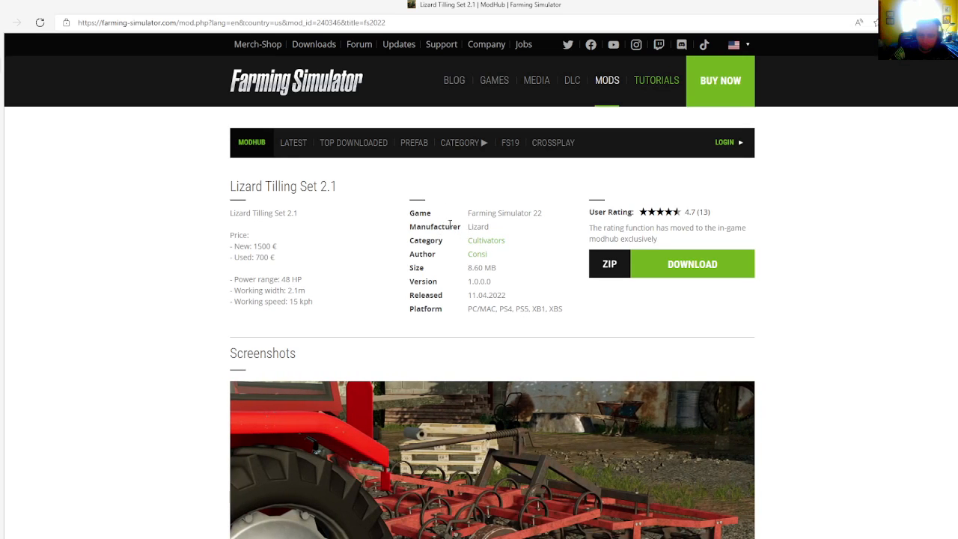
mouse_move(477, 253)
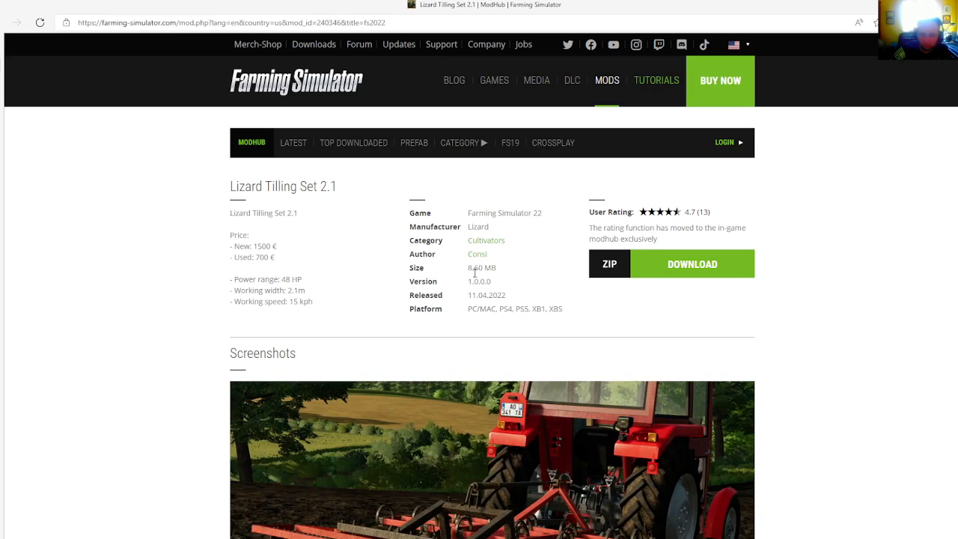
mouse_move(564, 323)
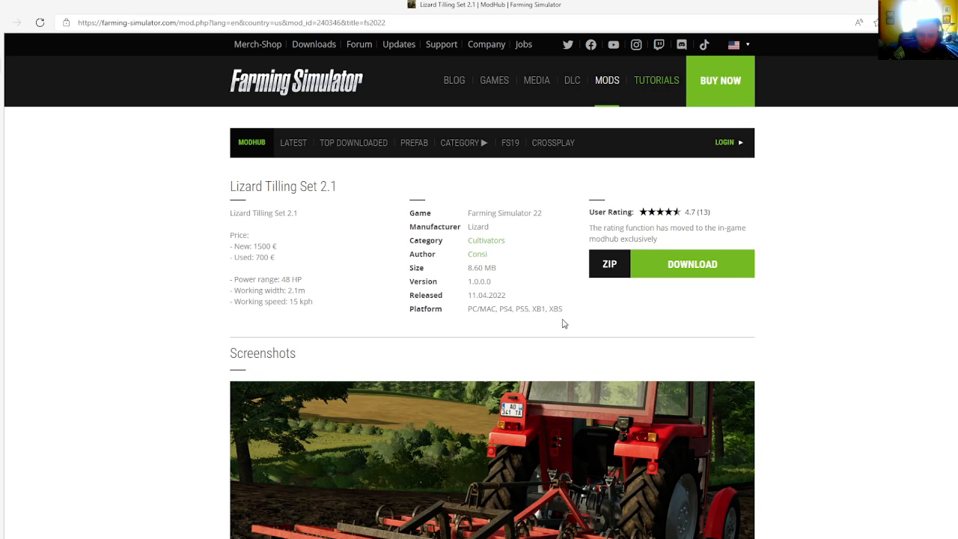
mouse_move(233, 233)
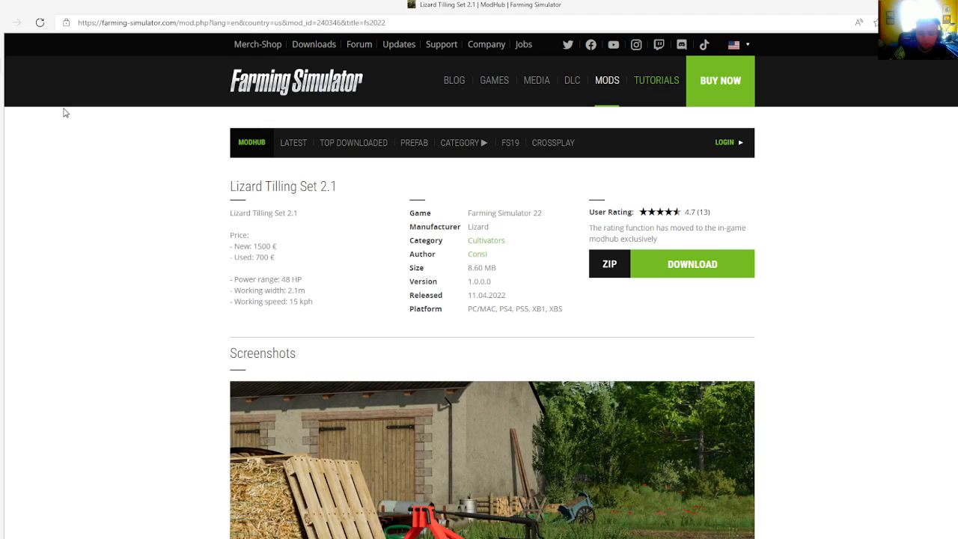
mouse_move(20, 49)
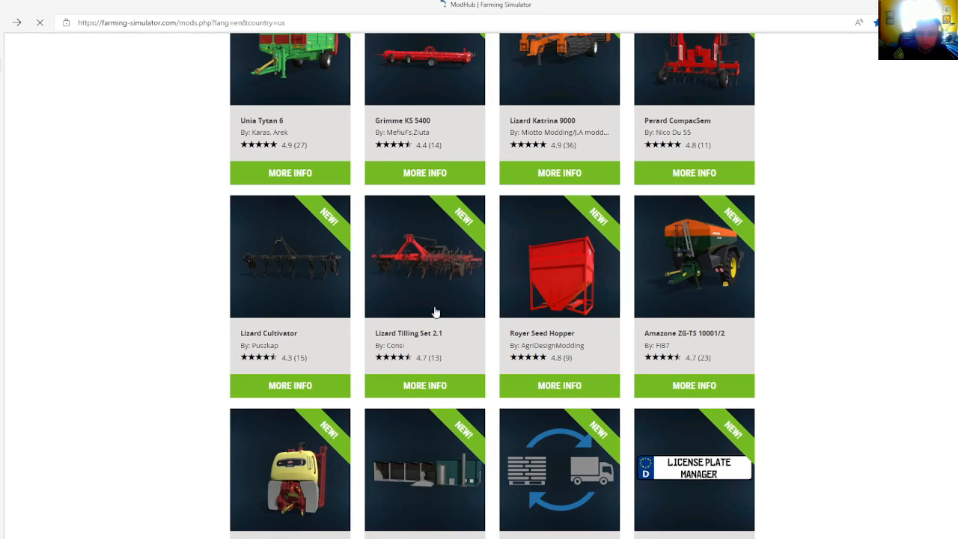
mouse_move(559, 385)
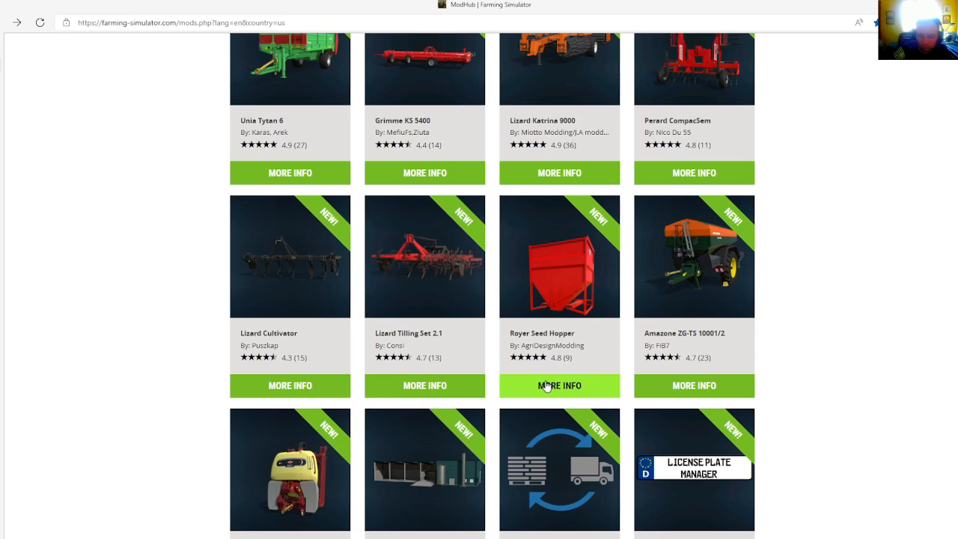
View the Royer Seed Hopper details, then go back to the mods grid.
left_click(558, 386)
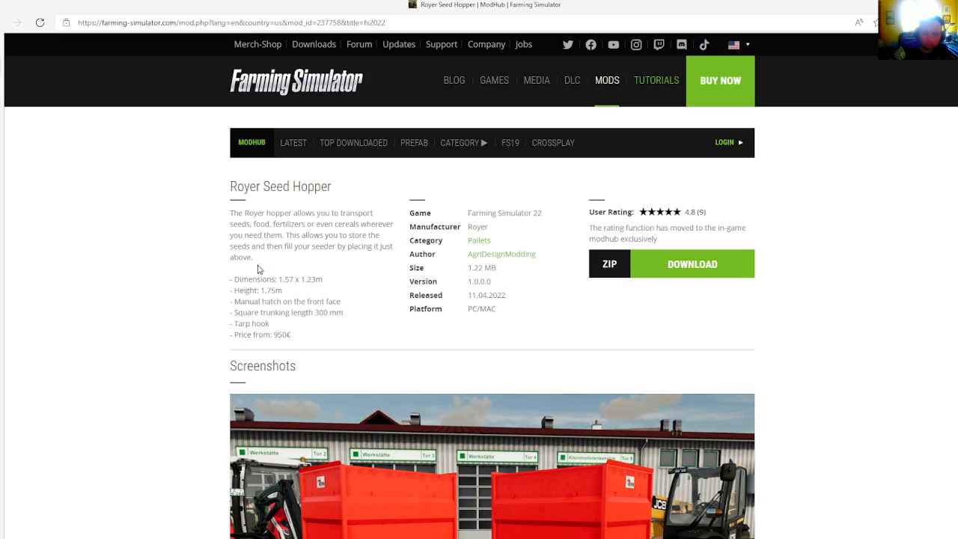
mouse_move(338, 282)
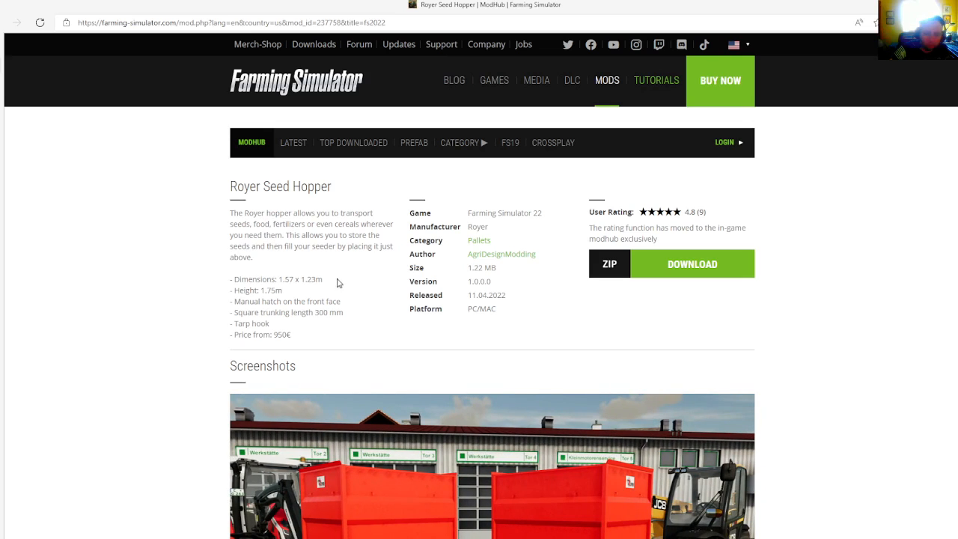
mouse_move(321, 277)
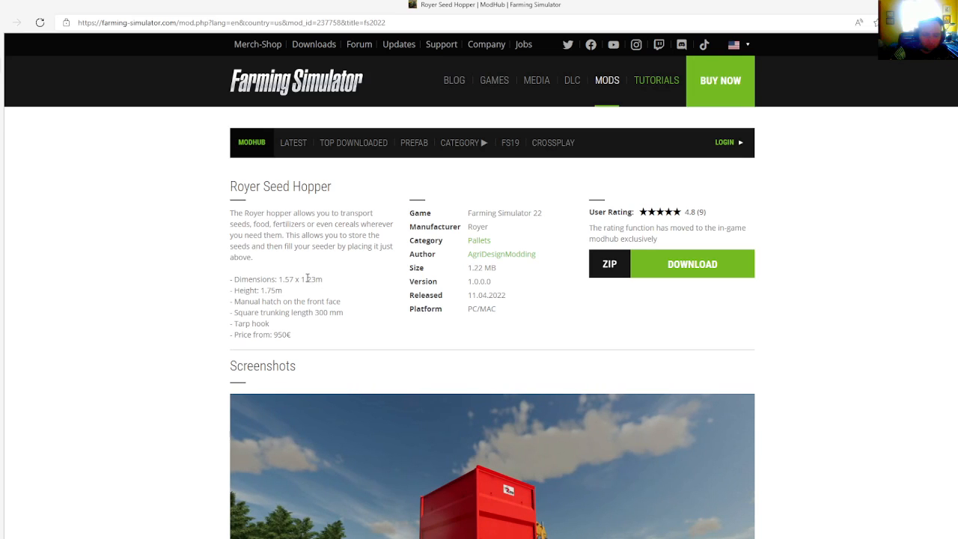
mouse_move(241, 299)
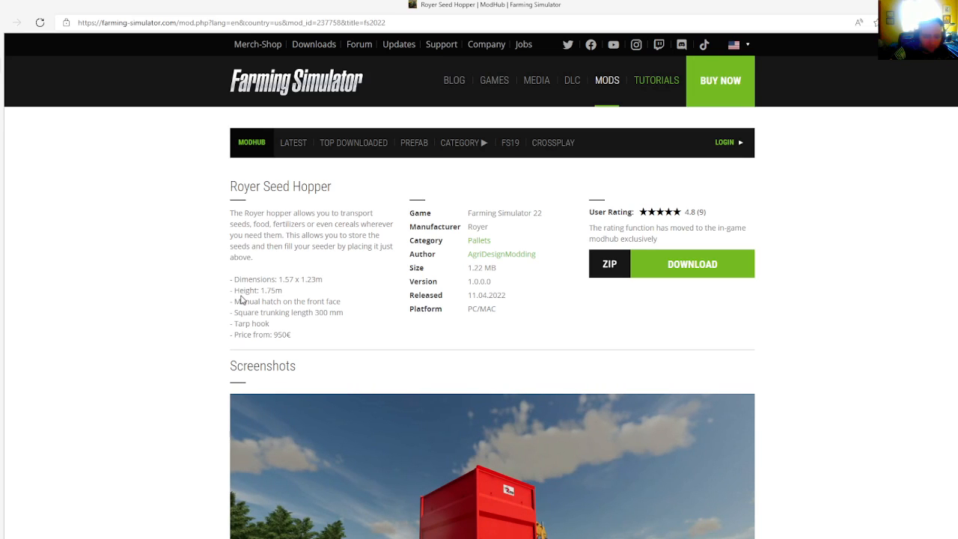
mouse_move(258, 301)
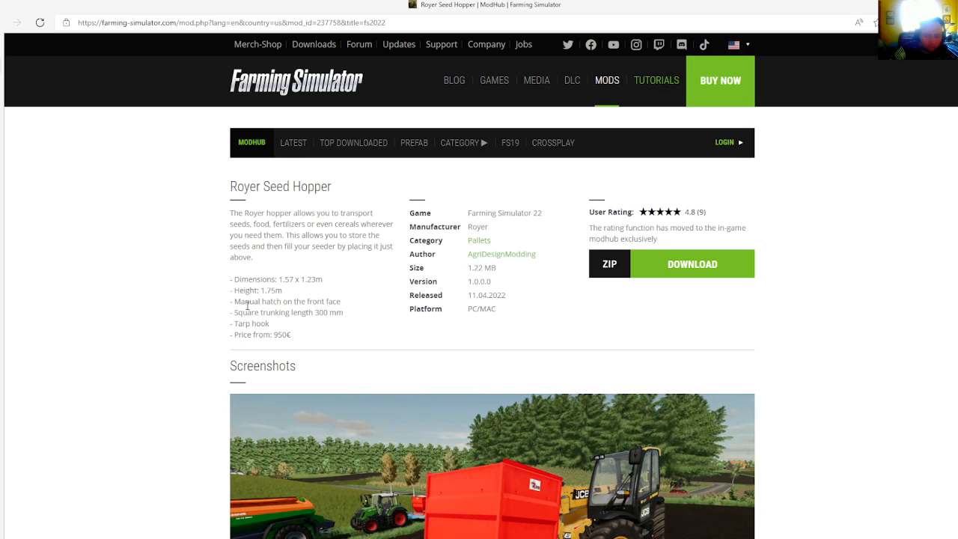
mouse_move(337, 311)
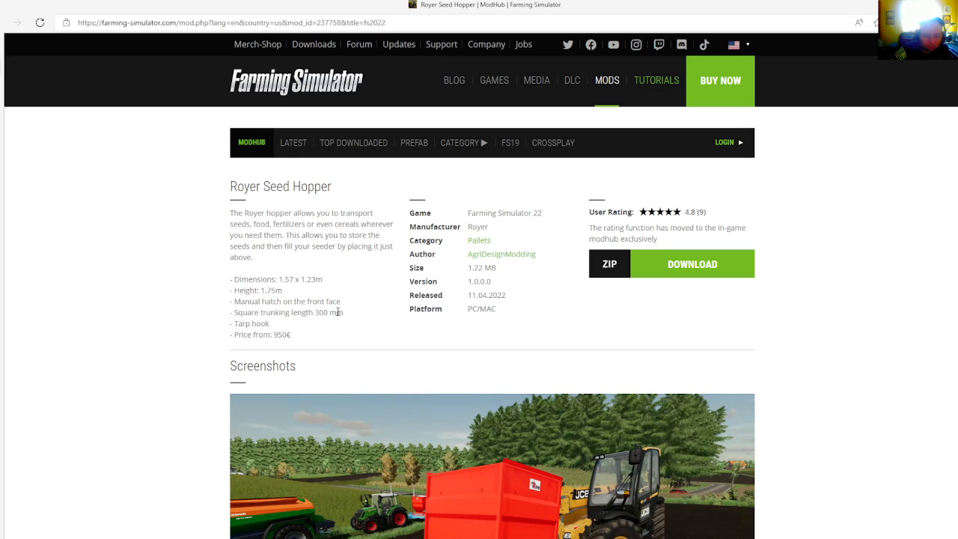
mouse_move(305, 335)
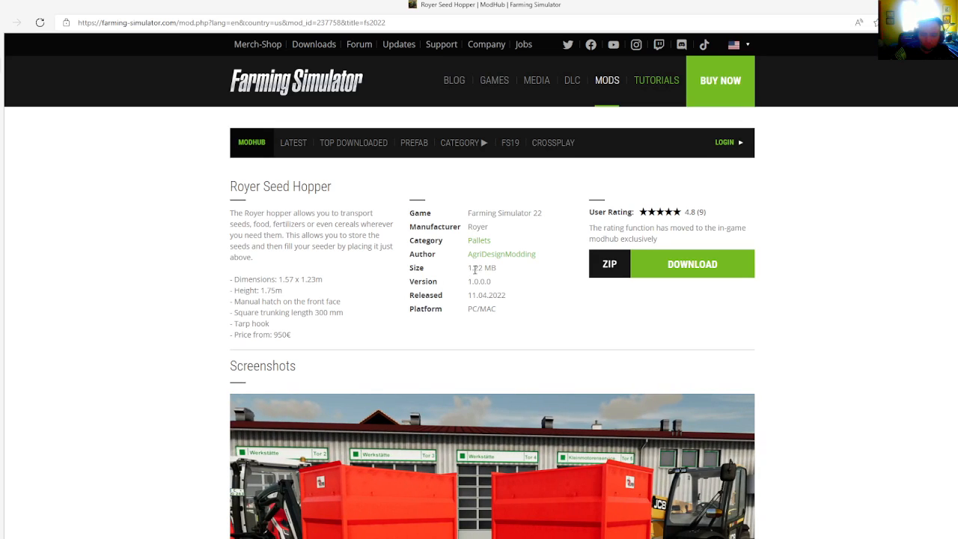
mouse_move(496, 286)
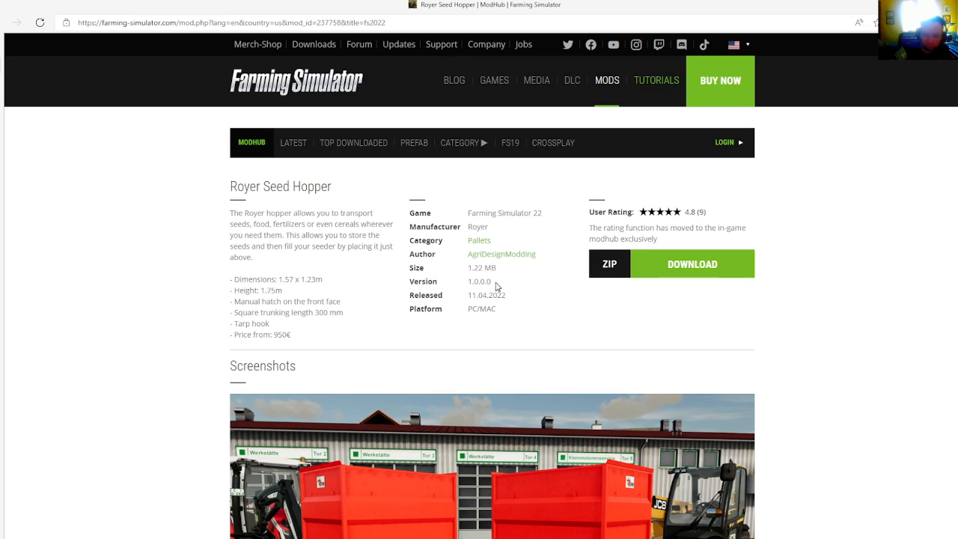
left_click(88, 23)
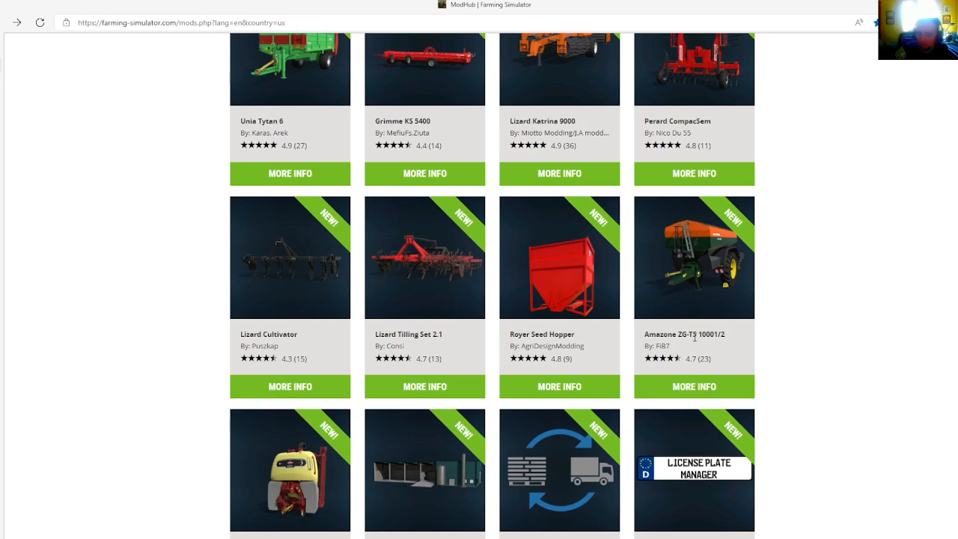
mouse_move(692, 373)
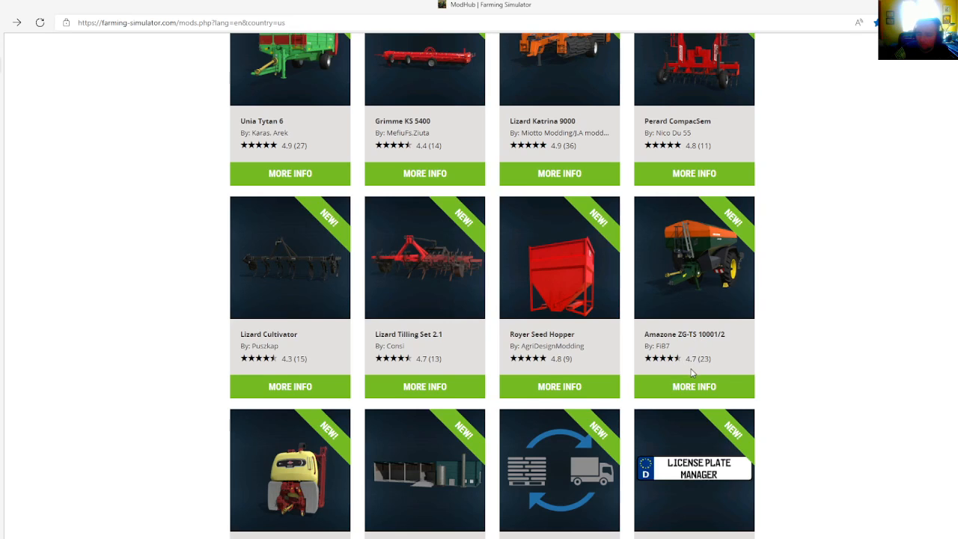
mouse_move(692, 386)
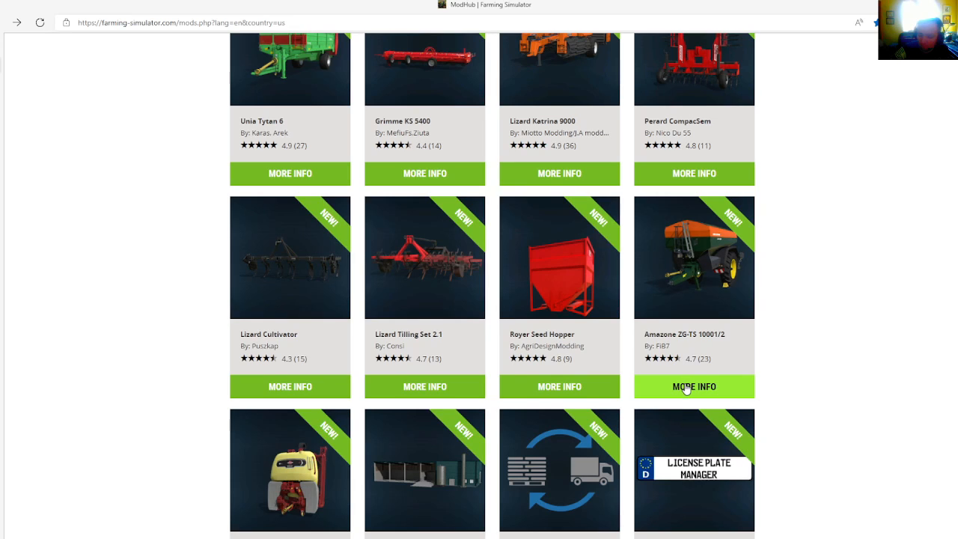
Open the Amazone ZG-TS 10001/2 page showing its 15–42 m working width.
left_click(693, 386)
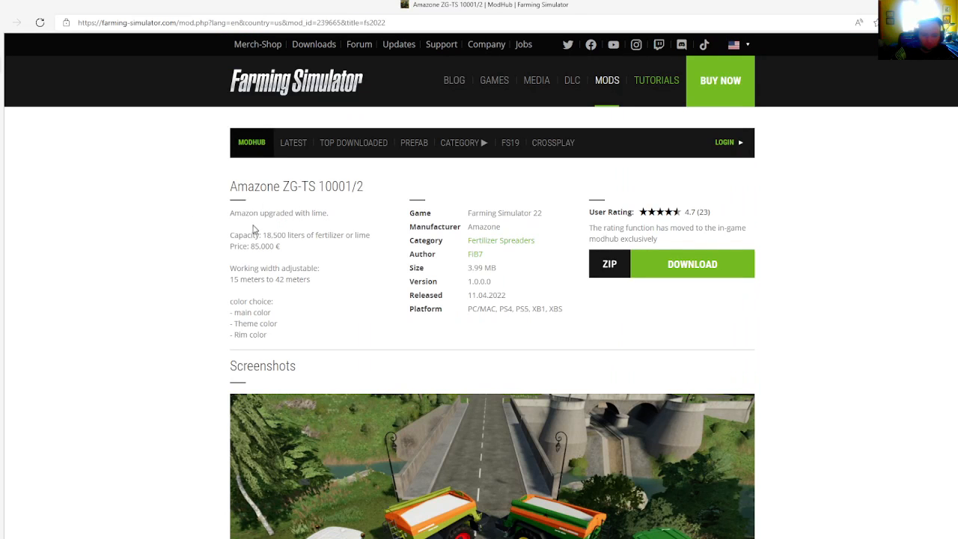
mouse_move(251, 257)
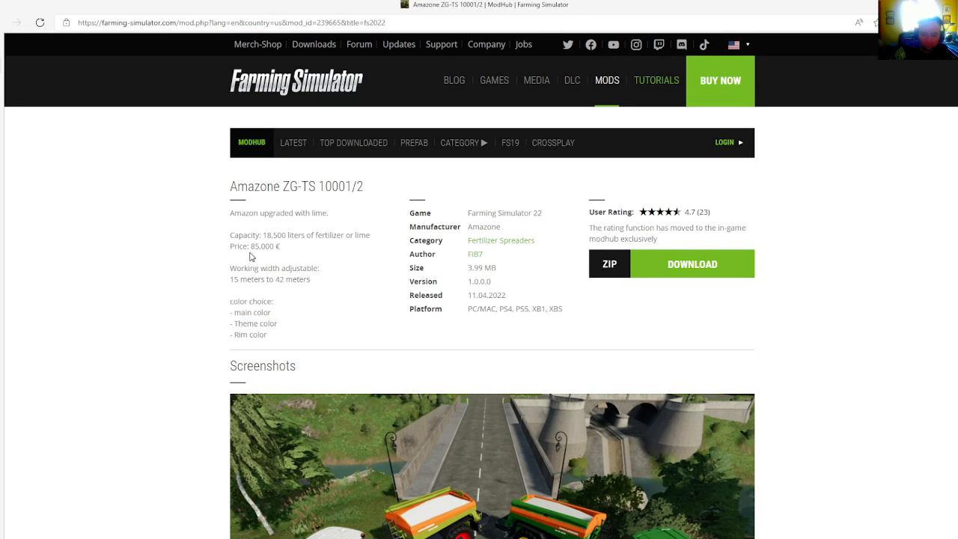
mouse_move(307, 299)
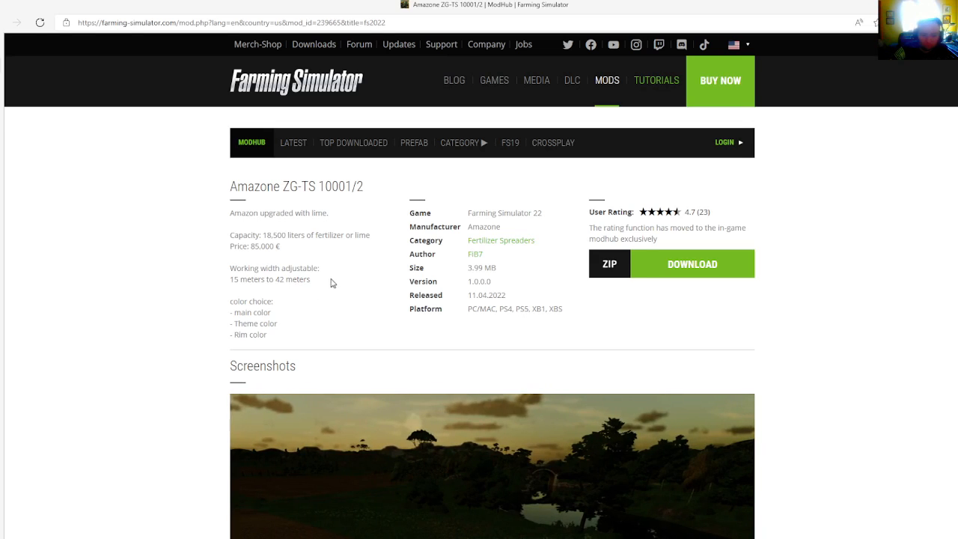
mouse_move(260, 302)
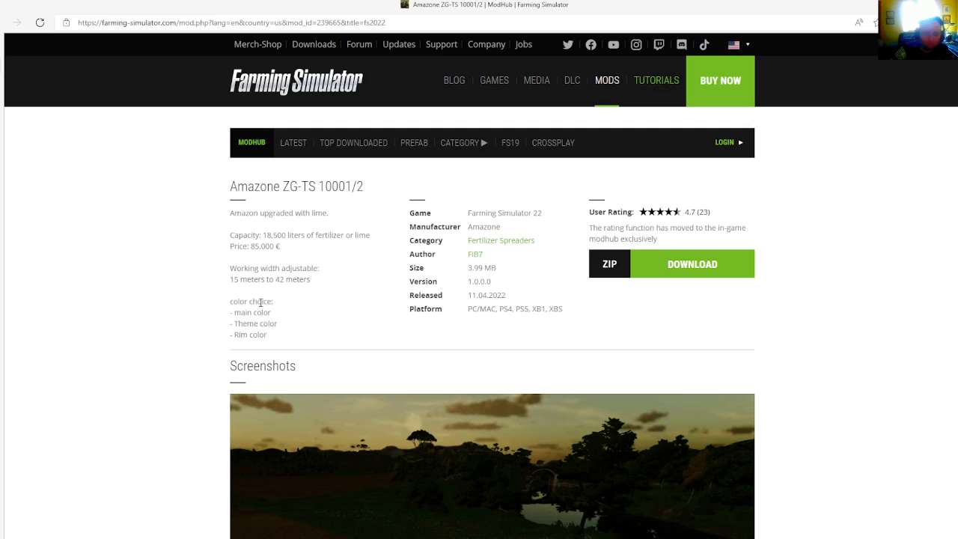
mouse_move(268, 327)
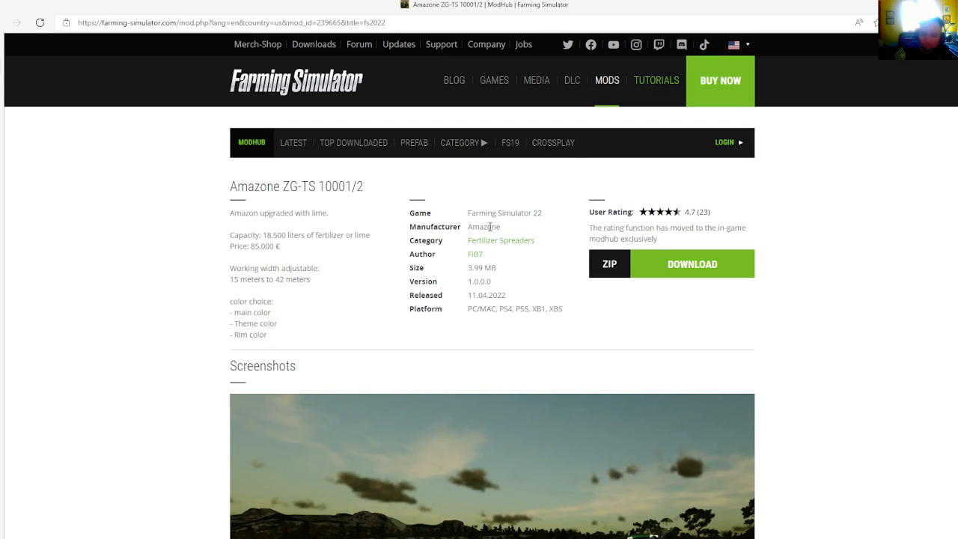
mouse_move(469, 242)
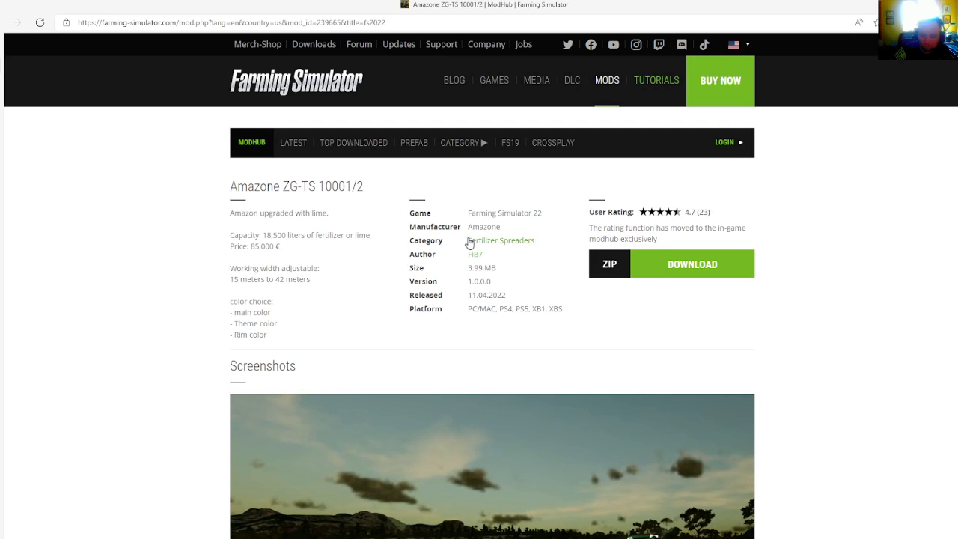
mouse_move(463, 268)
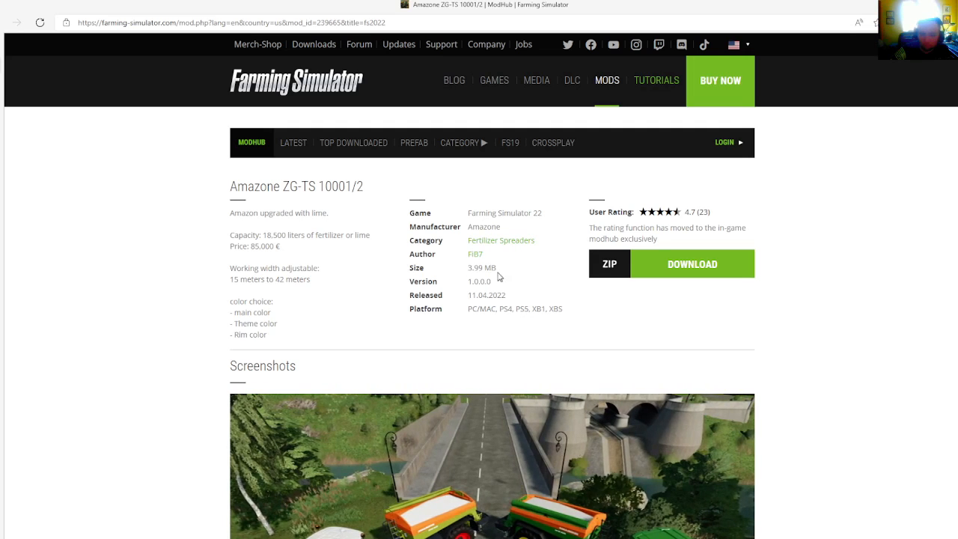
mouse_move(505, 290)
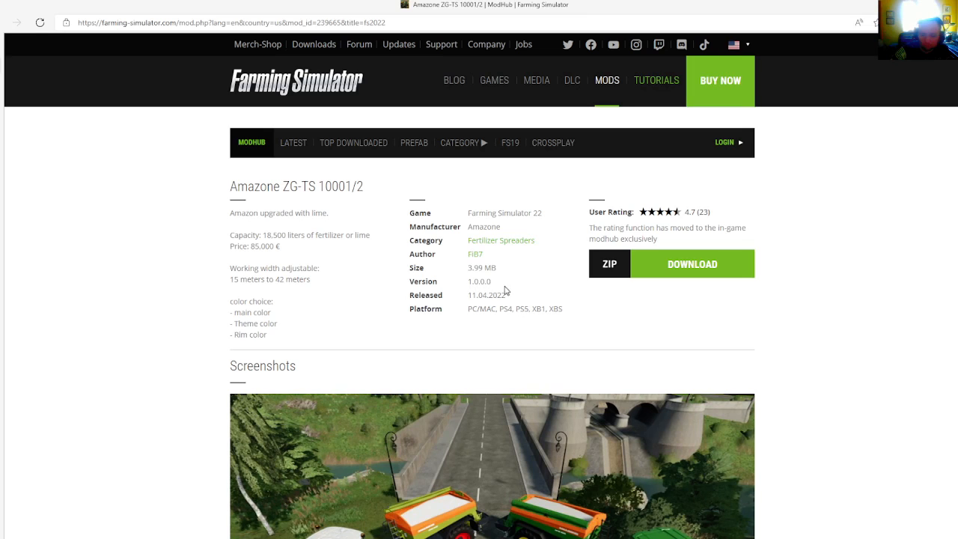
mouse_move(266, 279)
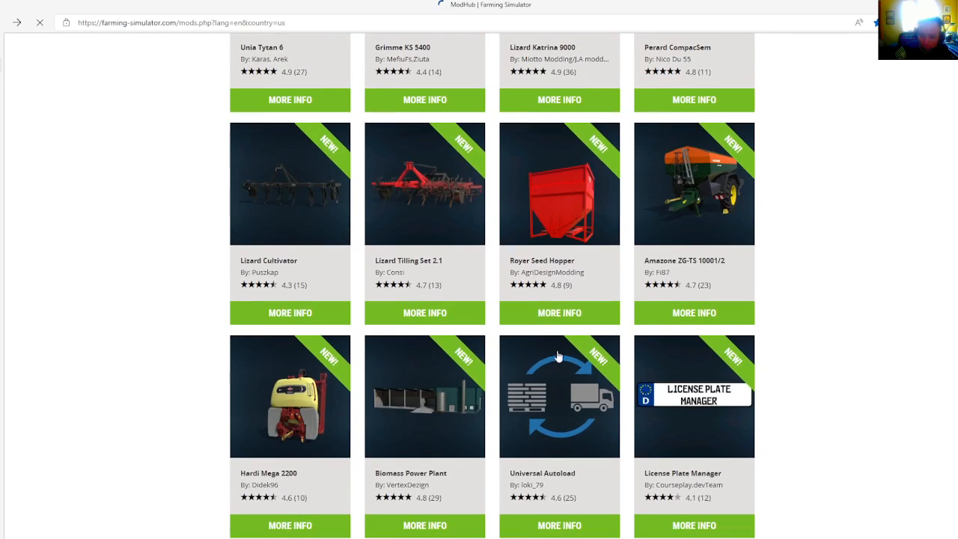
scroll("down", 3)
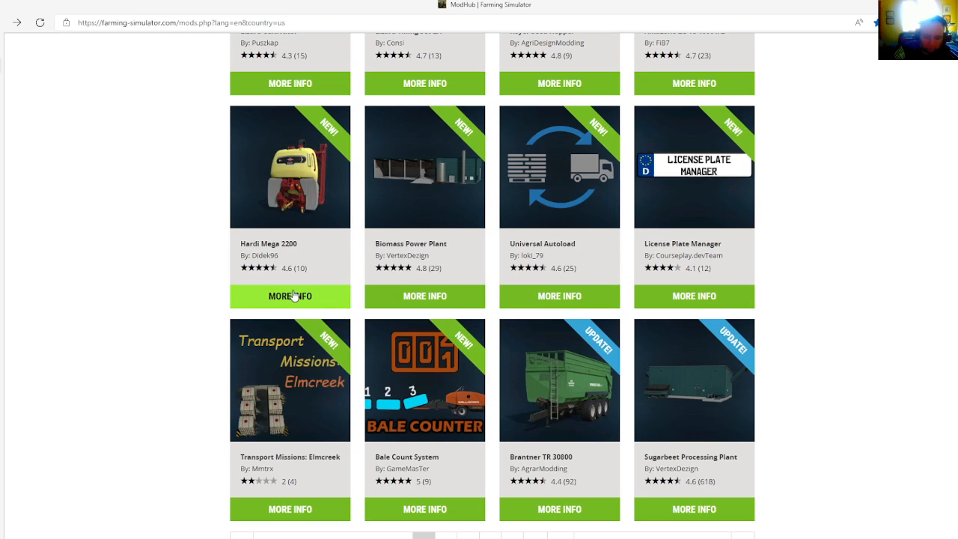
mouse_move(290, 296)
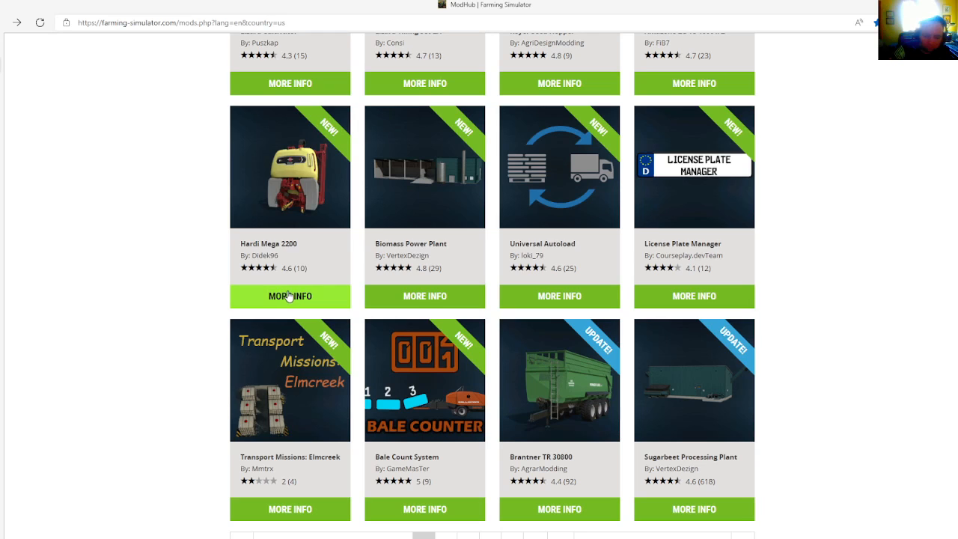
left_click(289, 295)
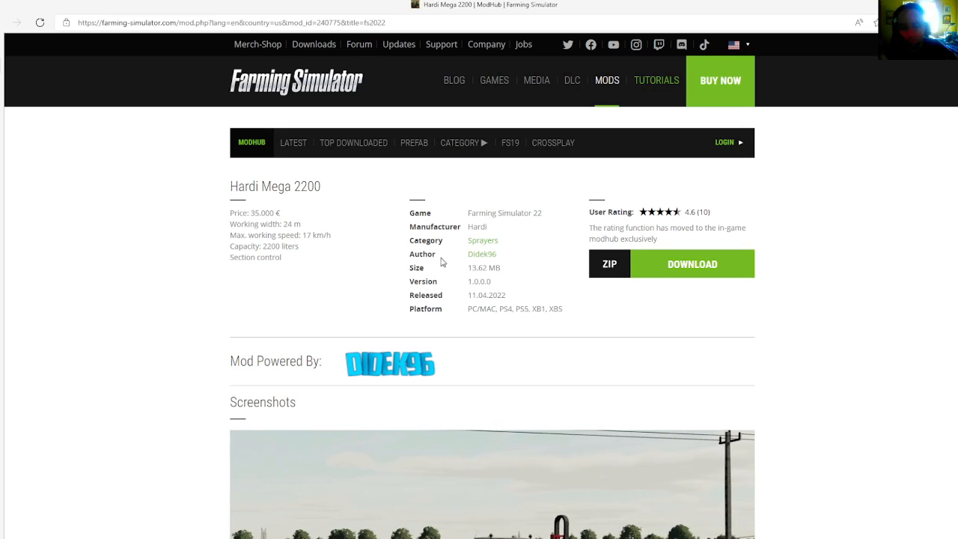
mouse_move(470, 282)
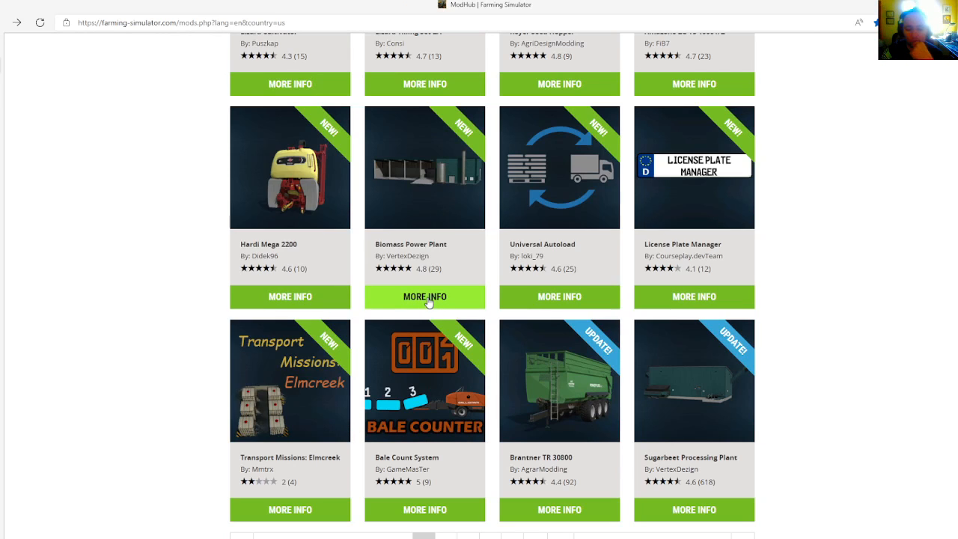
left_click(424, 296)
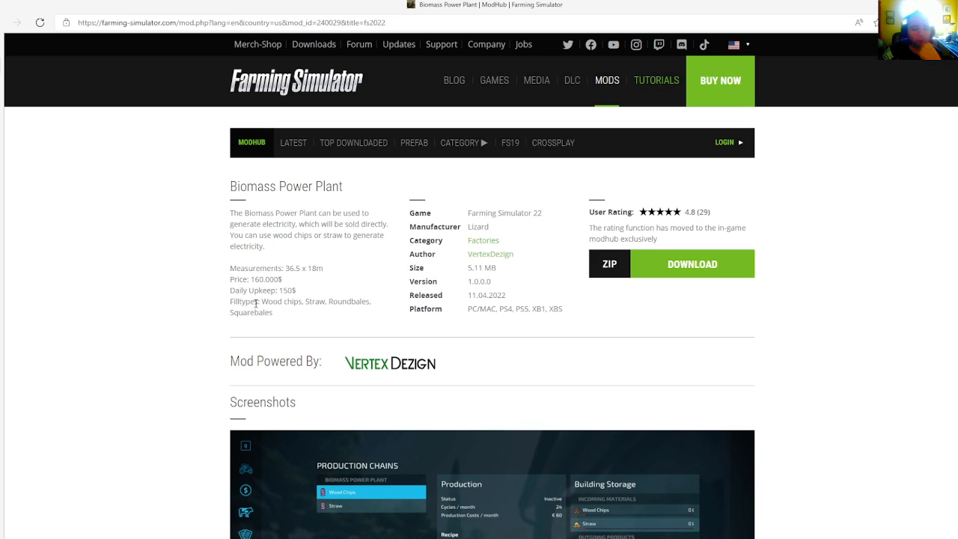
mouse_move(312, 323)
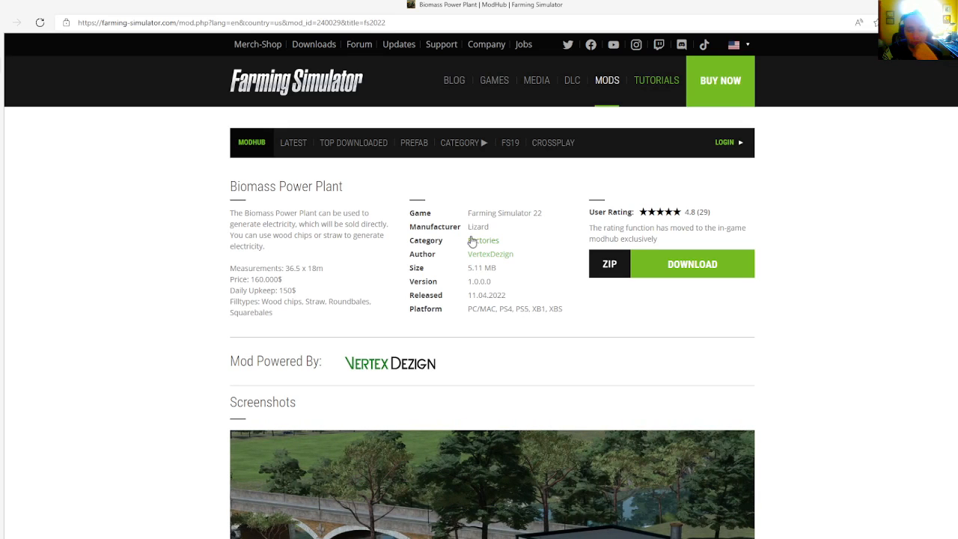
mouse_move(442, 257)
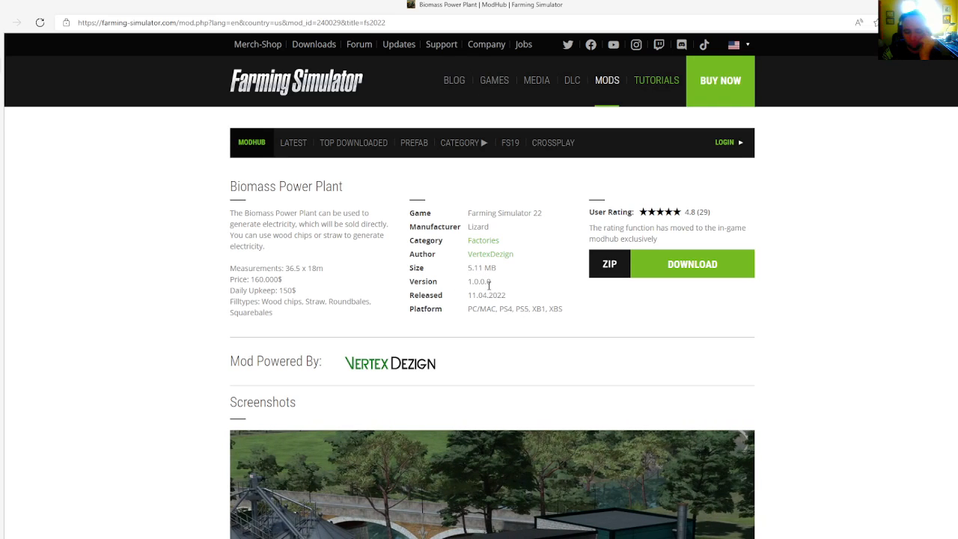
mouse_move(308, 233)
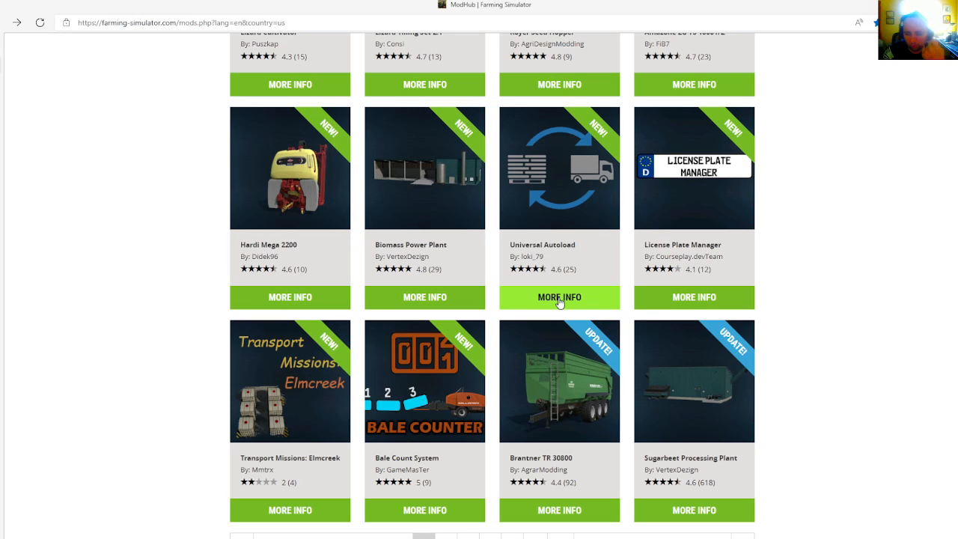
left_click(559, 297)
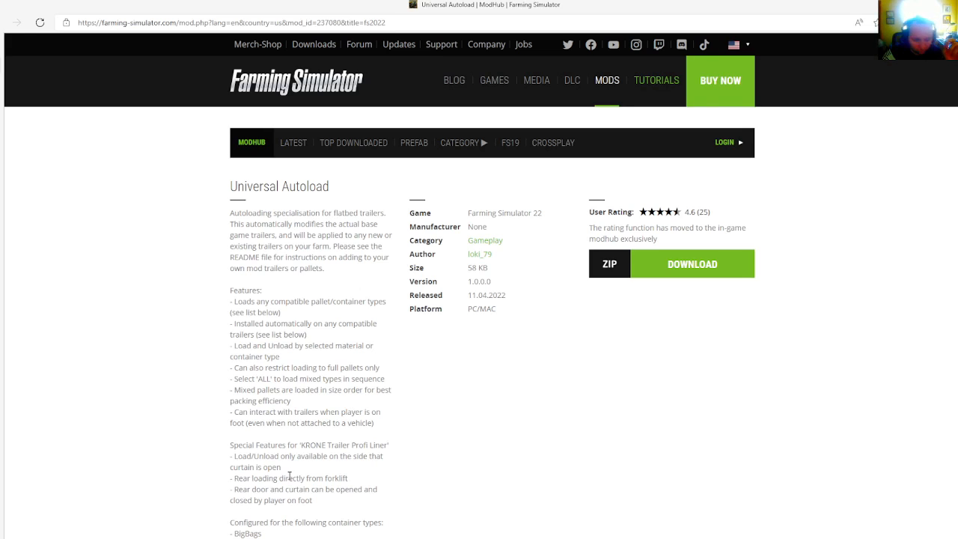
scroll("down", 3)
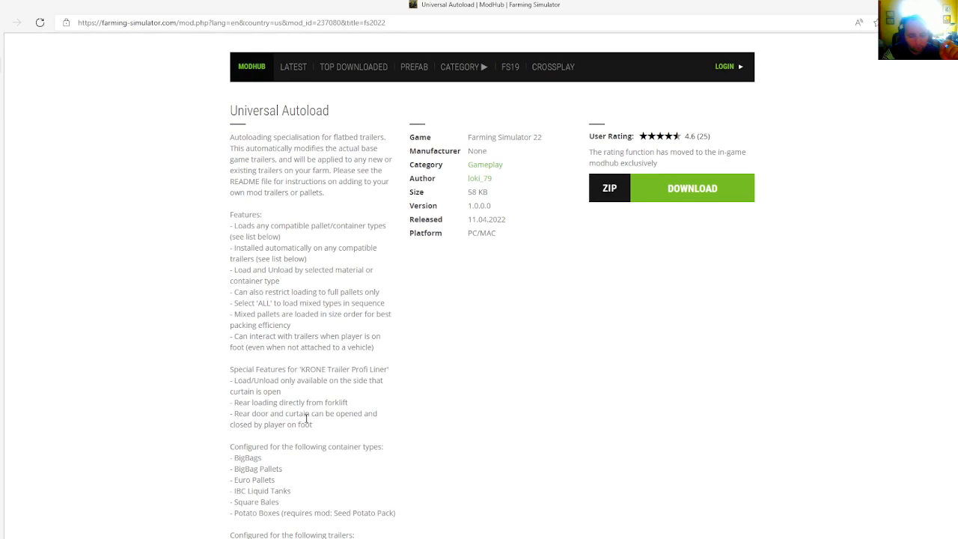
scroll("down", 3)
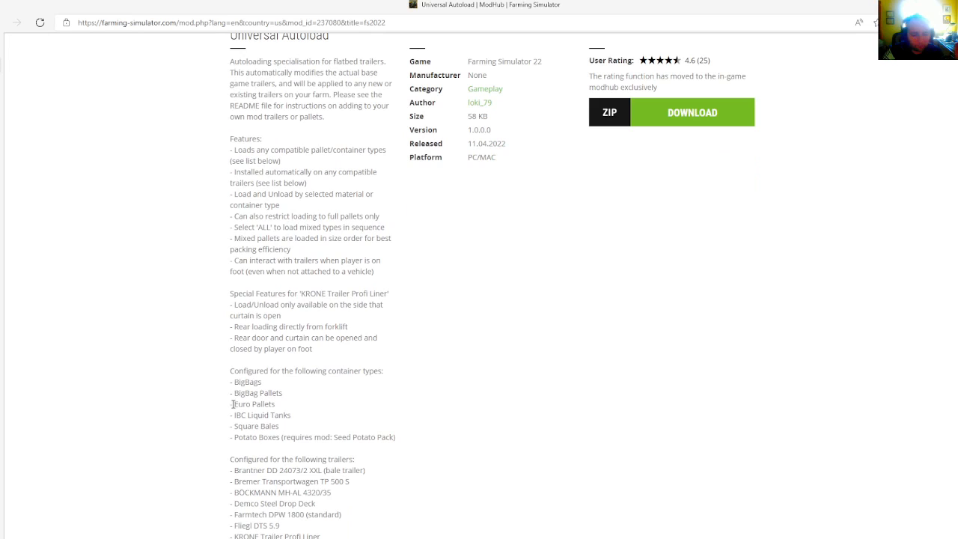
mouse_move(230, 415)
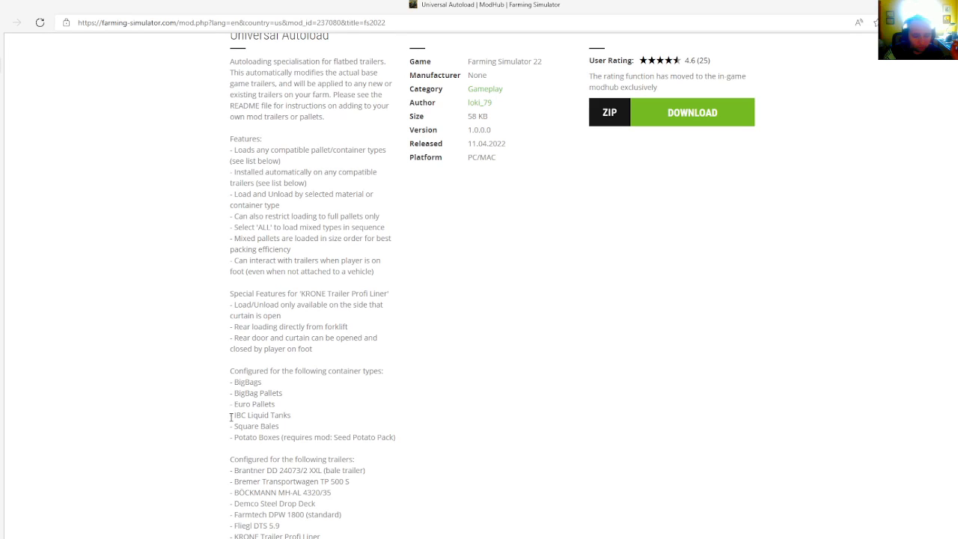
mouse_move(265, 435)
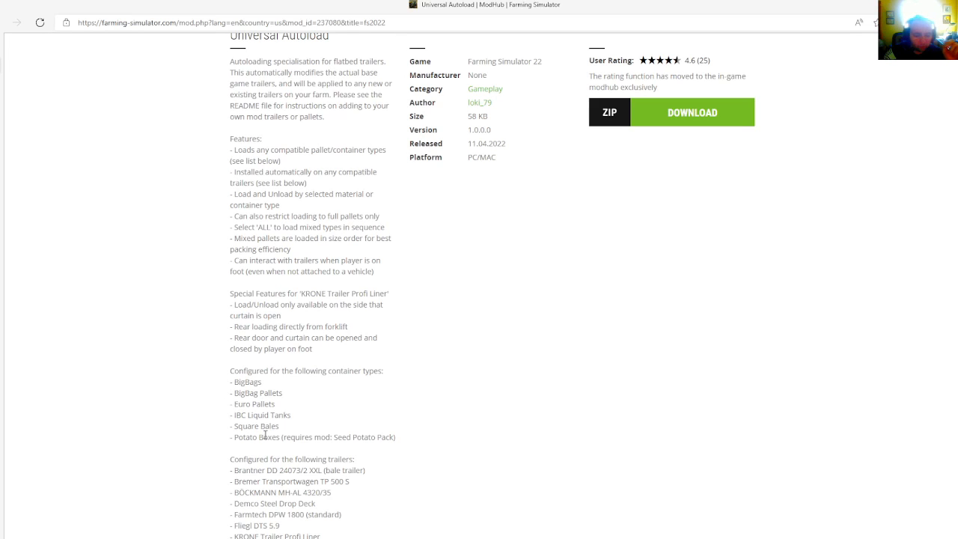
mouse_move(269, 446)
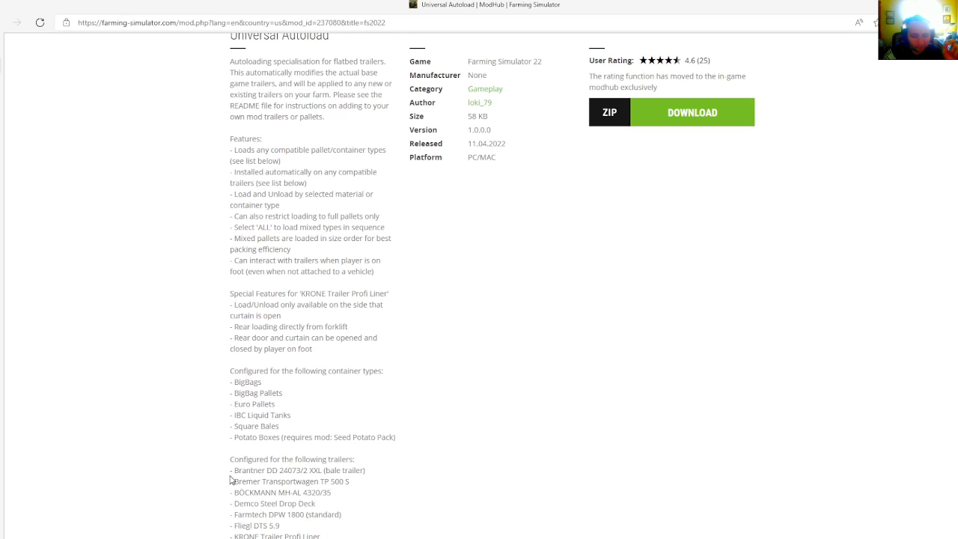
mouse_move(278, 471)
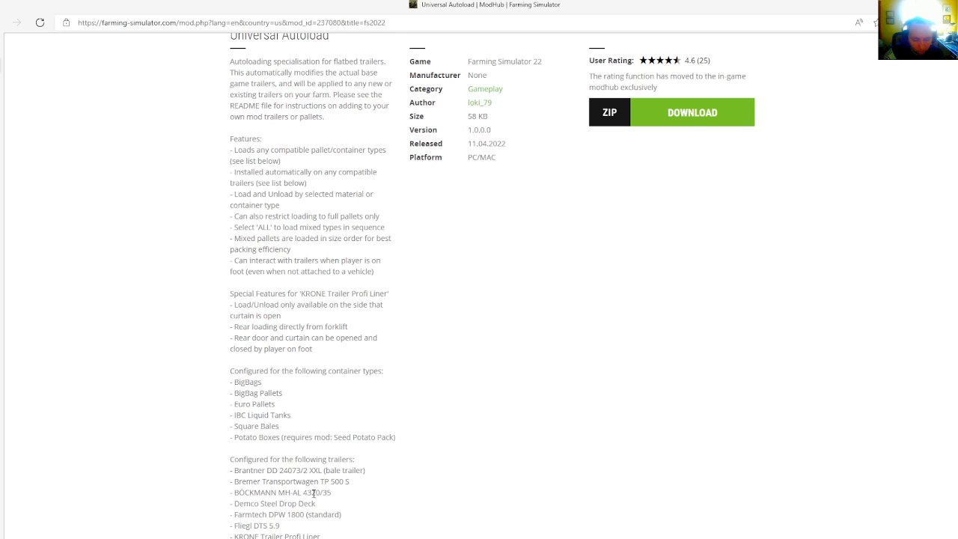
mouse_move(336, 500)
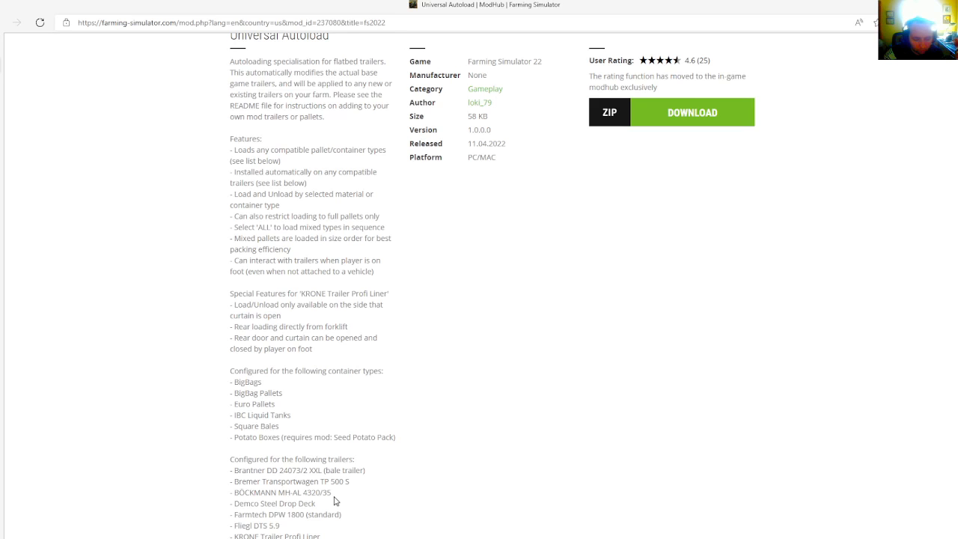
scroll("down", 3)
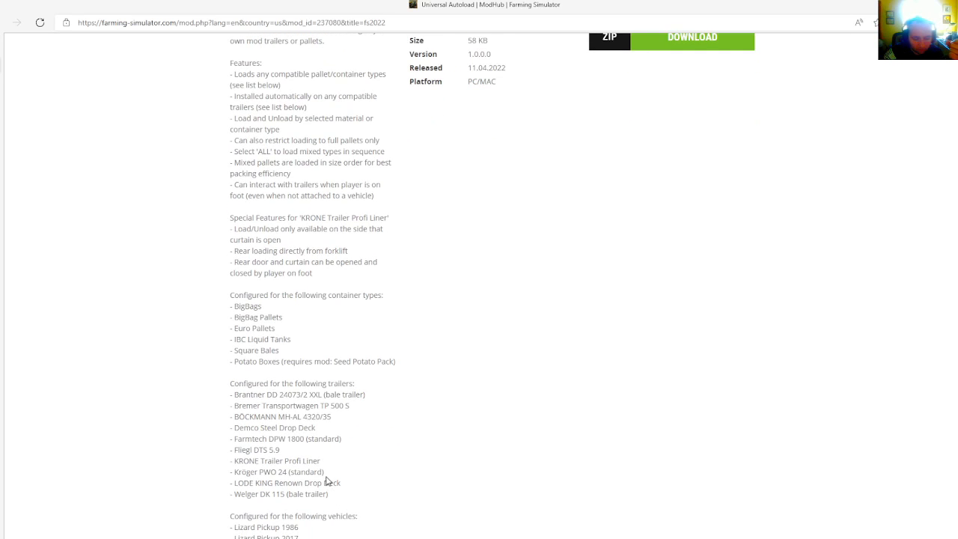
mouse_move(178, 441)
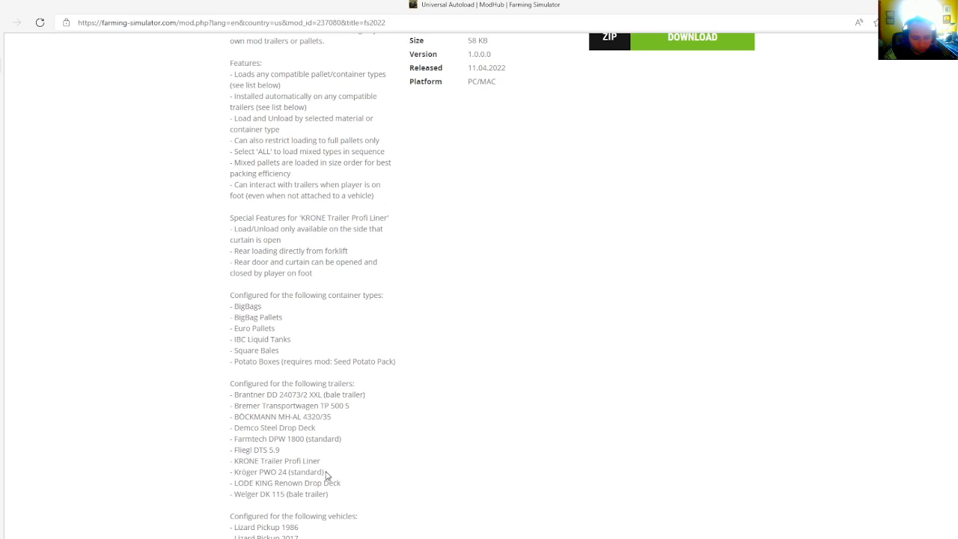
mouse_move(315, 473)
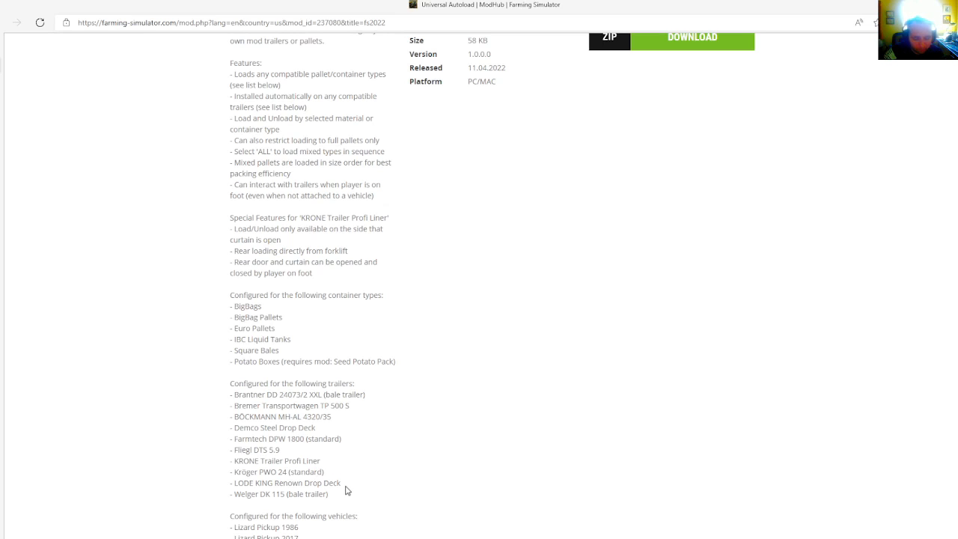
scroll("down", 3)
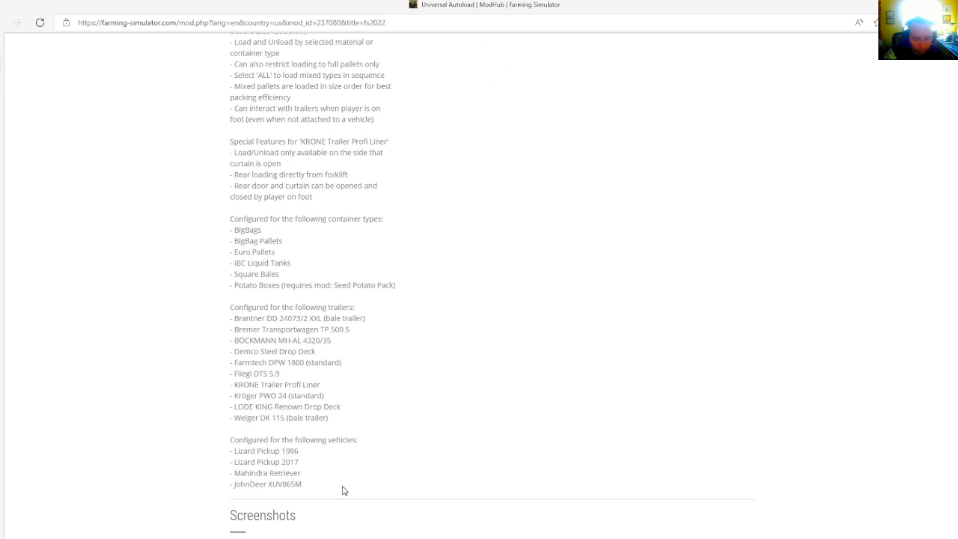
mouse_move(282, 460)
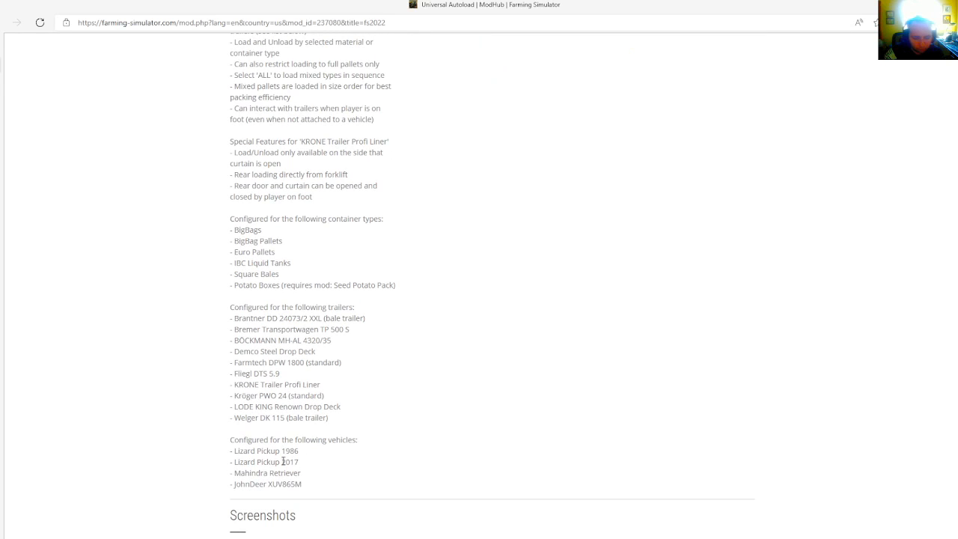
mouse_move(324, 456)
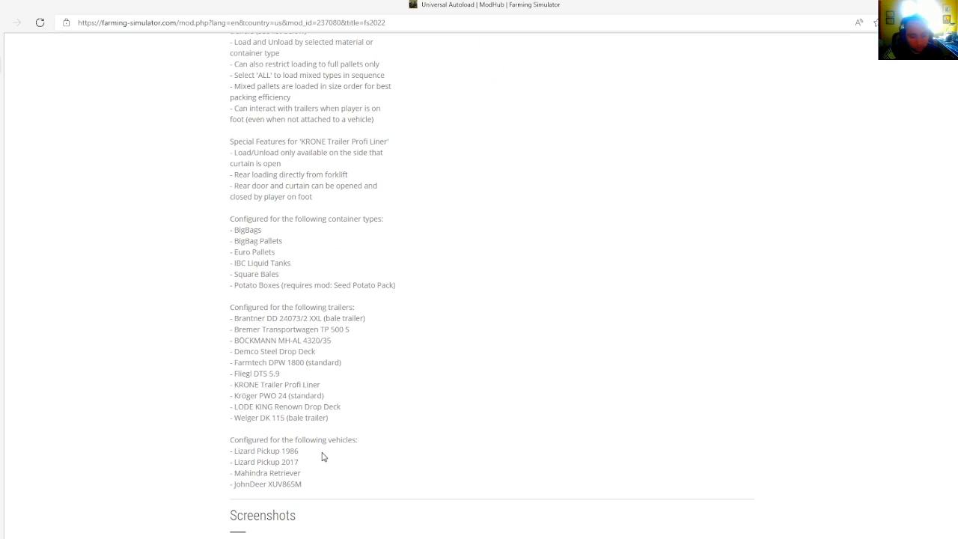
mouse_move(335, 480)
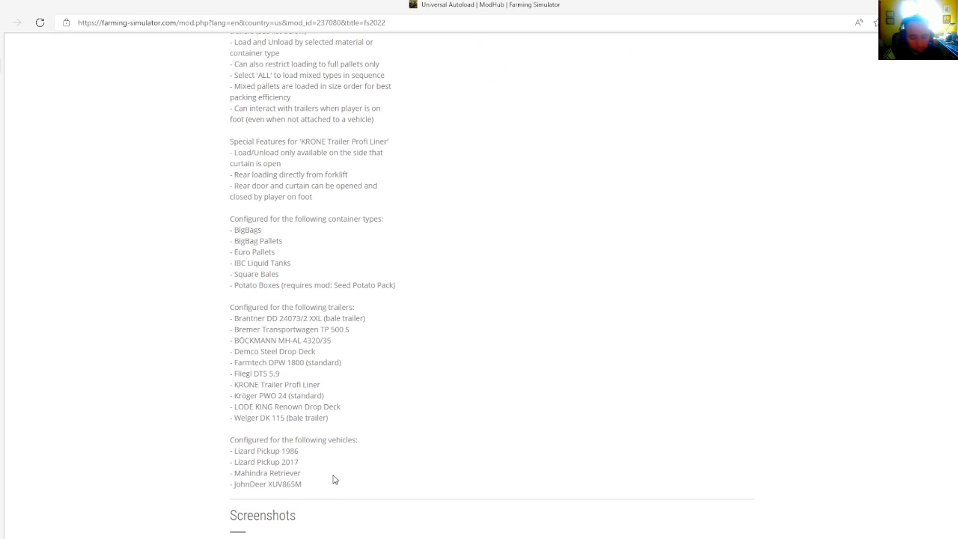
mouse_move(367, 459)
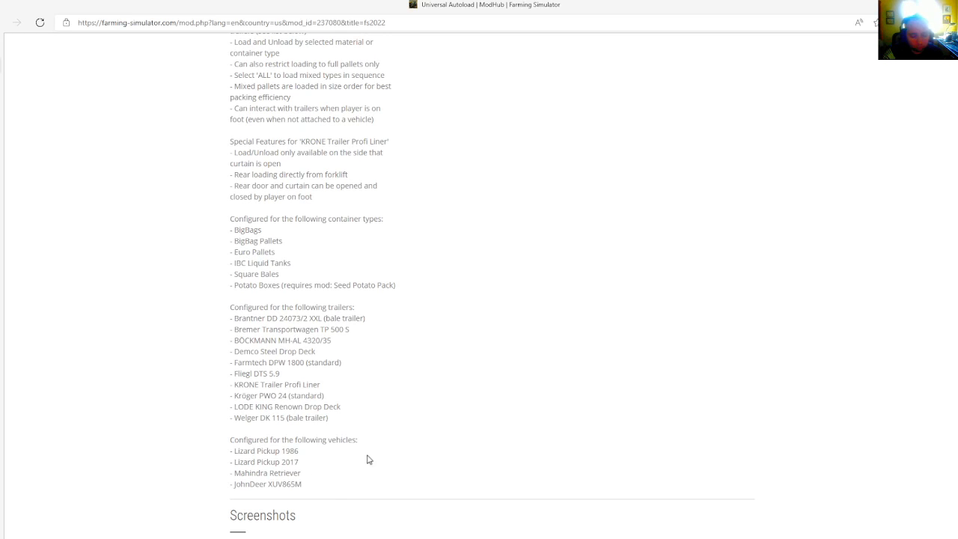
mouse_move(344, 459)
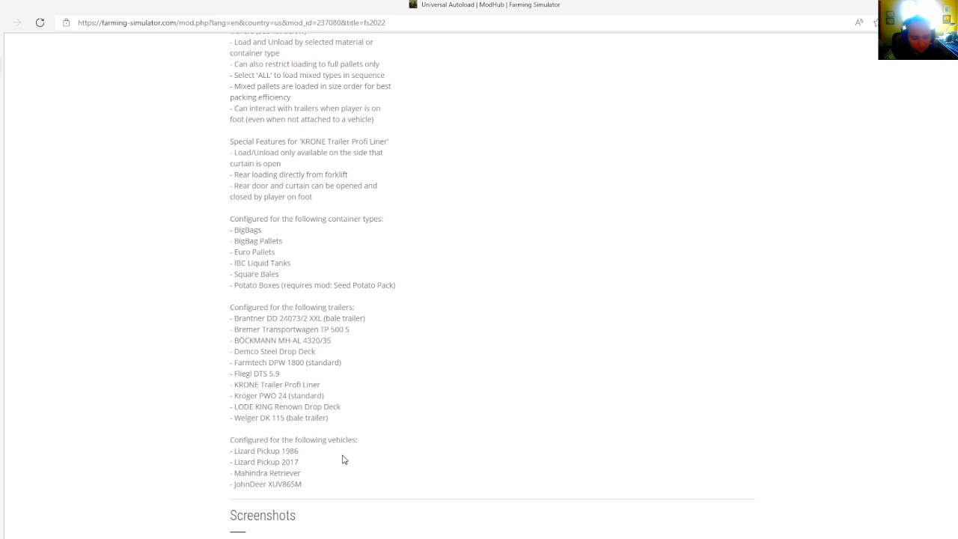
scroll("down", 3)
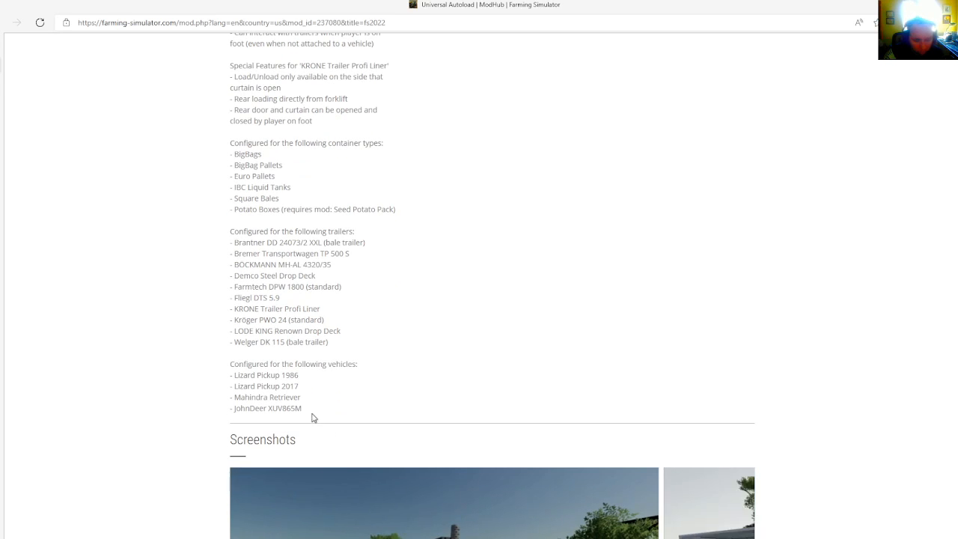
scroll("down", 3)
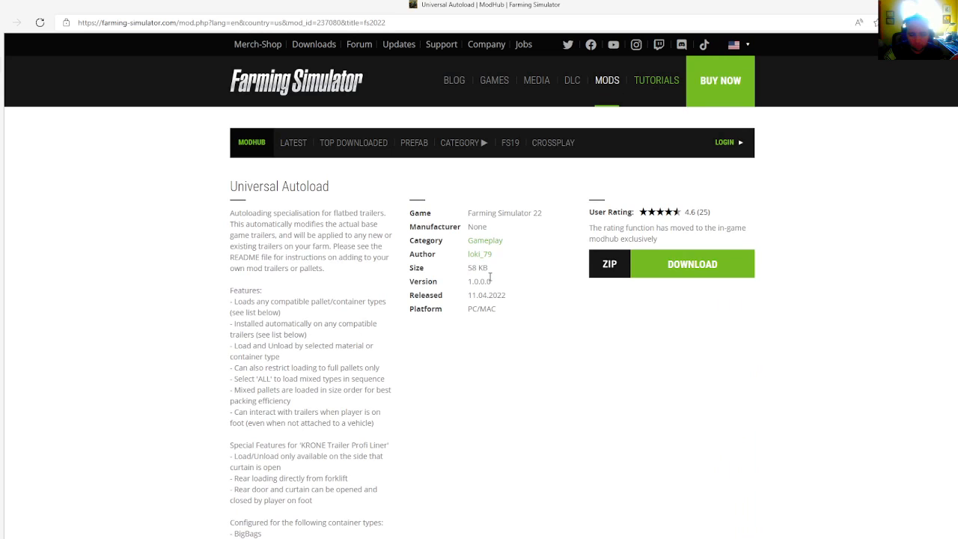
mouse_move(499, 288)
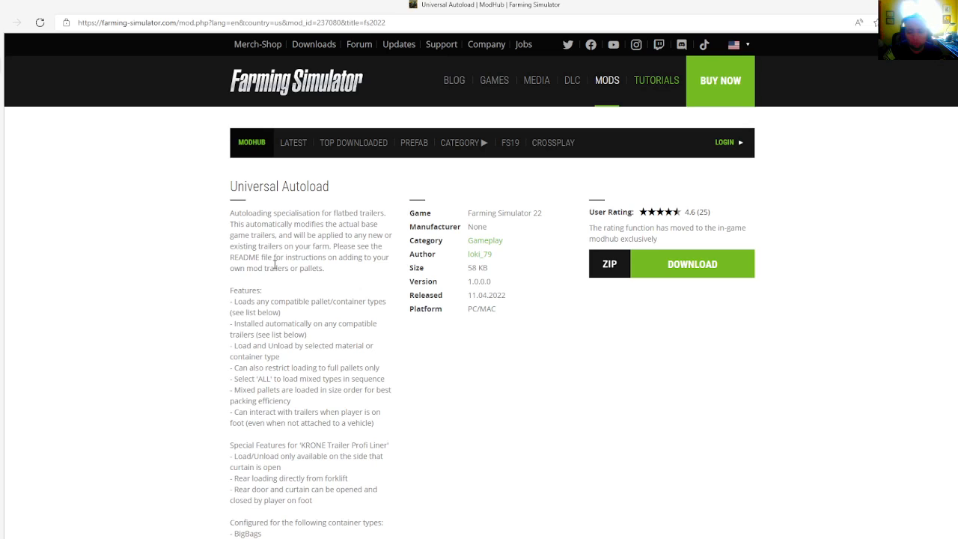
mouse_move(200, 178)
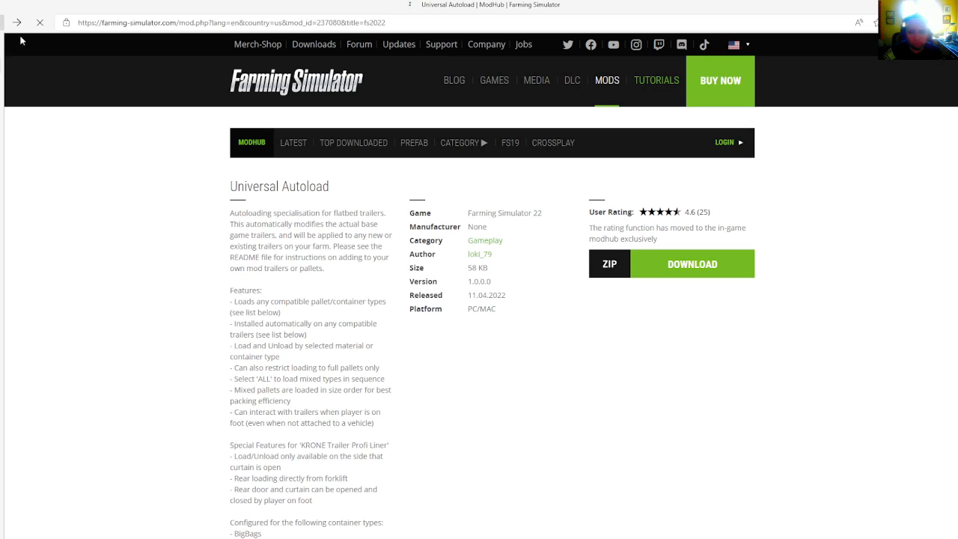
Go back to the latest mods list and open License Plate Manager's details.
left_click(17, 23)
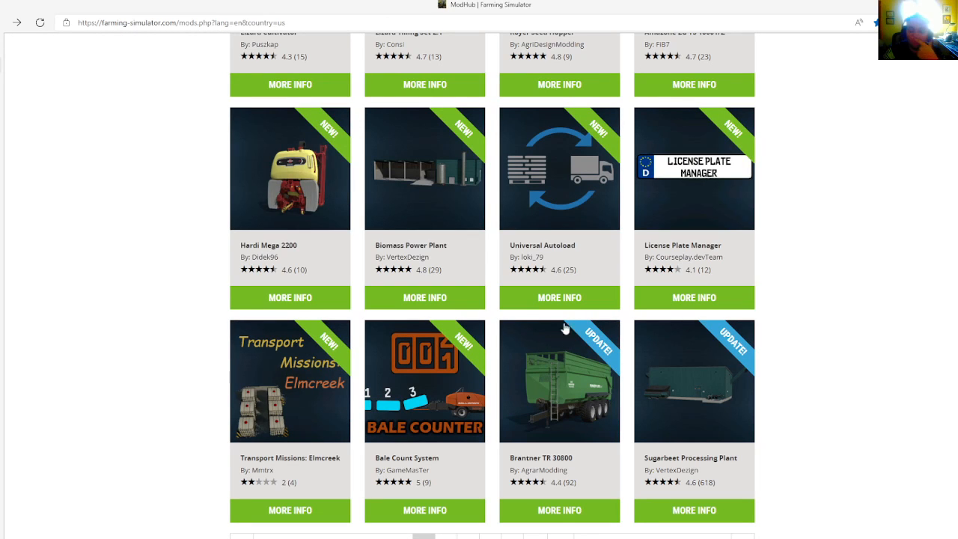
mouse_move(677, 281)
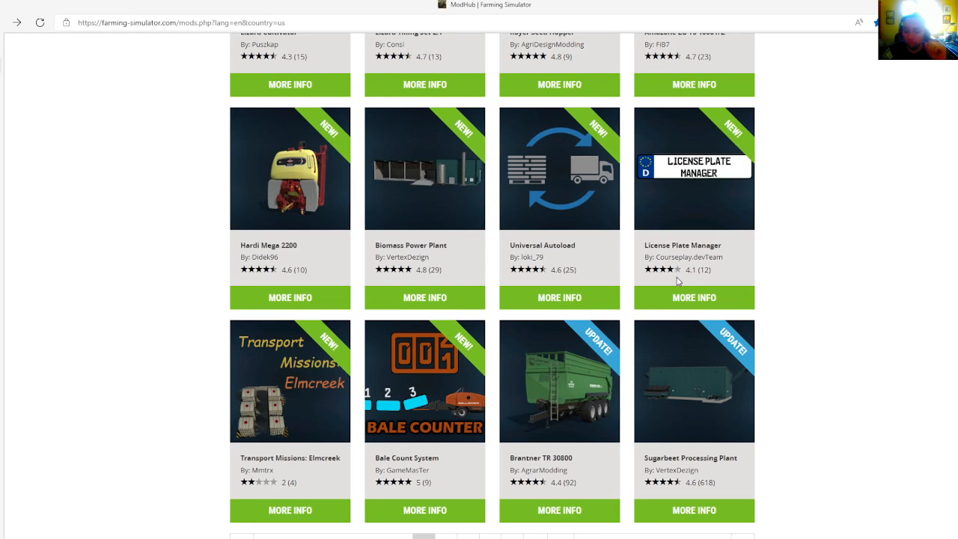
mouse_move(693, 297)
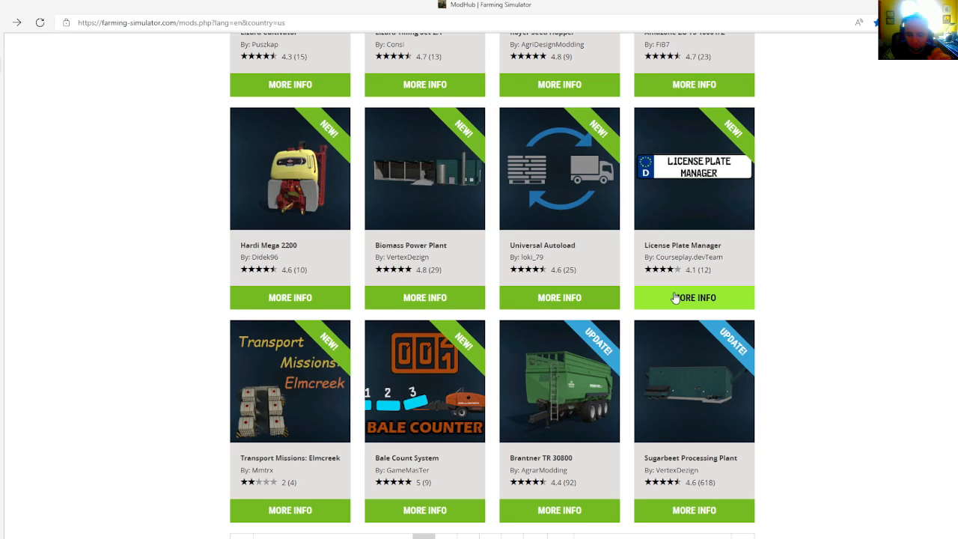
left_click(694, 297)
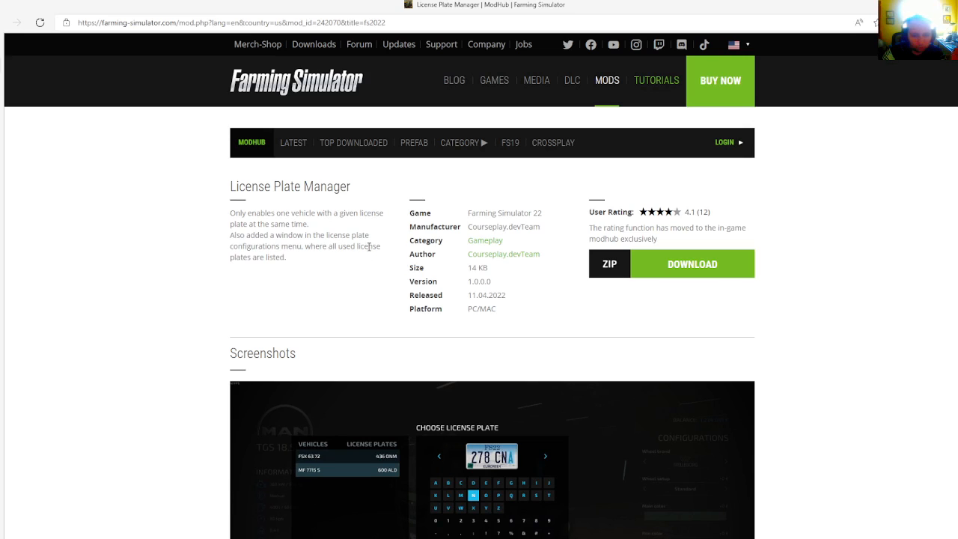
mouse_move(447, 270)
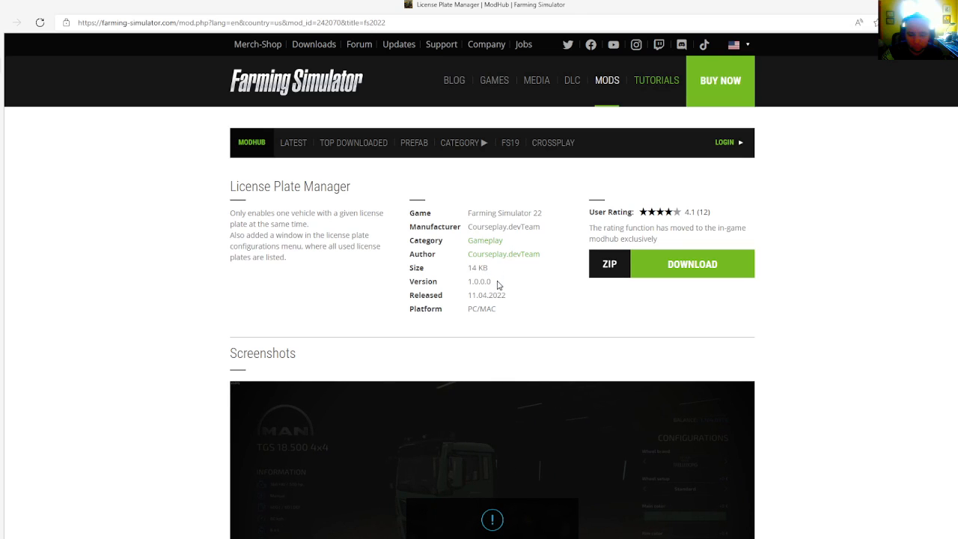
mouse_move(510, 277)
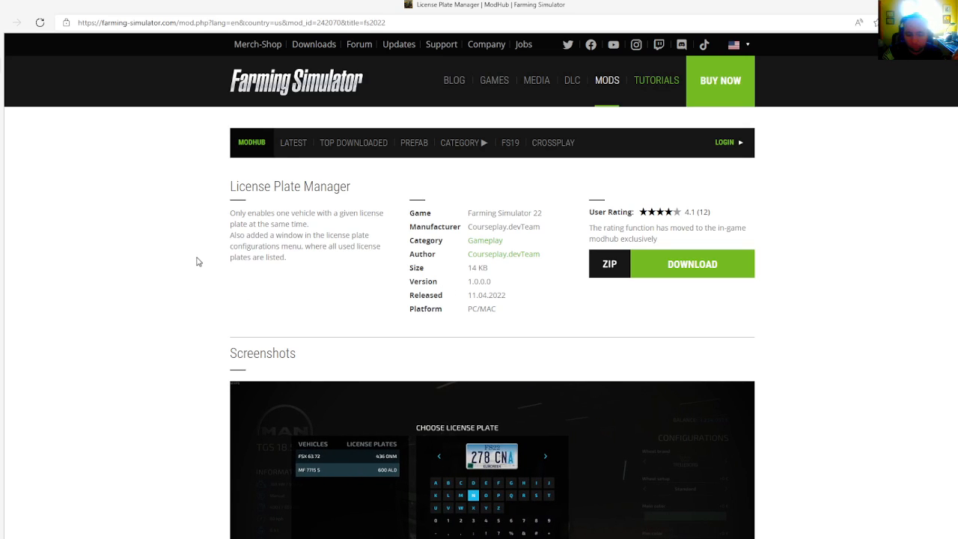
mouse_move(29, 222)
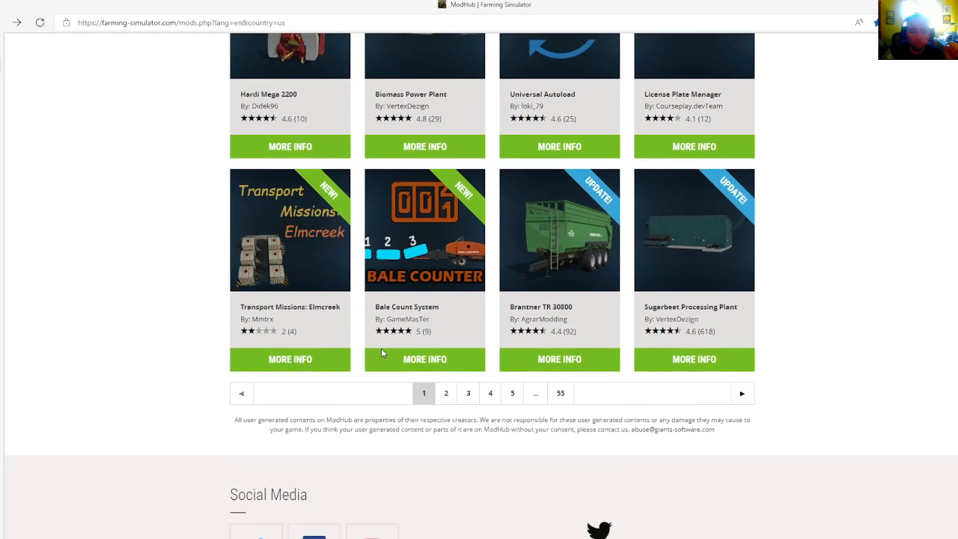
mouse_move(303, 367)
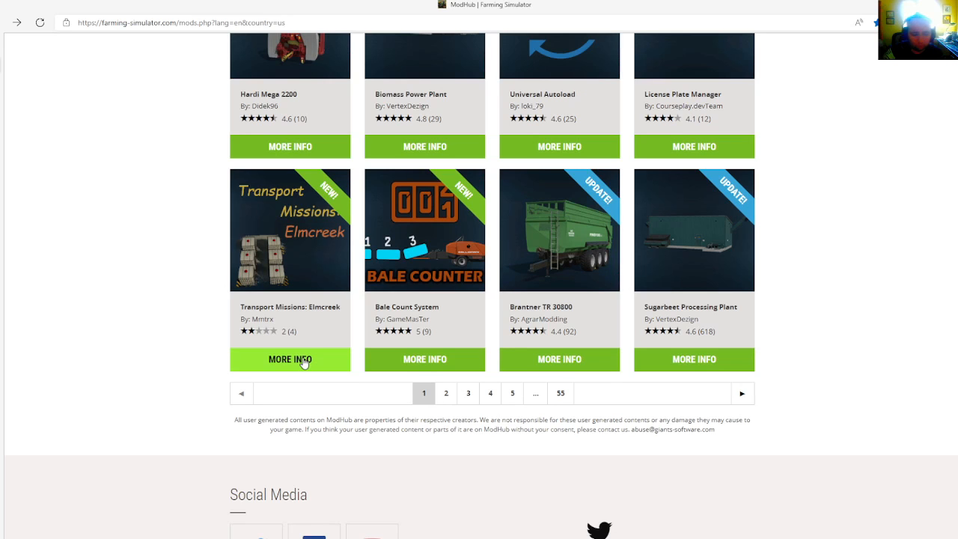
View Transport Missions: Elmcreek details, then return to the latest mods list.
left_click(290, 359)
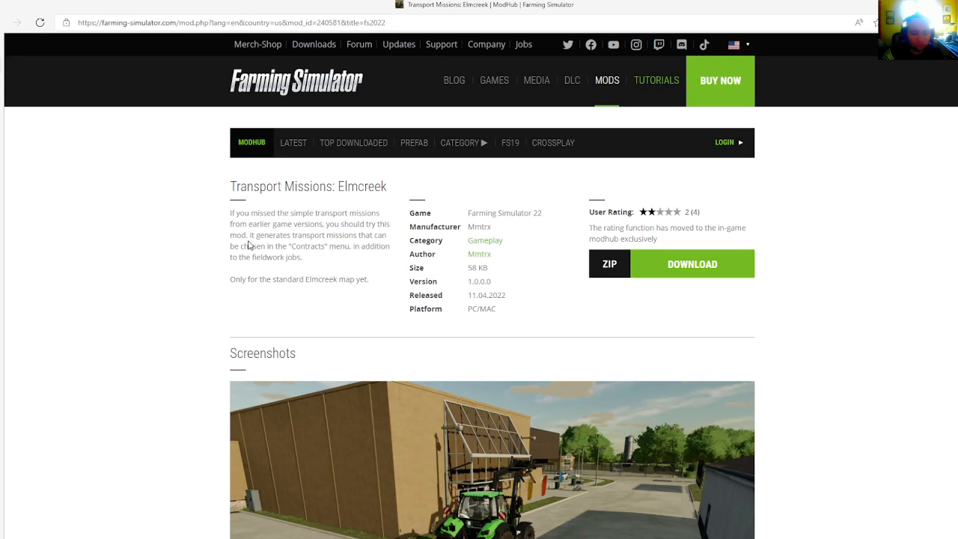
mouse_move(317, 247)
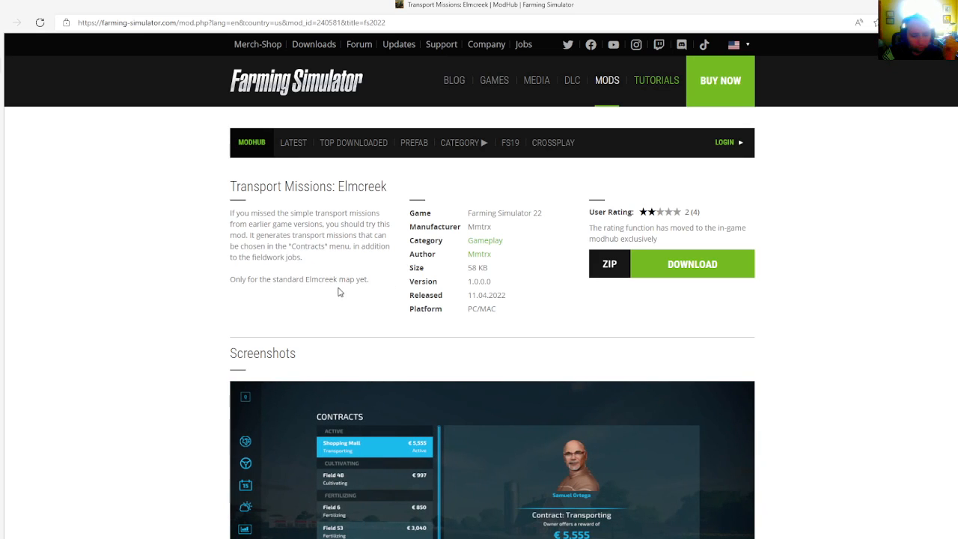
mouse_move(519, 273)
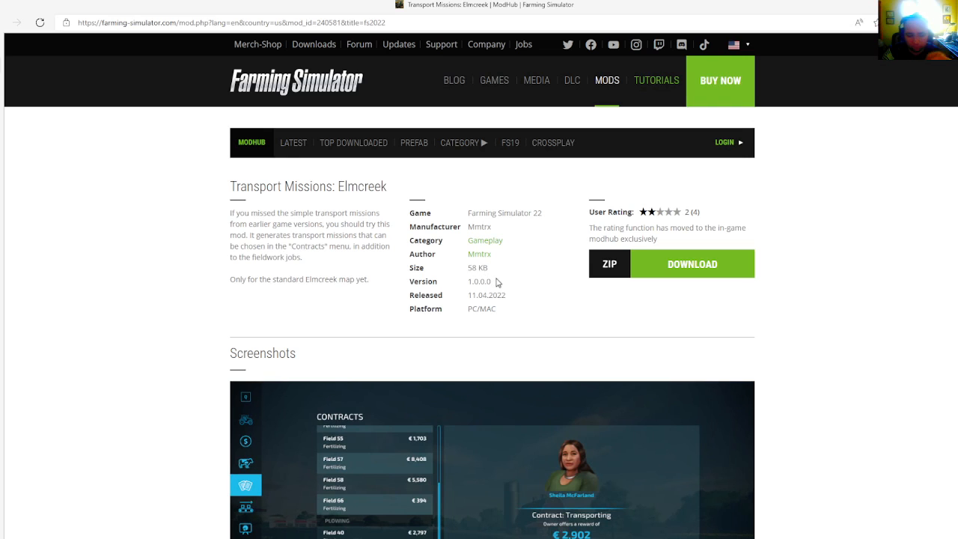
mouse_move(464, 287)
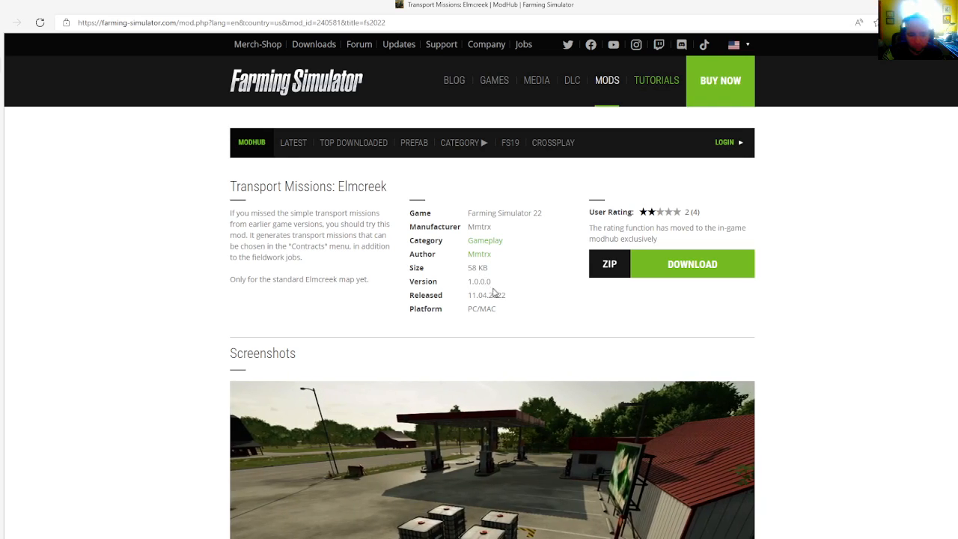
mouse_move(39, 122)
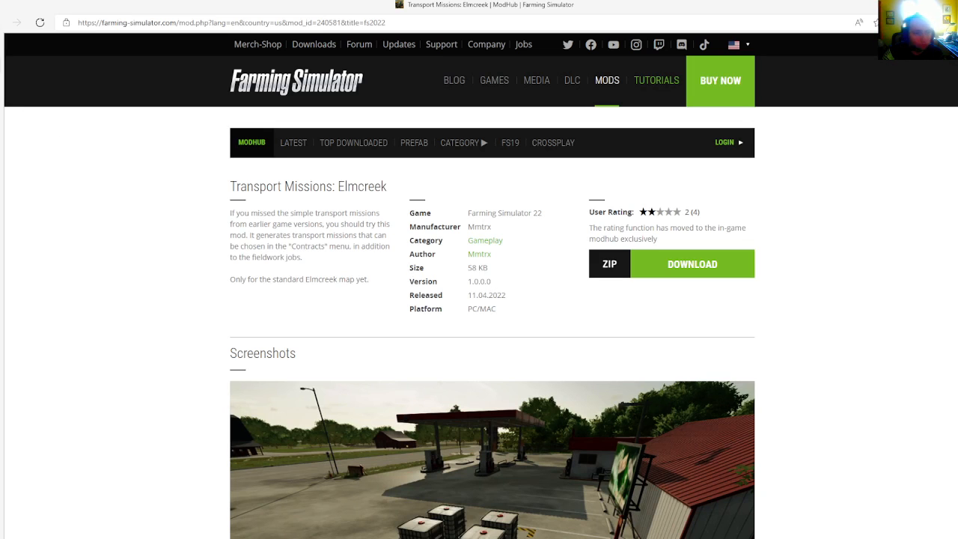
left_click(17, 23)
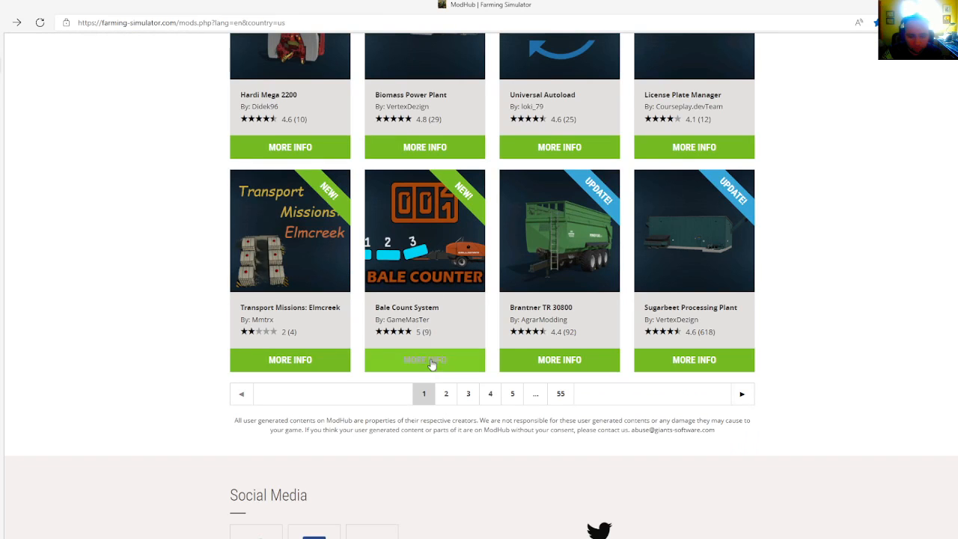
mouse_move(431, 332)
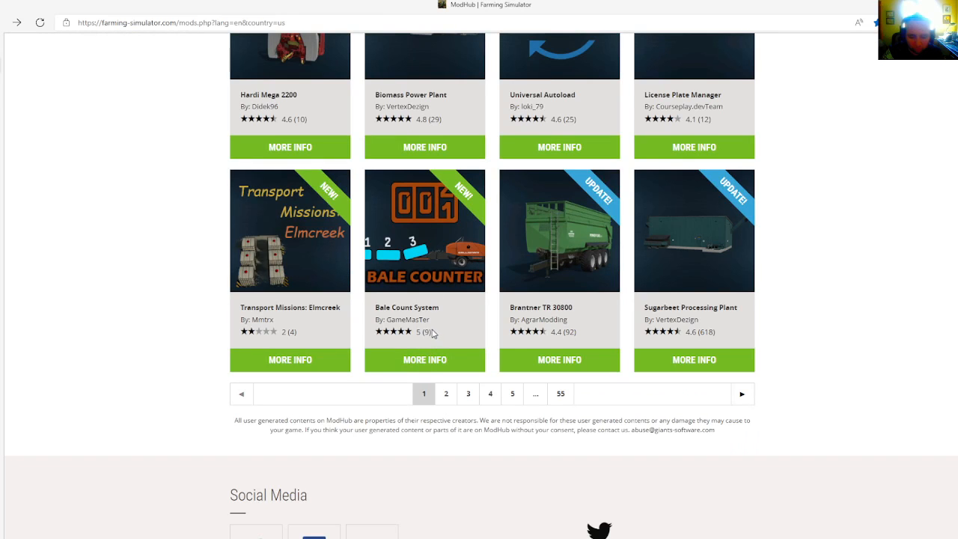
mouse_move(441, 386)
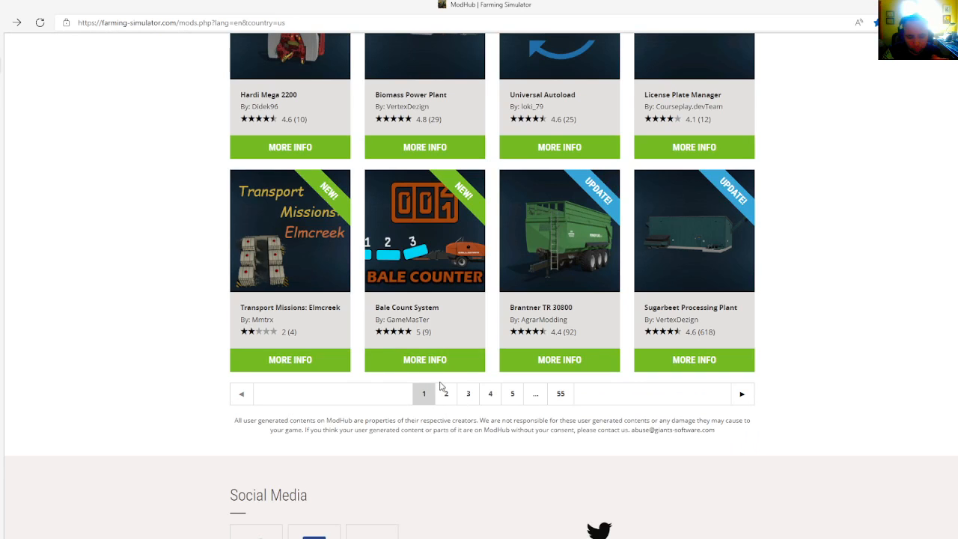
left_click(425, 359)
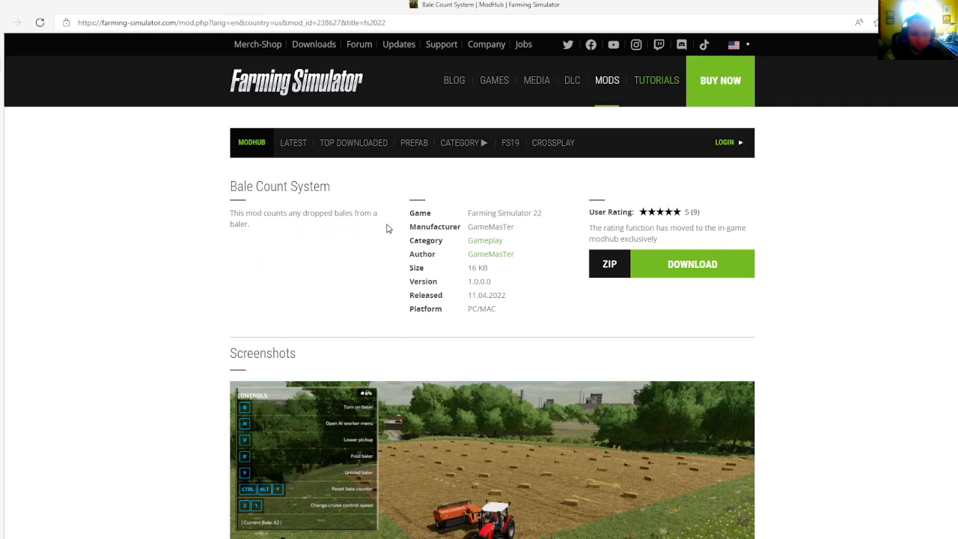
mouse_move(462, 231)
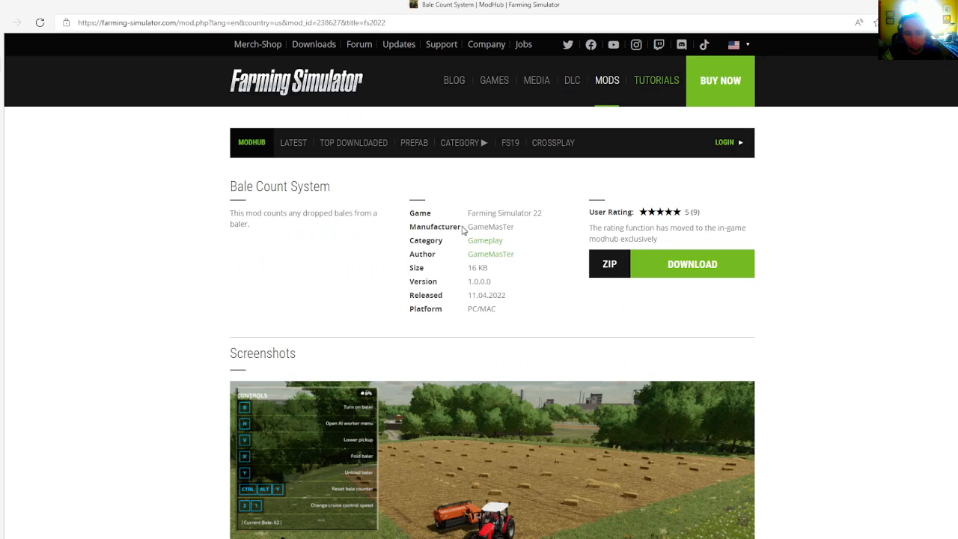
mouse_move(464, 247)
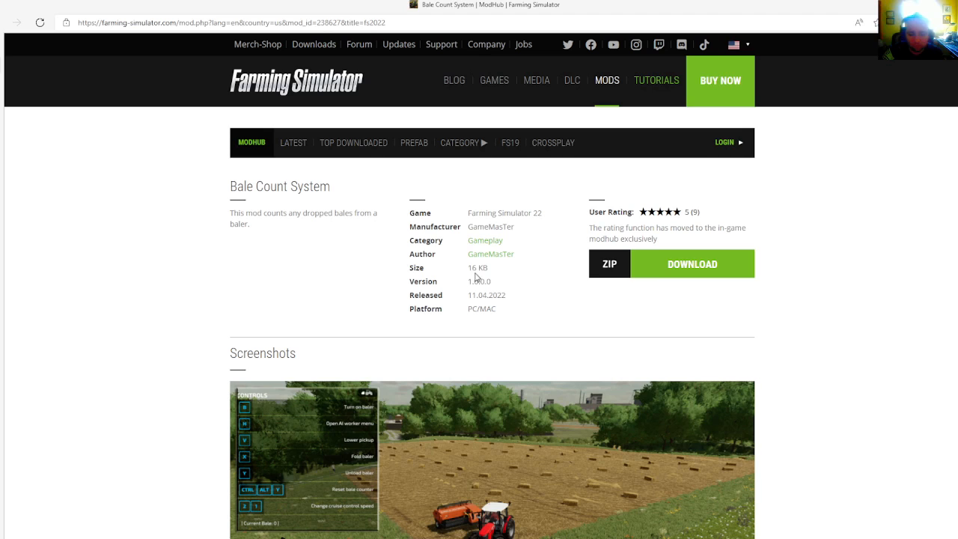
mouse_move(490, 279)
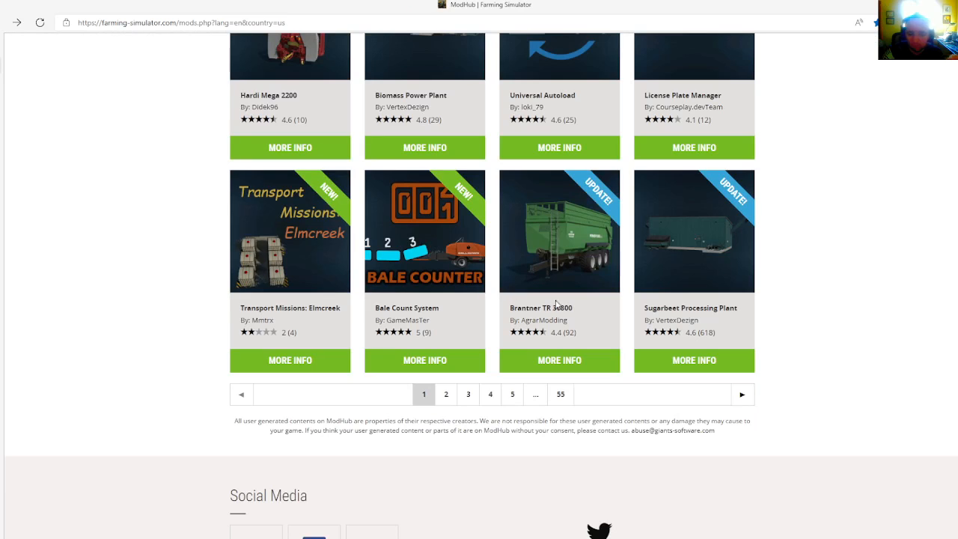
mouse_move(559, 360)
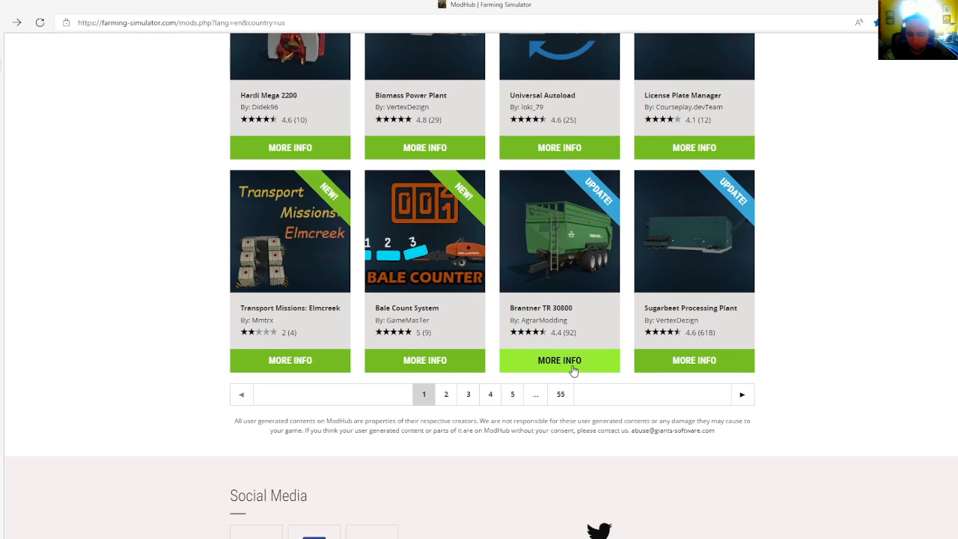
View the Brantner TR 30800 details, then go back to the mod listing.
left_click(559, 360)
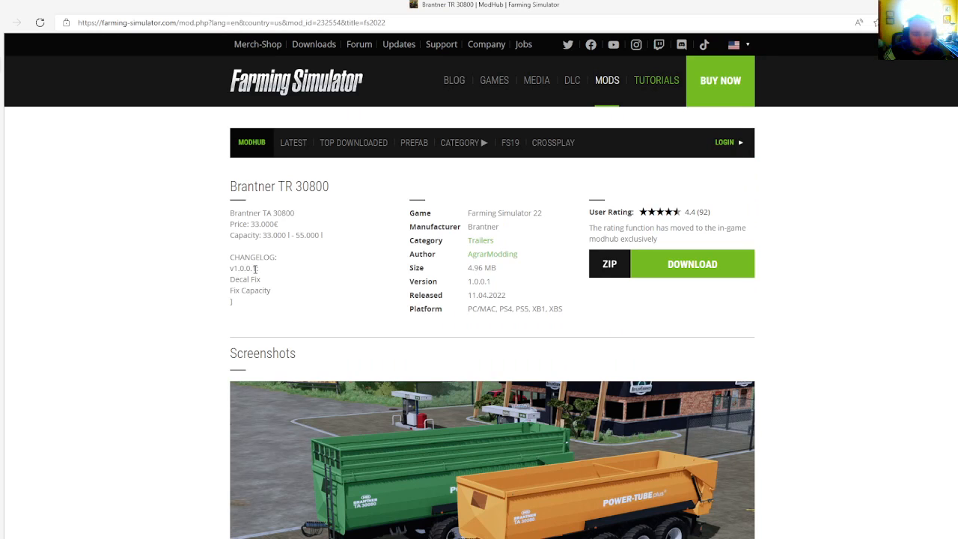
mouse_move(259, 280)
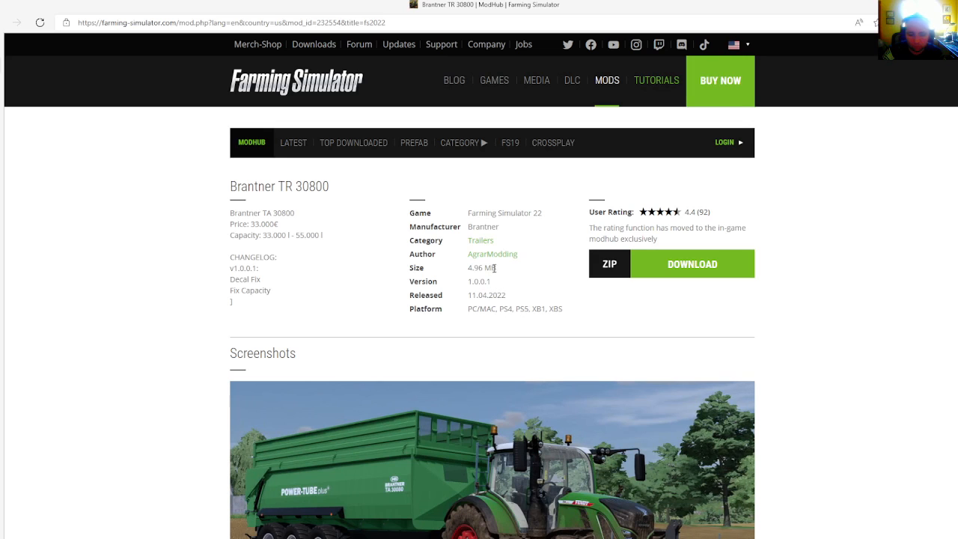
mouse_move(498, 279)
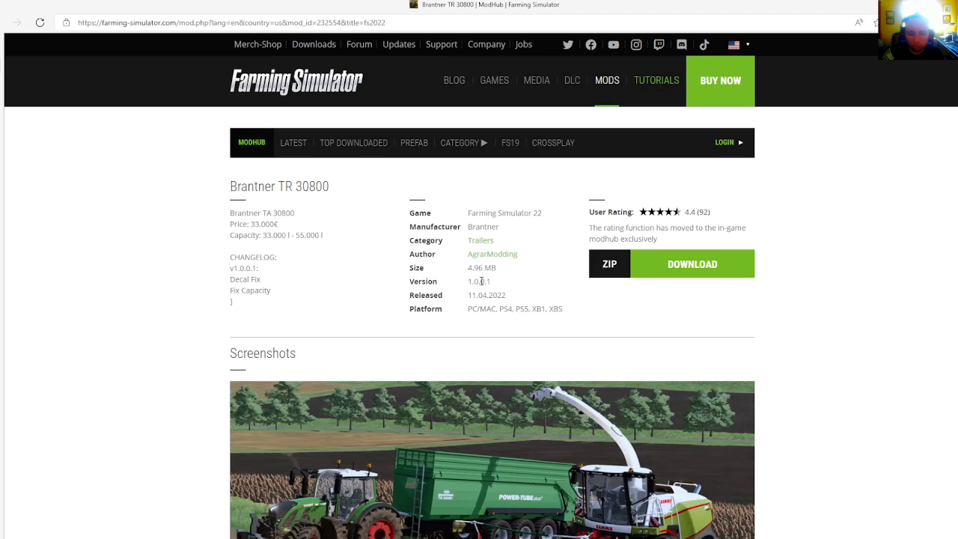
mouse_move(490, 291)
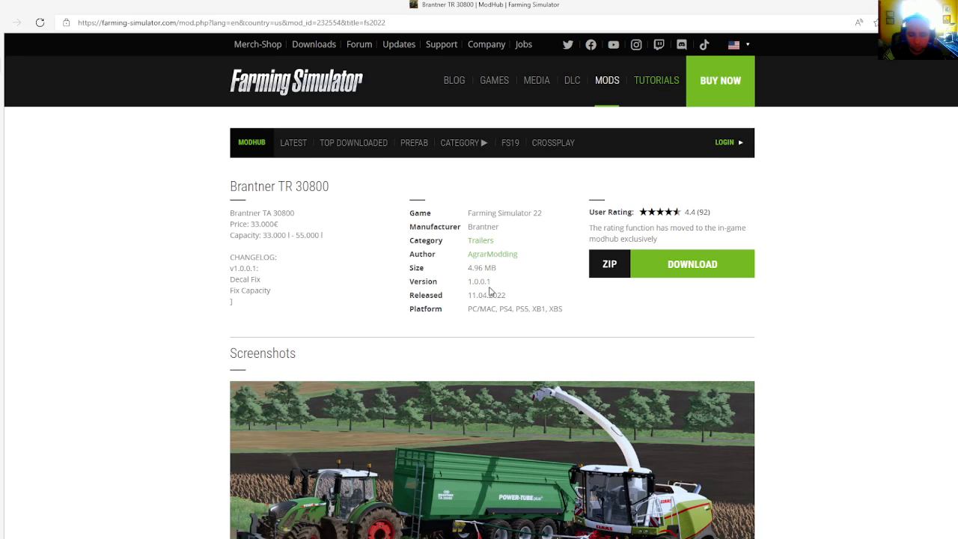
mouse_move(511, 300)
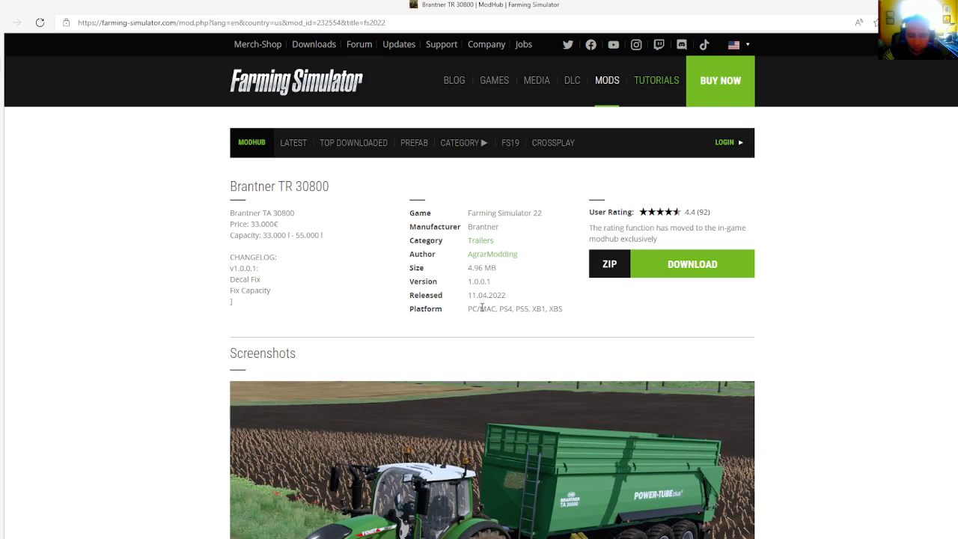
mouse_move(203, 212)
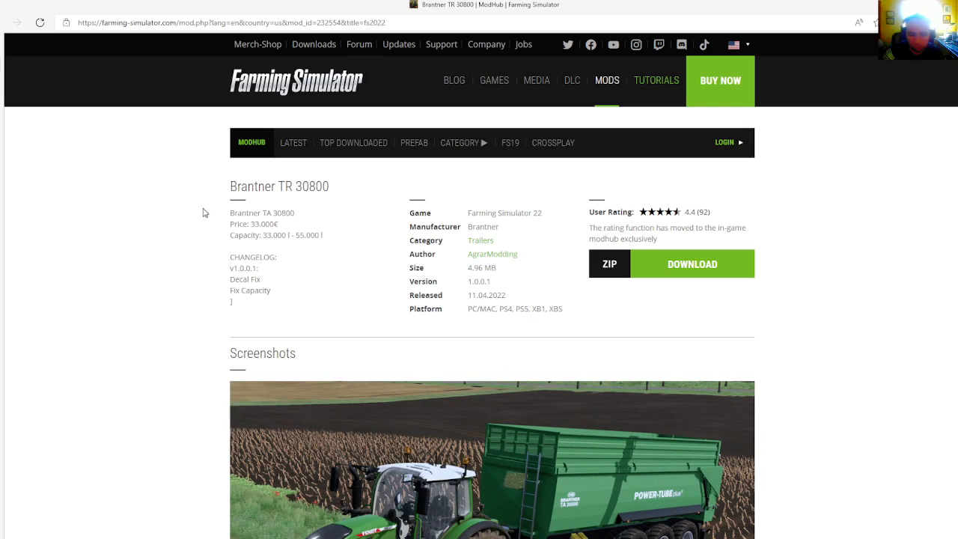
mouse_move(12, 44)
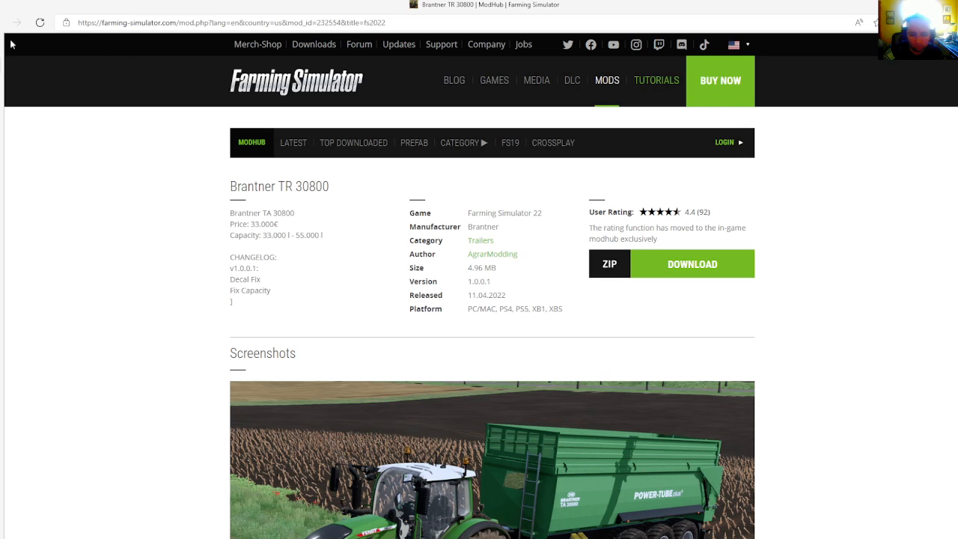
left_click(40, 23)
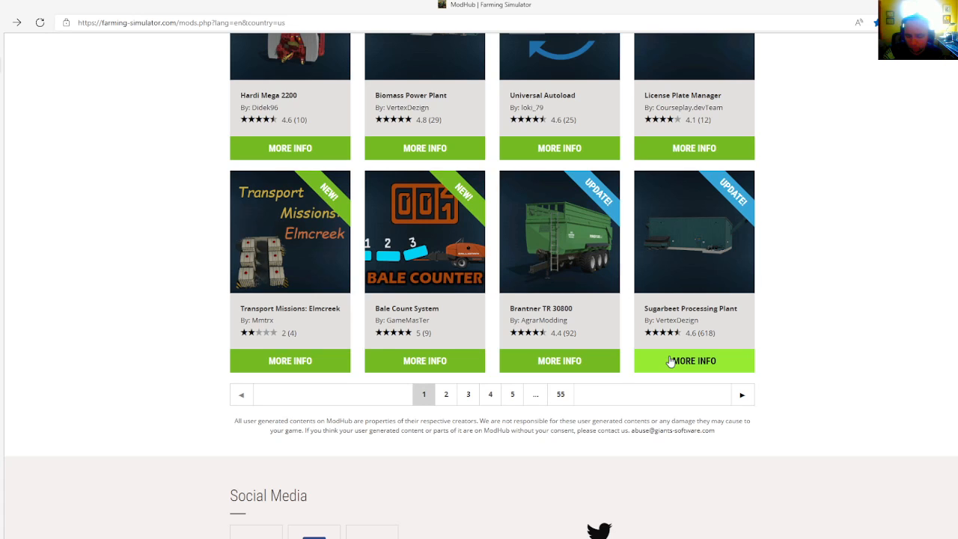
Open Sugarbeet Processing Plant's page showing its 125,700 € price and specs.
left_click(693, 361)
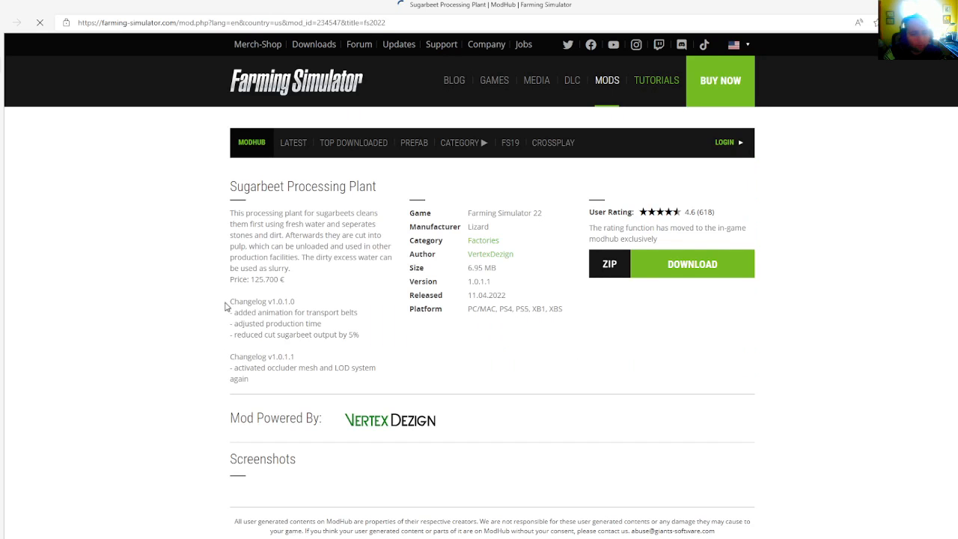
mouse_move(266, 356)
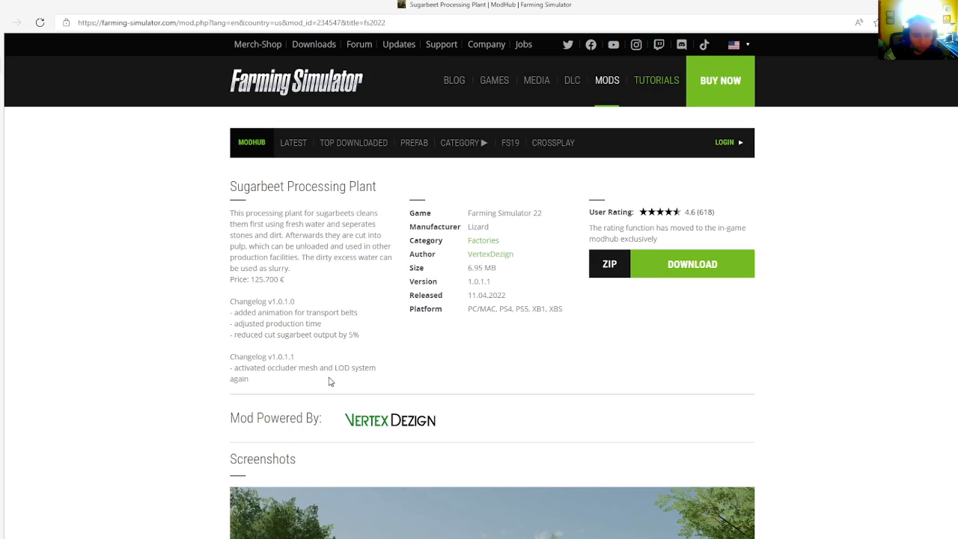
mouse_move(258, 394)
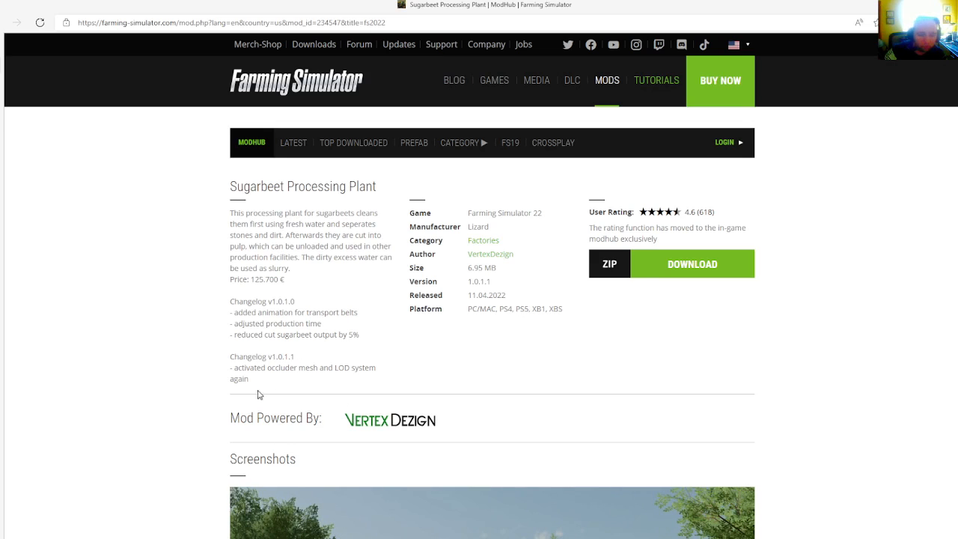
mouse_move(247, 175)
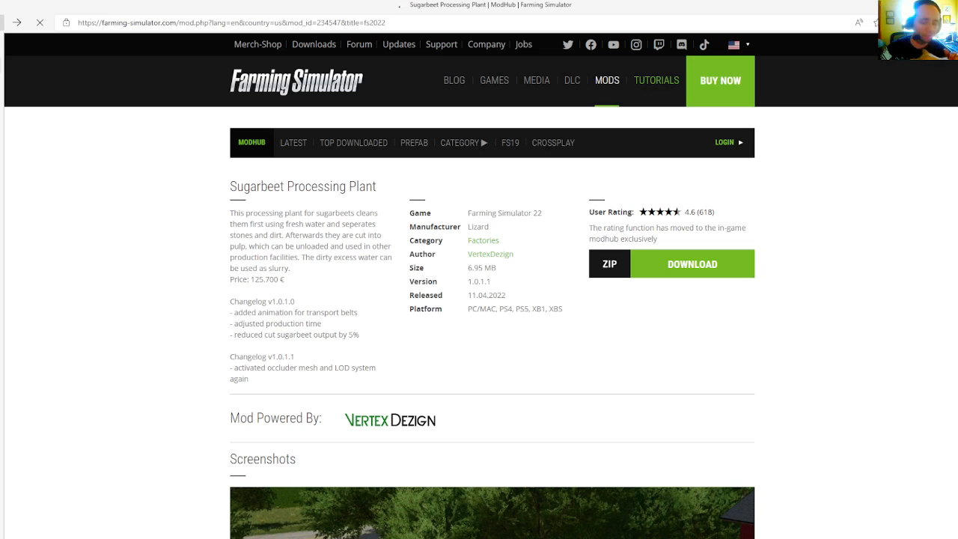
Go back, switch to the LATEST listing and scroll down its first page.
left_click(17, 22)
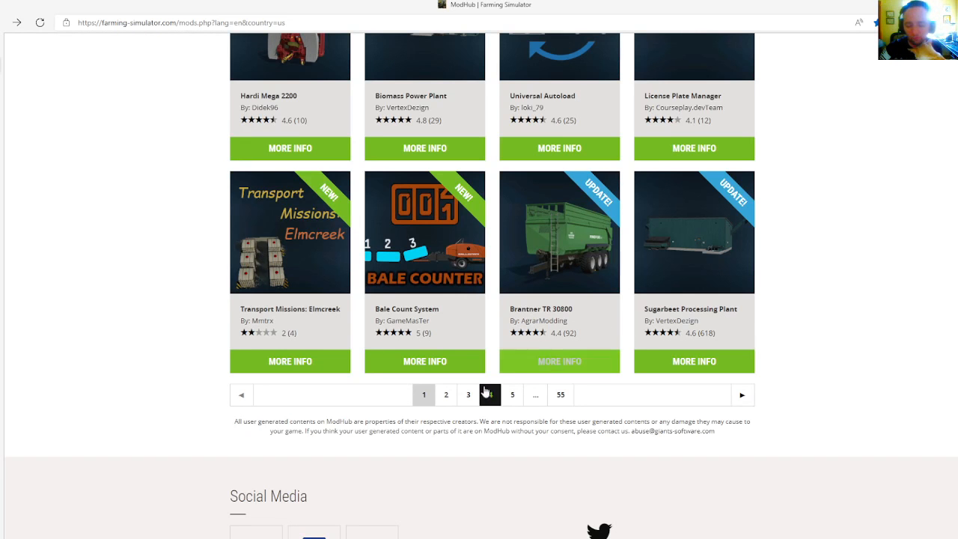
left_click(294, 330)
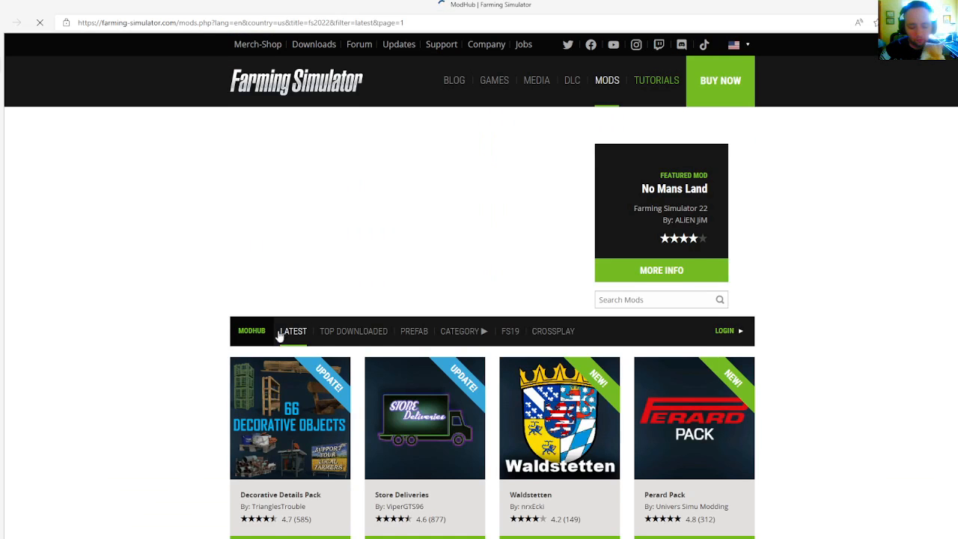
scroll("down", 3)
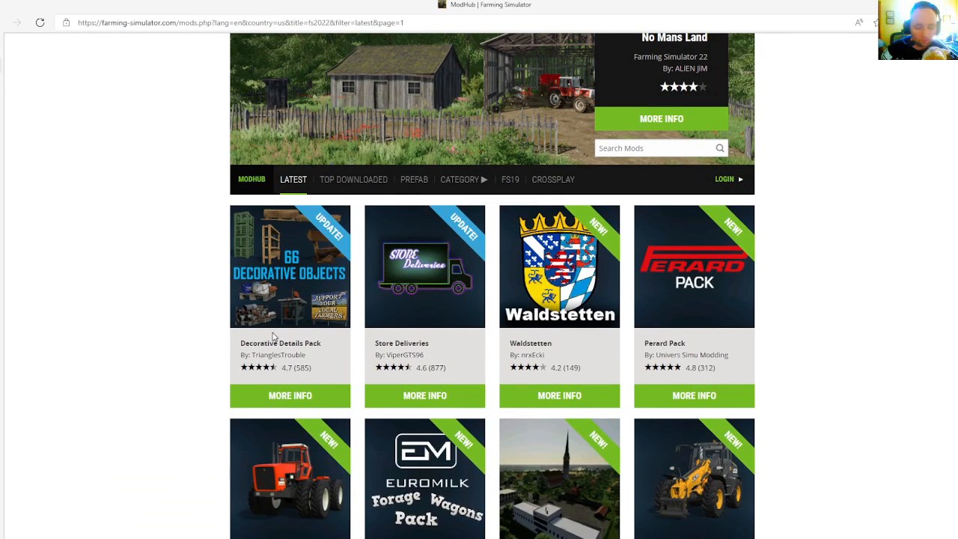
mouse_move(289, 395)
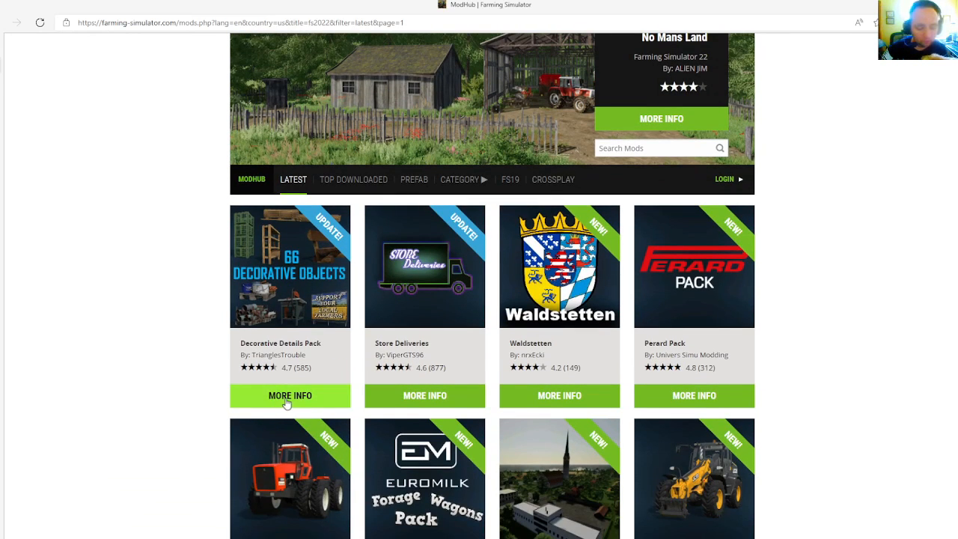
mouse_move(291, 403)
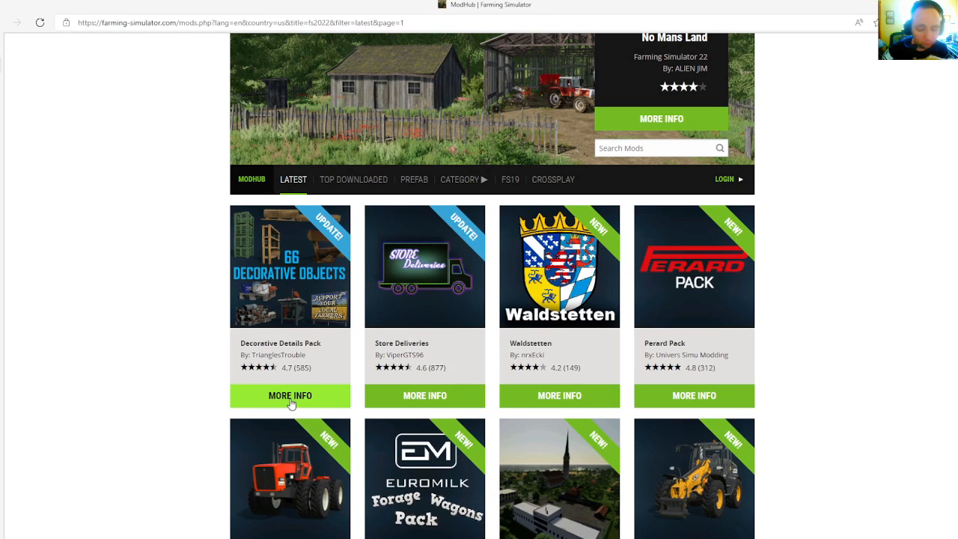
left_click(290, 395)
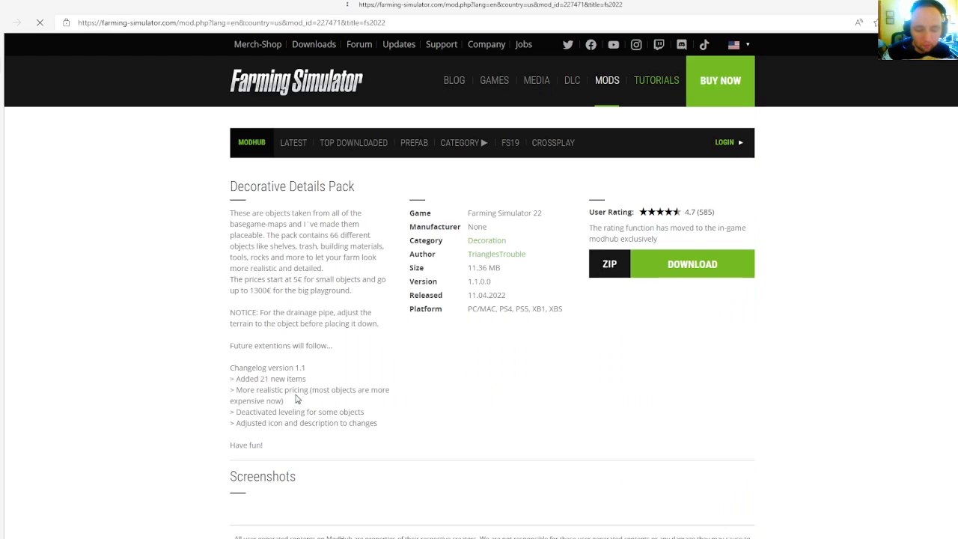
scroll("down", 3)
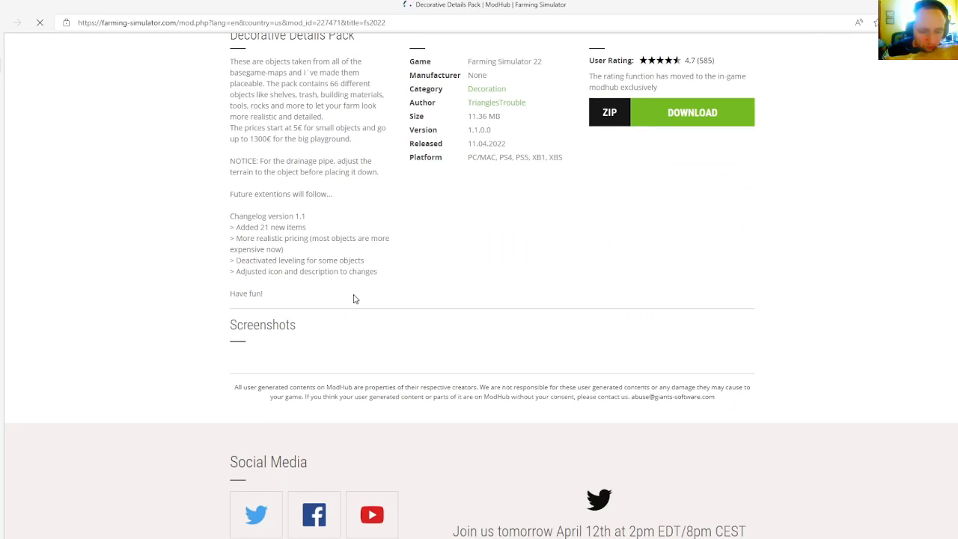
scroll("down", 3)
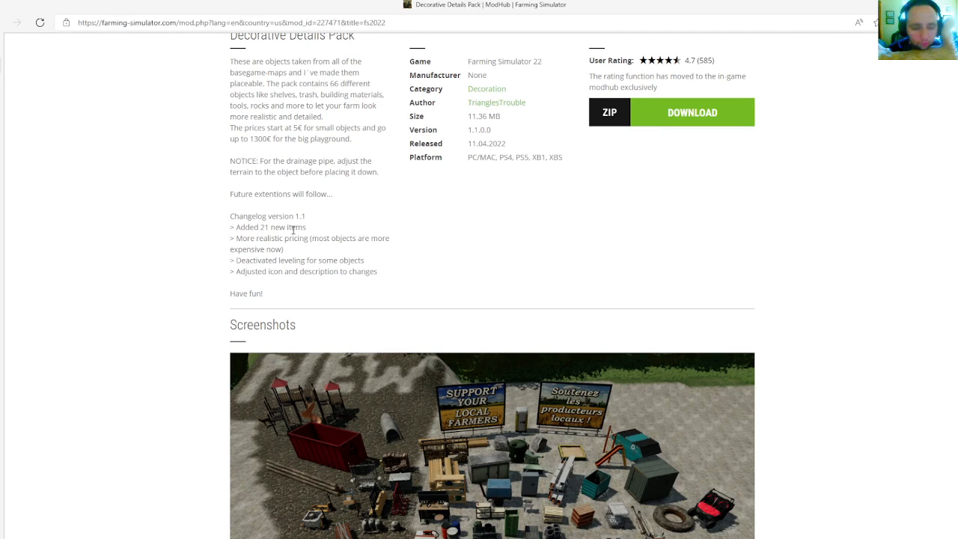
mouse_move(326, 252)
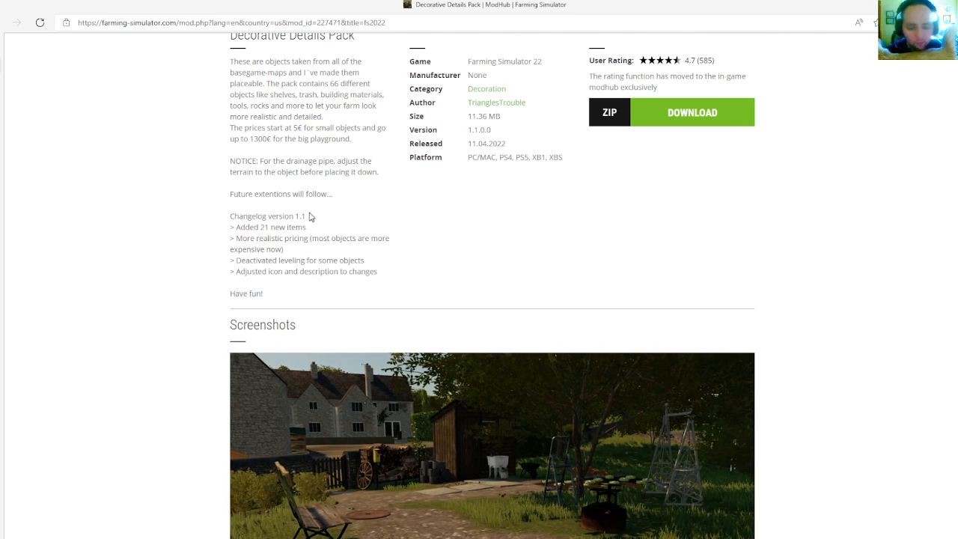
mouse_move(374, 237)
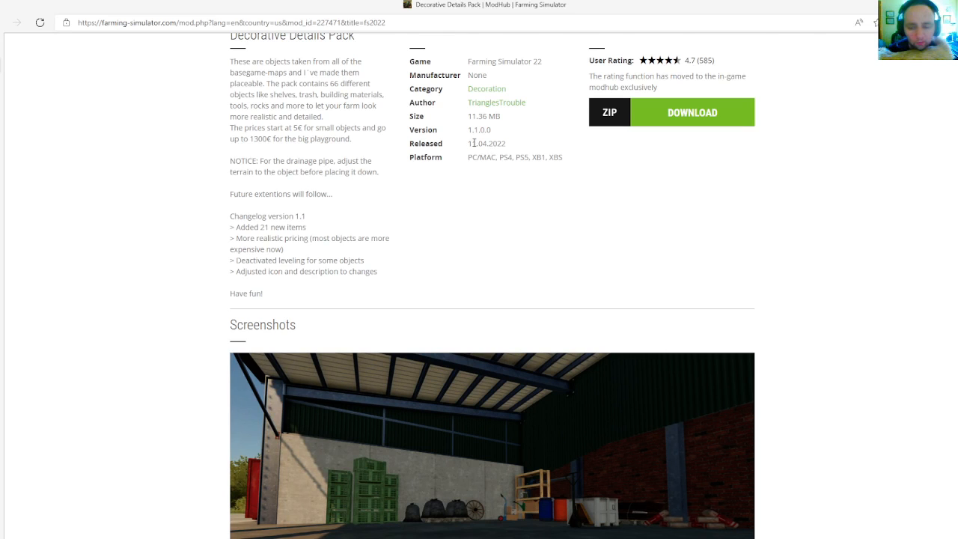
mouse_move(451, 182)
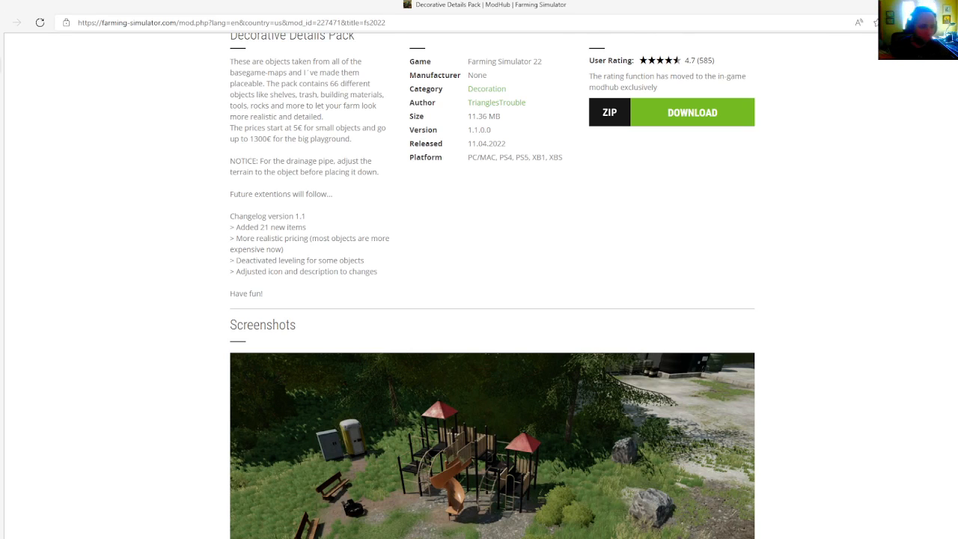
left_click(17, 22)
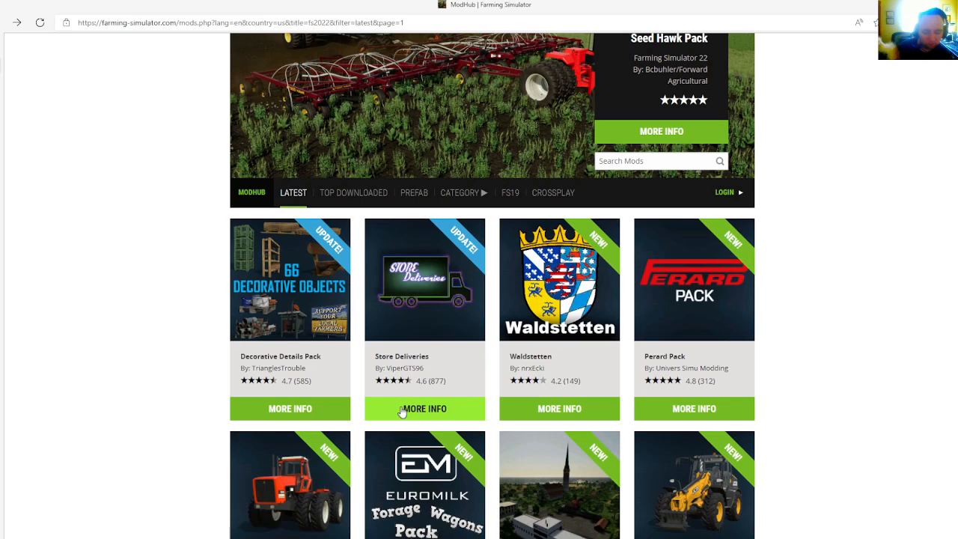
Open the Store Deliveries mod page with its delivery-fee description and controls.
left_click(424, 409)
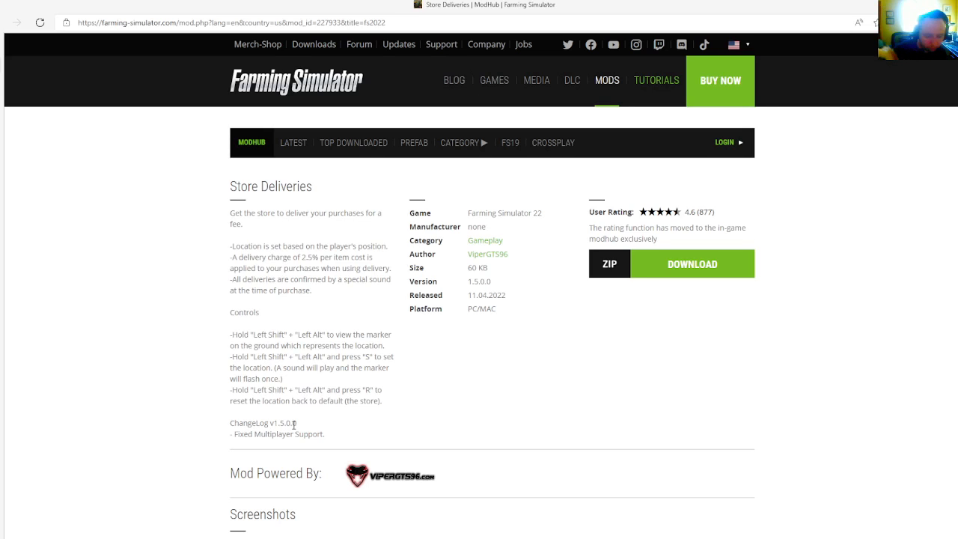
mouse_move(308, 427)
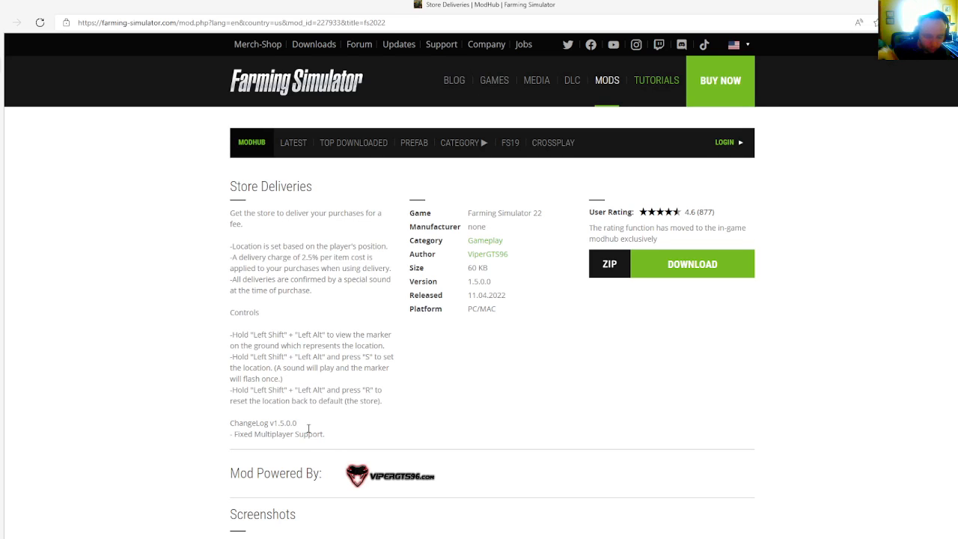
mouse_move(514, 351)
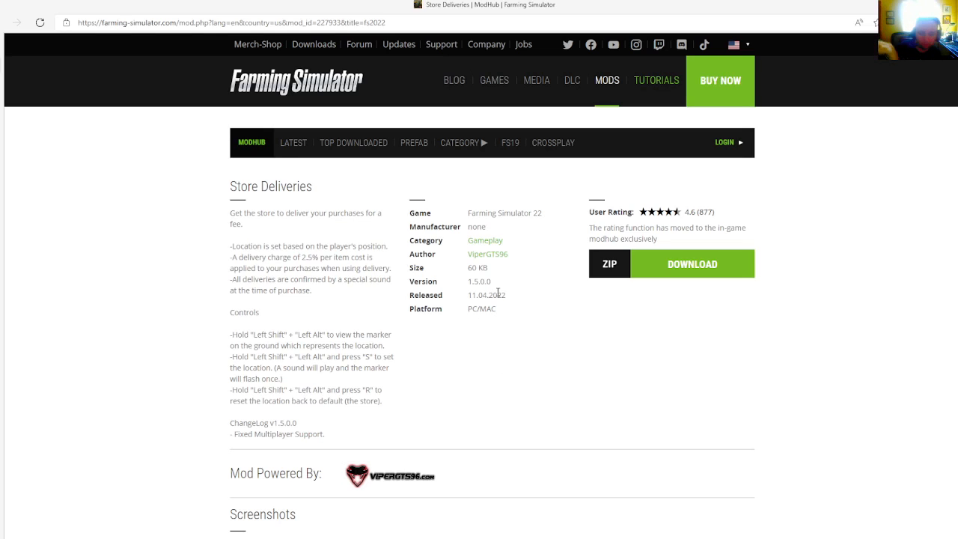
mouse_move(500, 282)
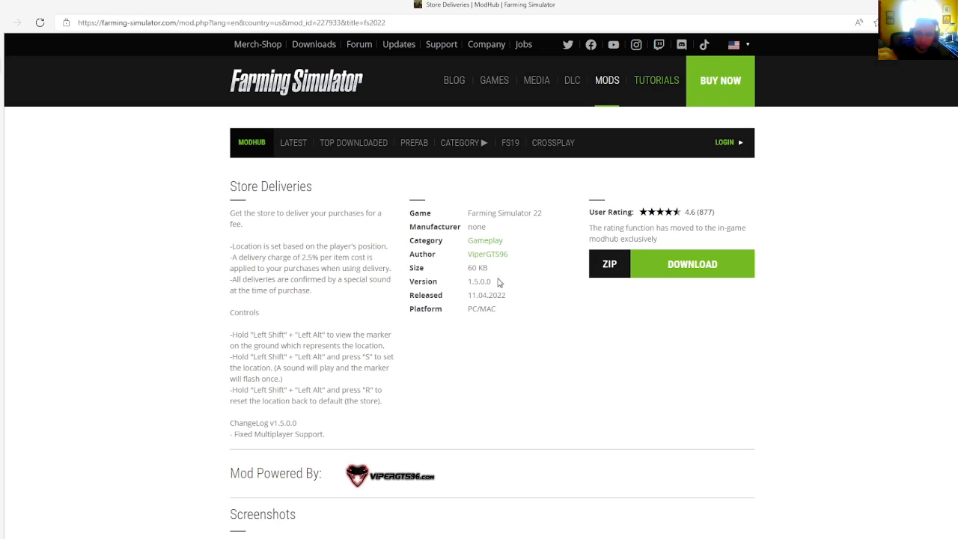